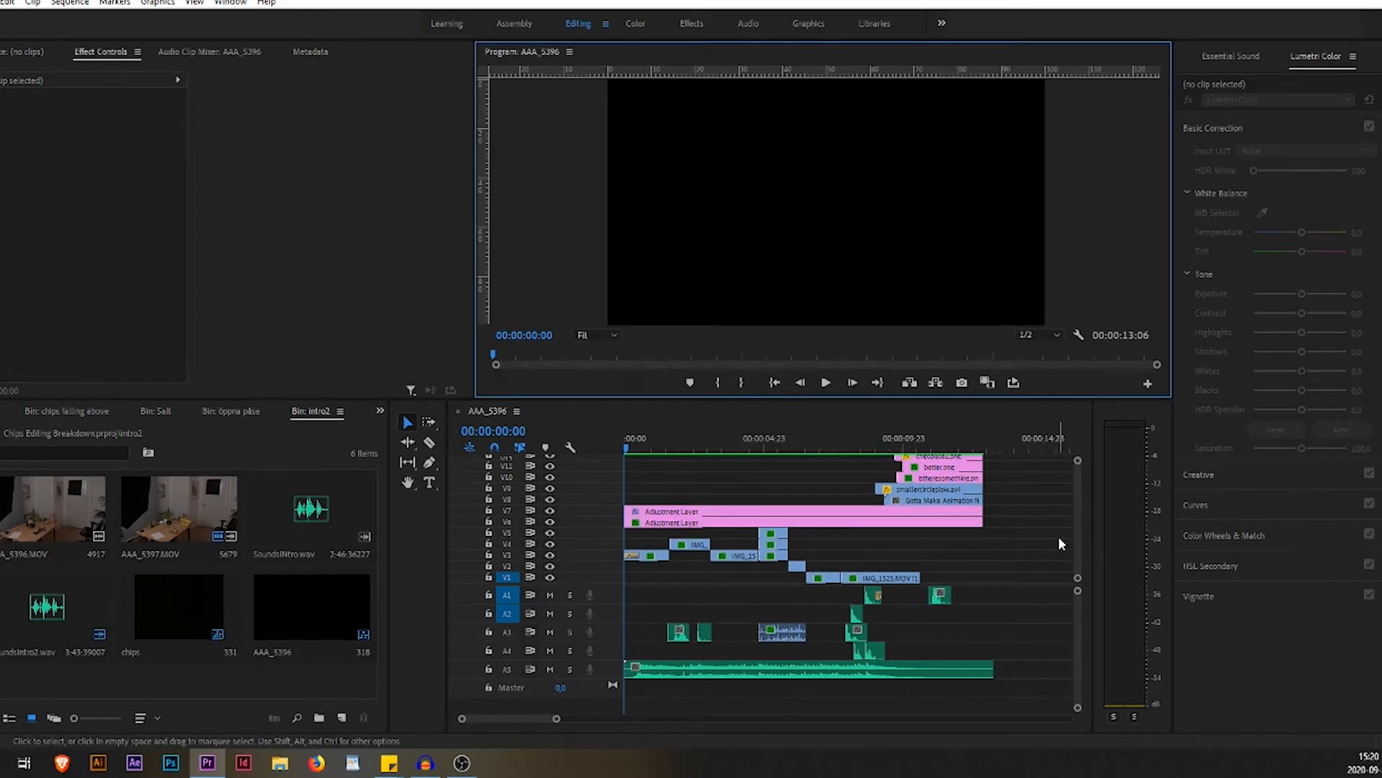
{"action": "mouse_move", "coordinate": [1043, 522]}
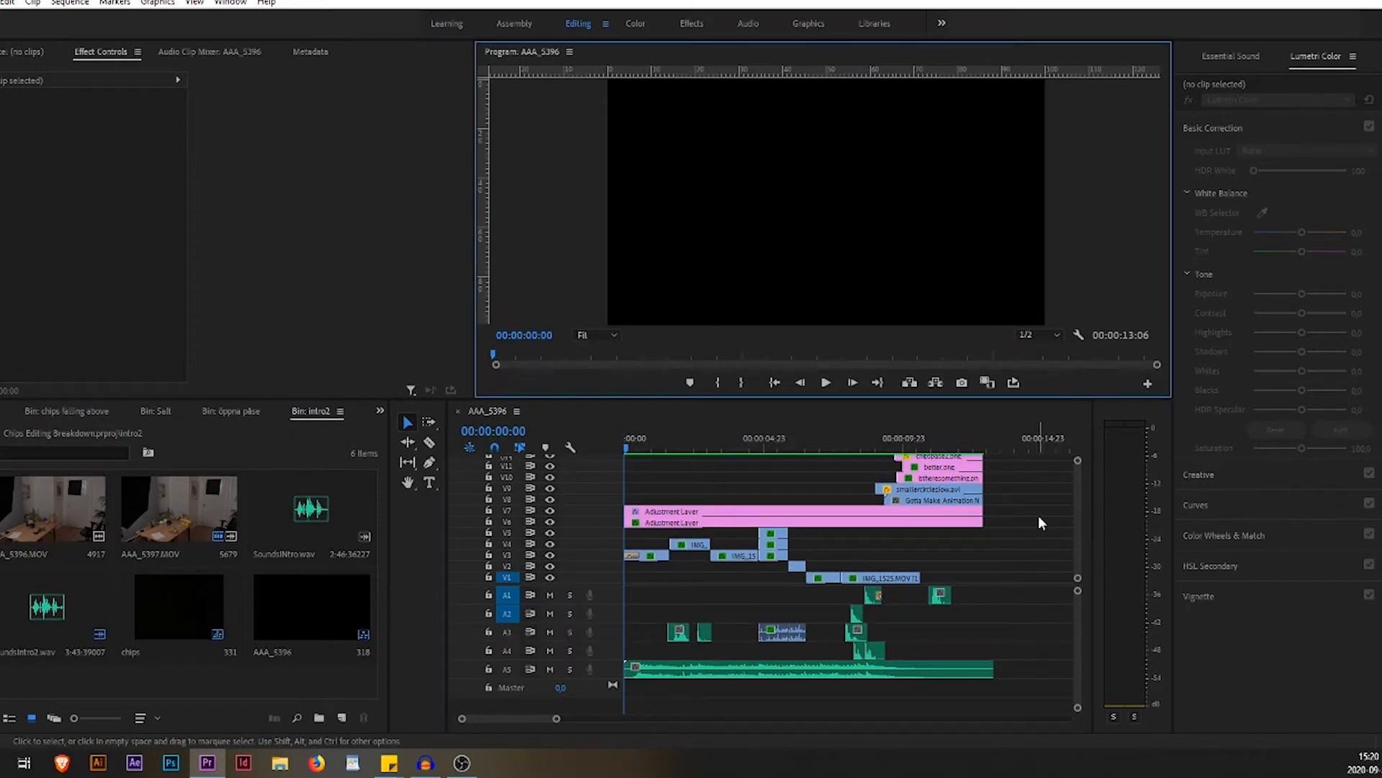
Switch to the AAA_5396 sequence version that holds the ending clips.
{"action": "left_click", "coordinate": [825, 383]}
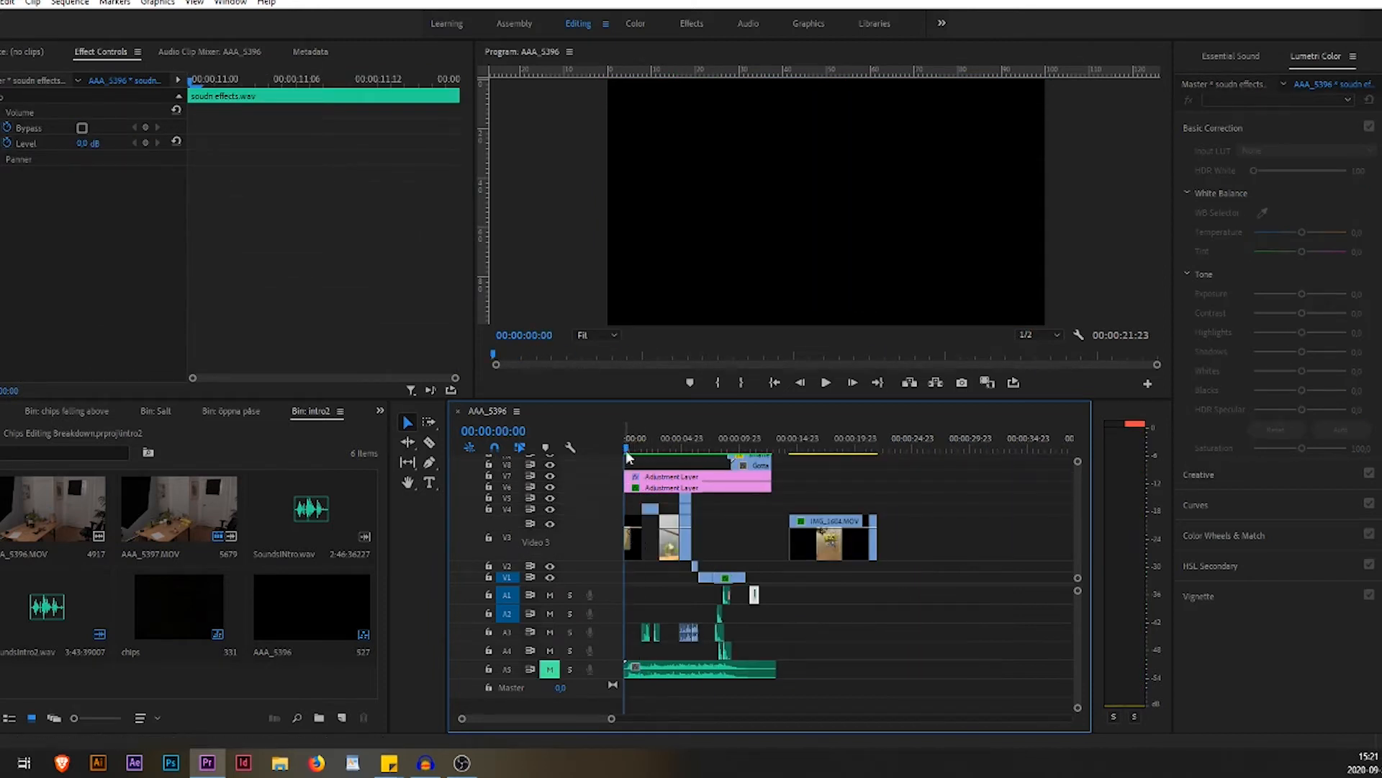
Check the Cross Dissolve fade-in and select IMG_1604.MOV to show its motion and Lumetri settings.
{"action": "left_click", "coordinate": [635, 450]}
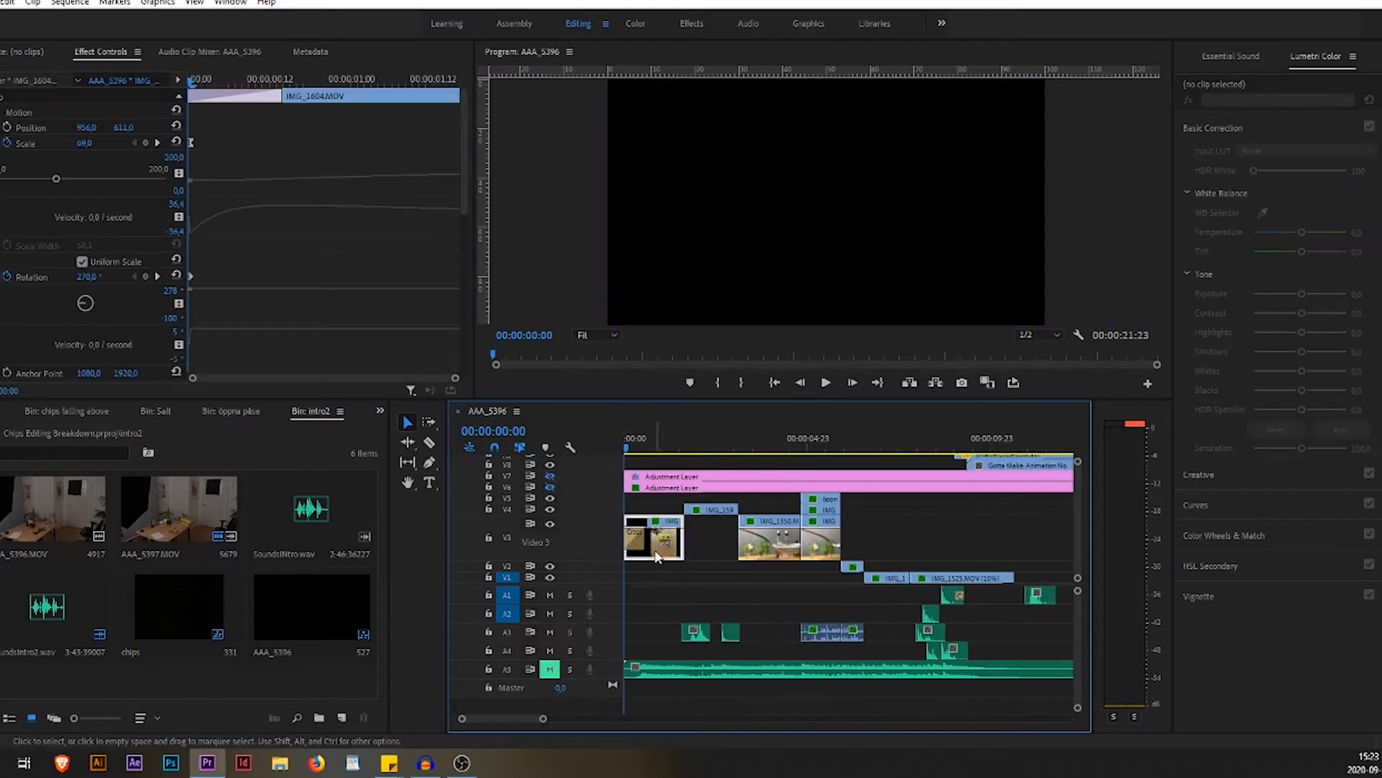
{"action": "right_click", "coordinate": [635, 533]}
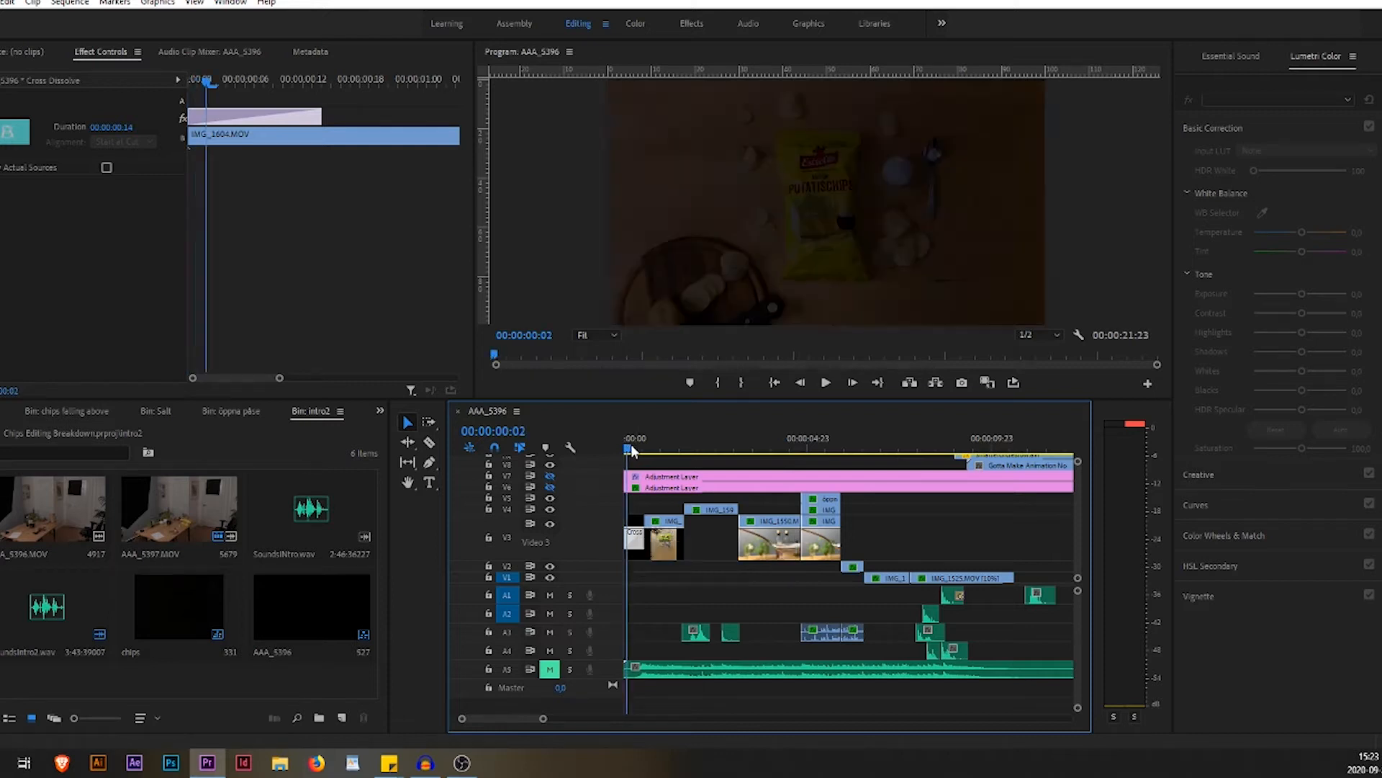
{"action": "left_click", "coordinate": [635, 450]}
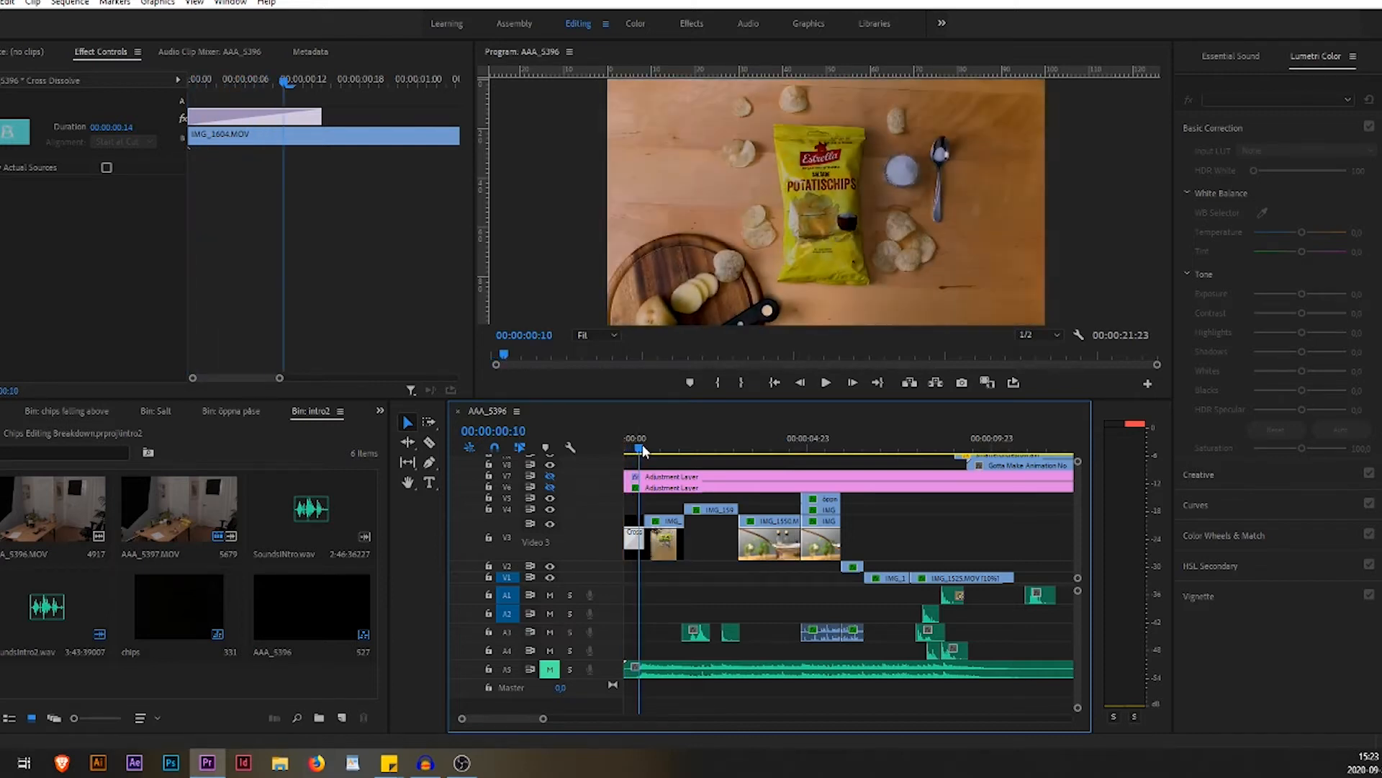
{"action": "left_click", "coordinate": [656, 540]}
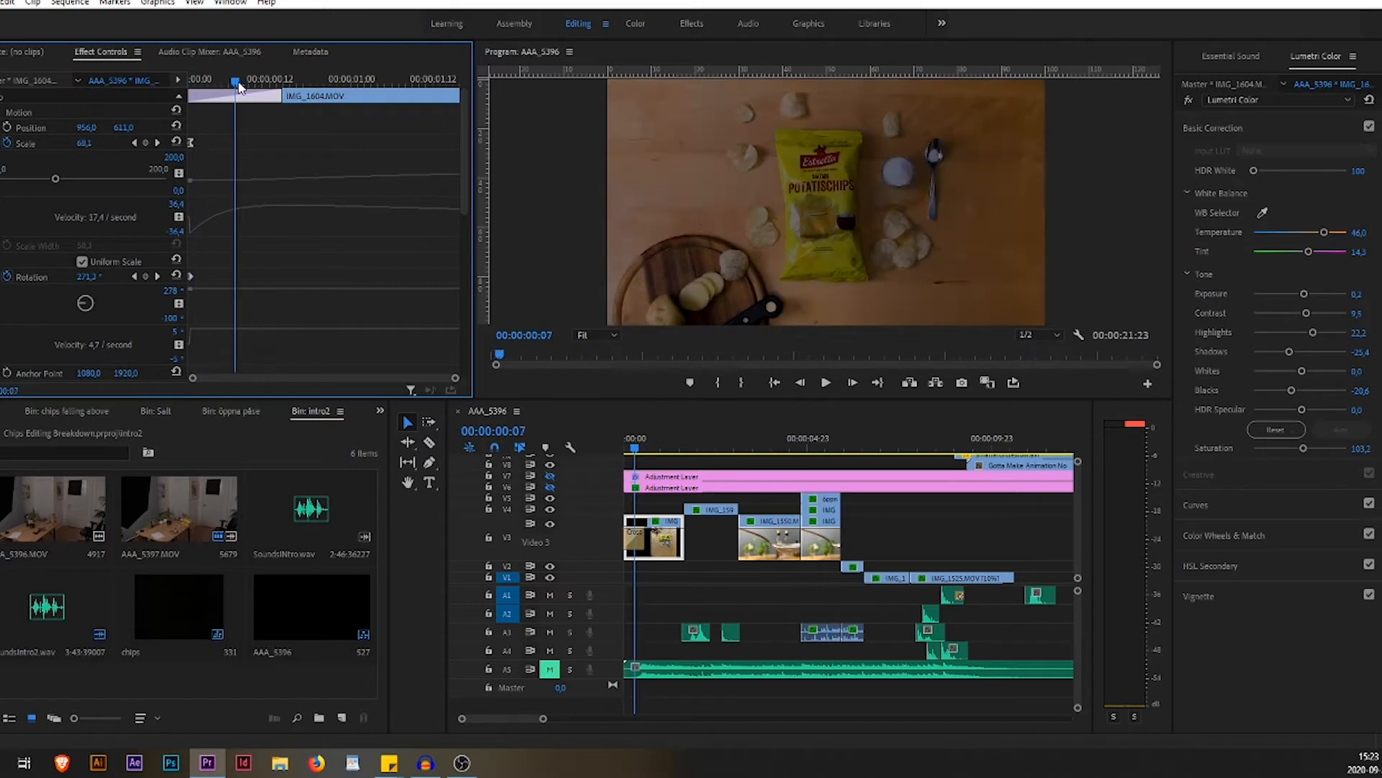
Widen Effect Controls, reveal the Scale keyframe curve and return to frame 0.
{"action": "left_click_drag", "start_coordinate": [238, 83], "coordinate": [432, 84]}
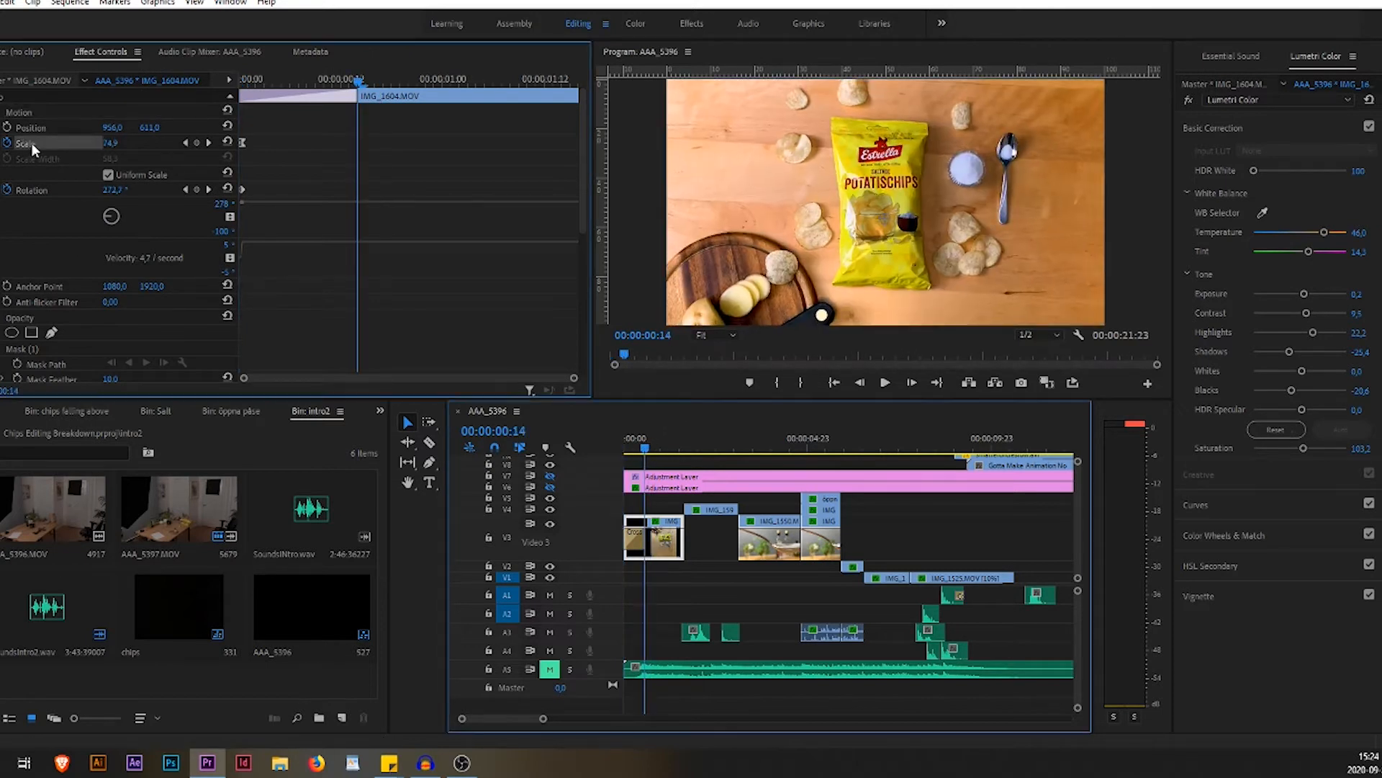
{"action": "left_click", "coordinate": [10, 142]}
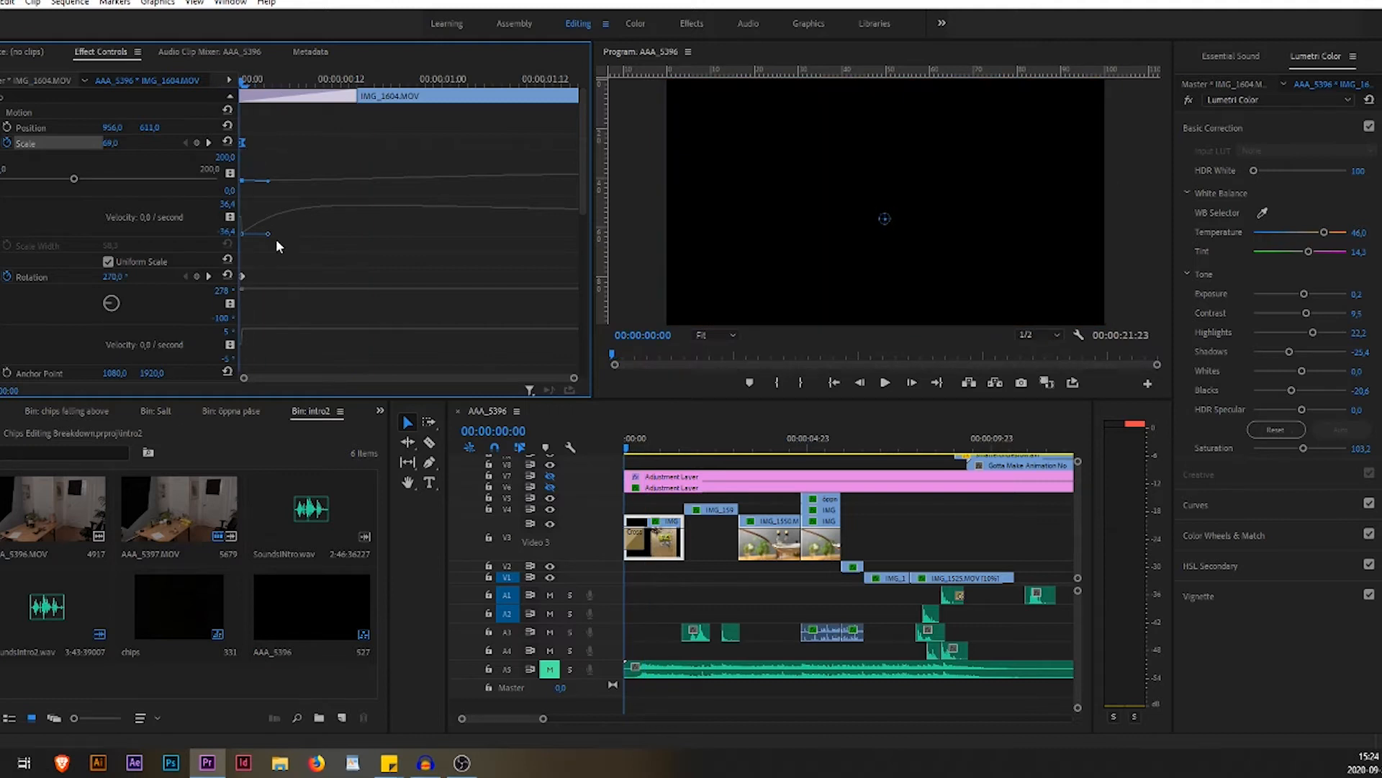
{"action": "left_click", "coordinate": [274, 79]}
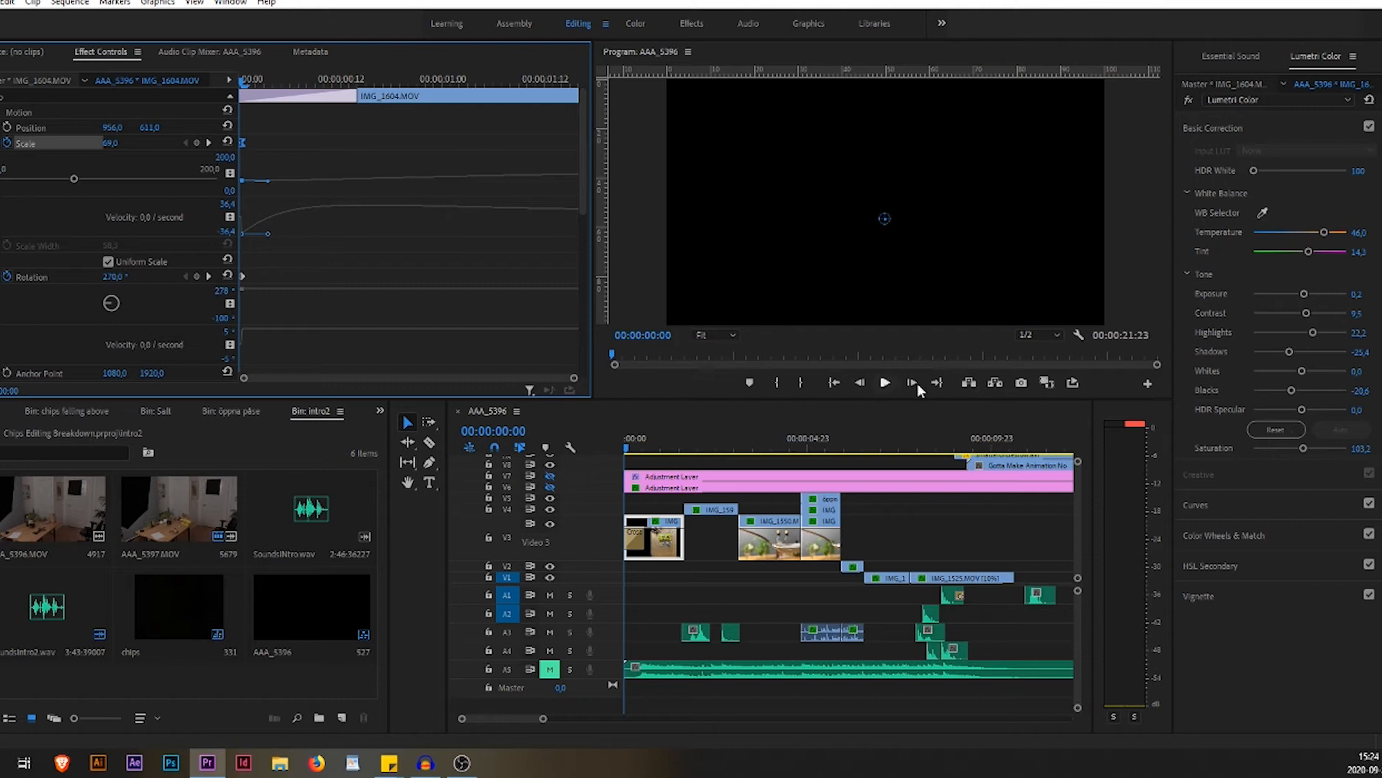
Step forward frame by frame through the chip-bag zoom-in from black.
{"action": "left_click", "coordinate": [912, 383]}
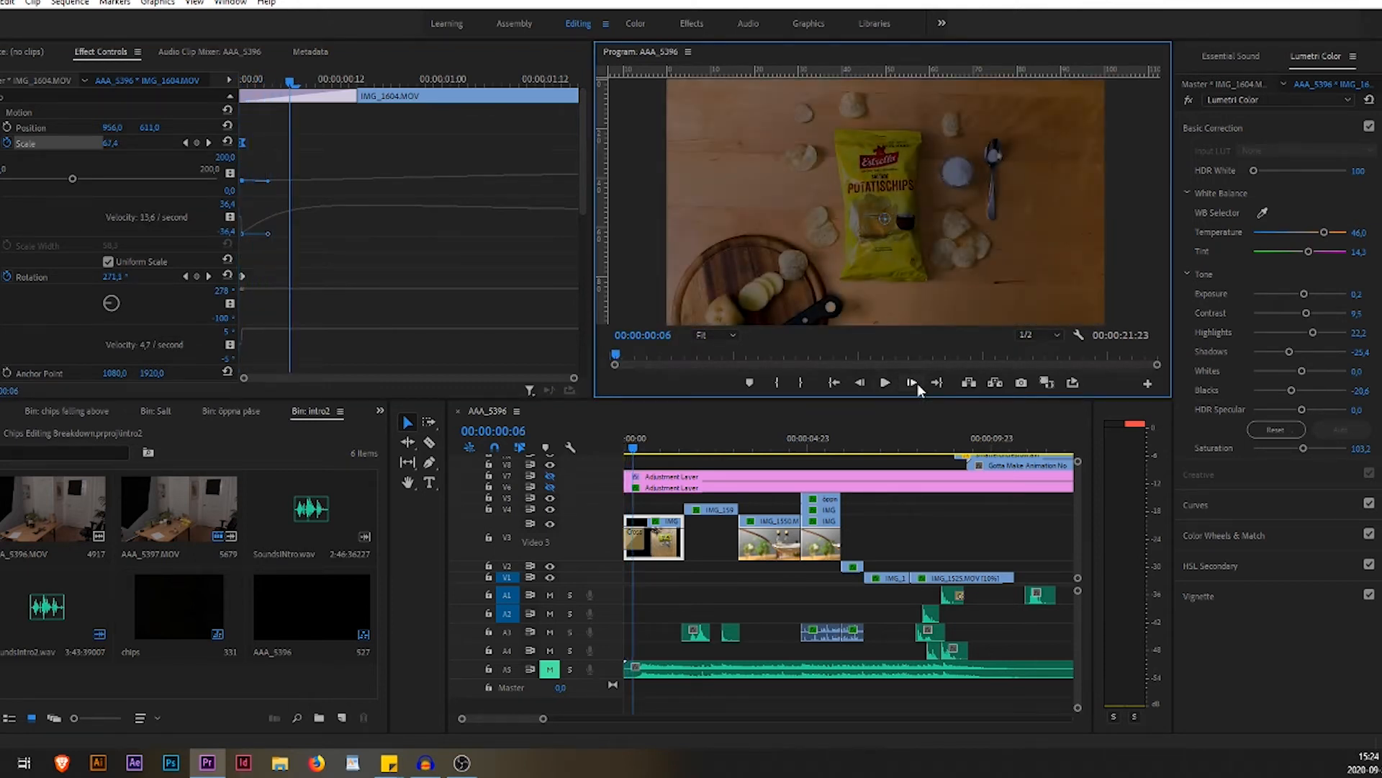
{"action": "left_click", "coordinate": [910, 383]}
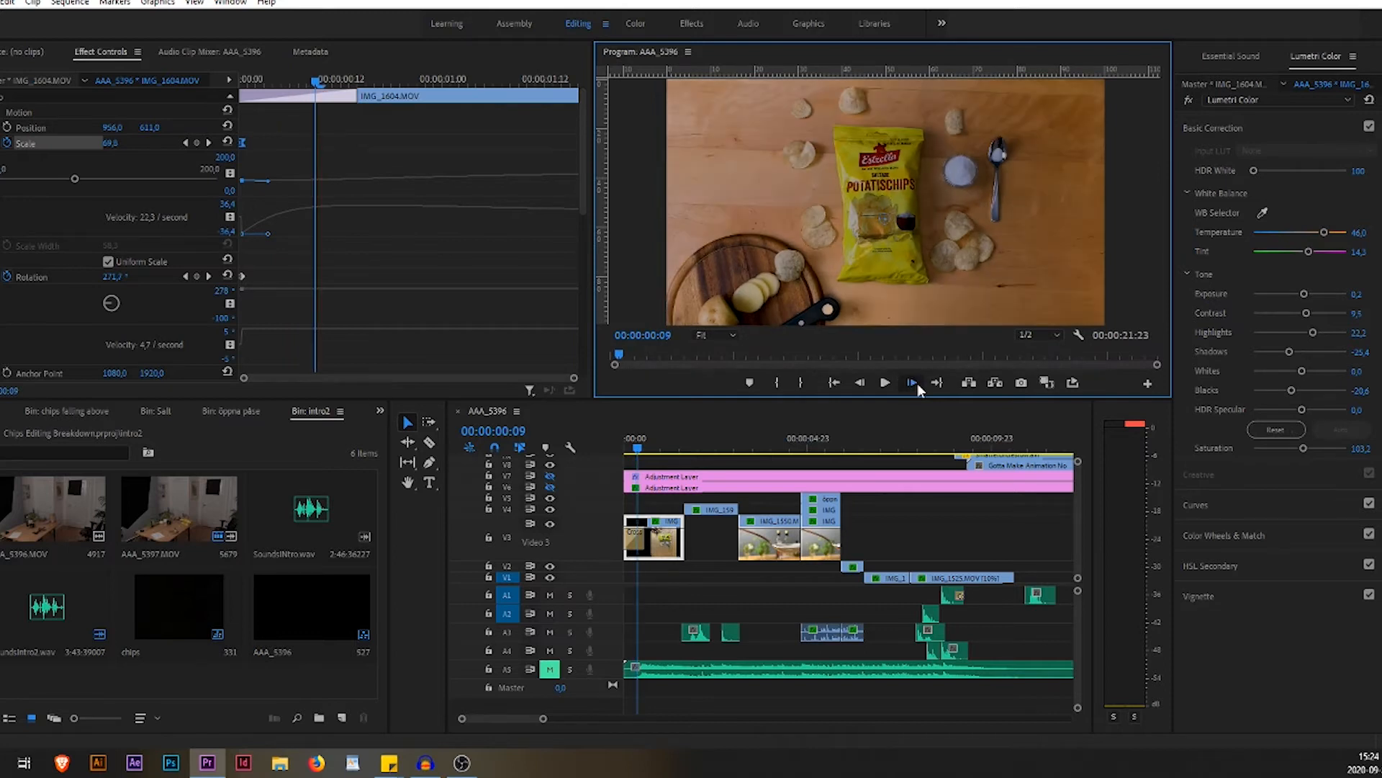
{"action": "left_click", "coordinate": [910, 383]}
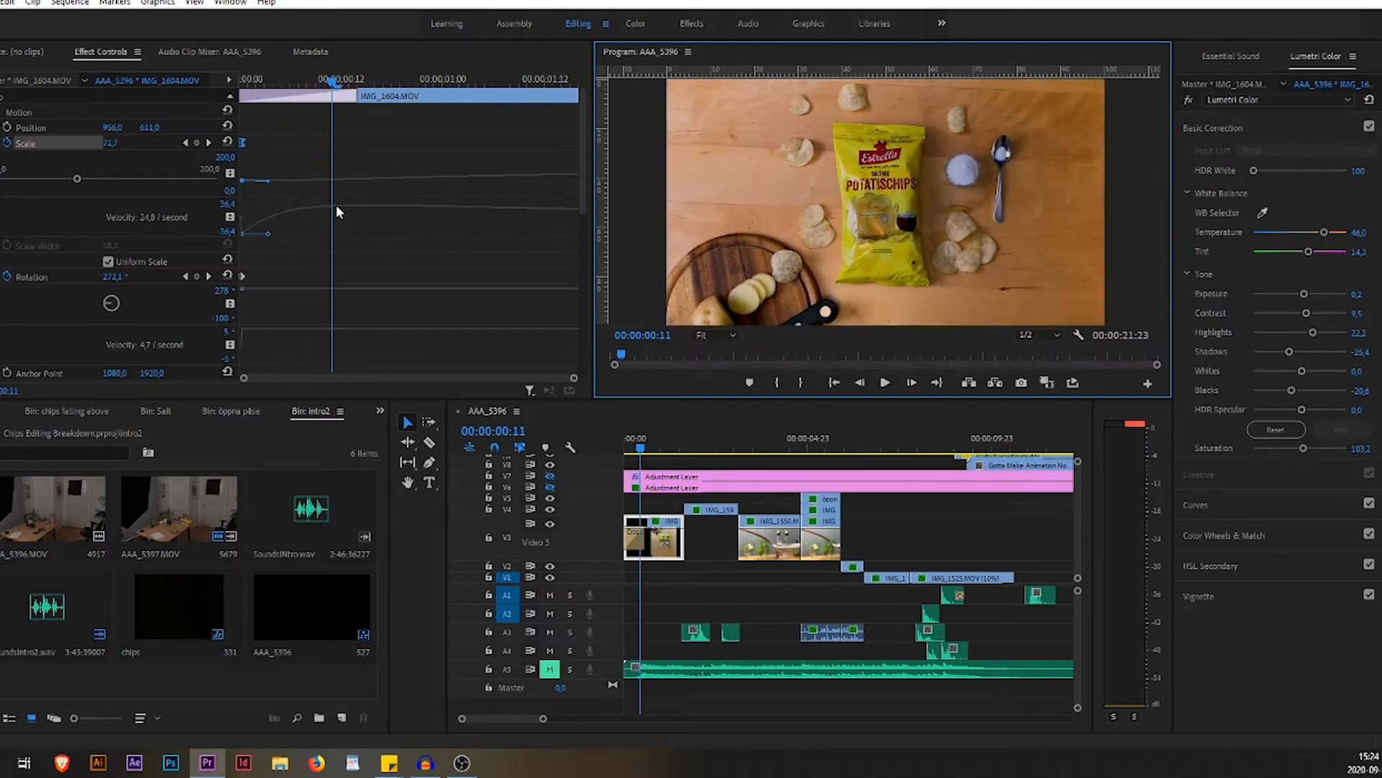
{"action": "mouse_move", "coordinate": [514, 226]}
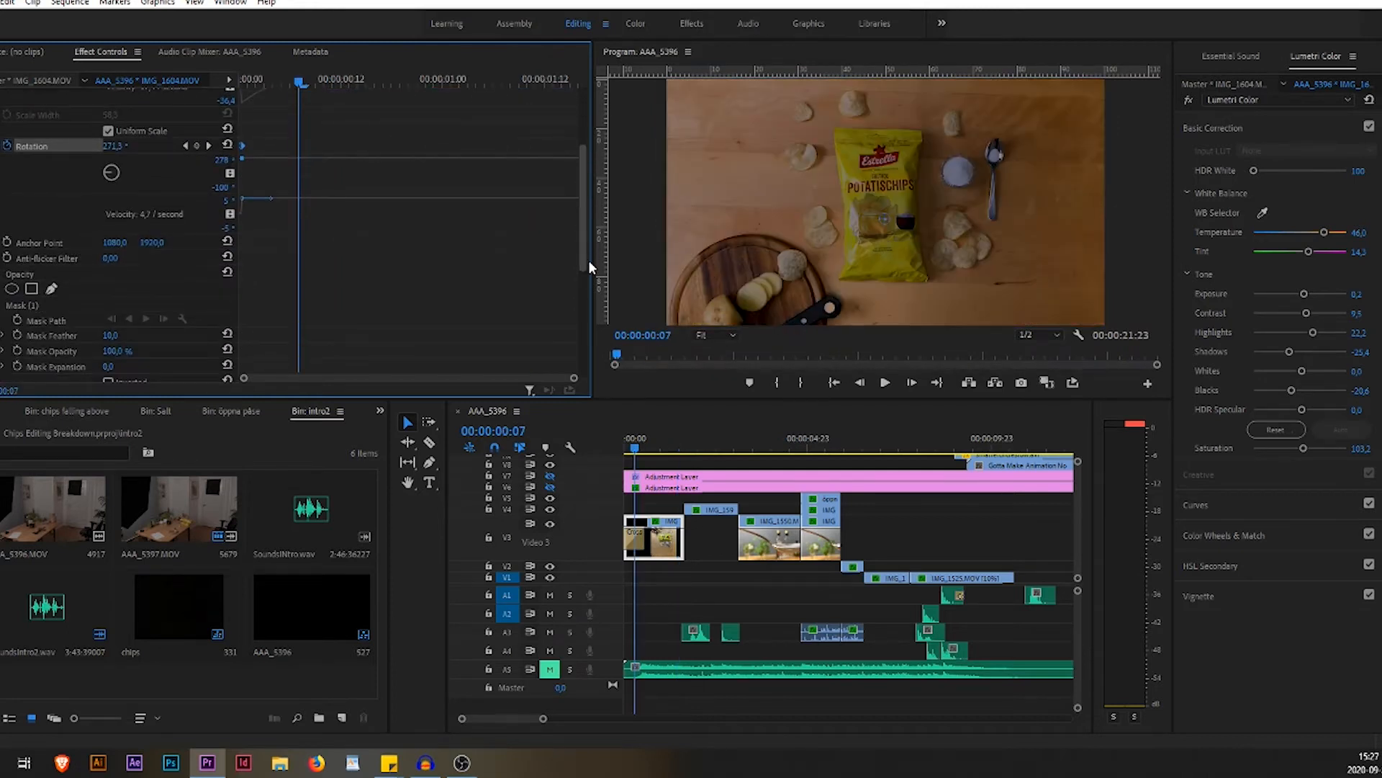
Scroll to the mask settings and set the Program Monitor zoom to 25%.
{"action": "scroll", "scroll_direction": "down", "scroll_amount": 3}
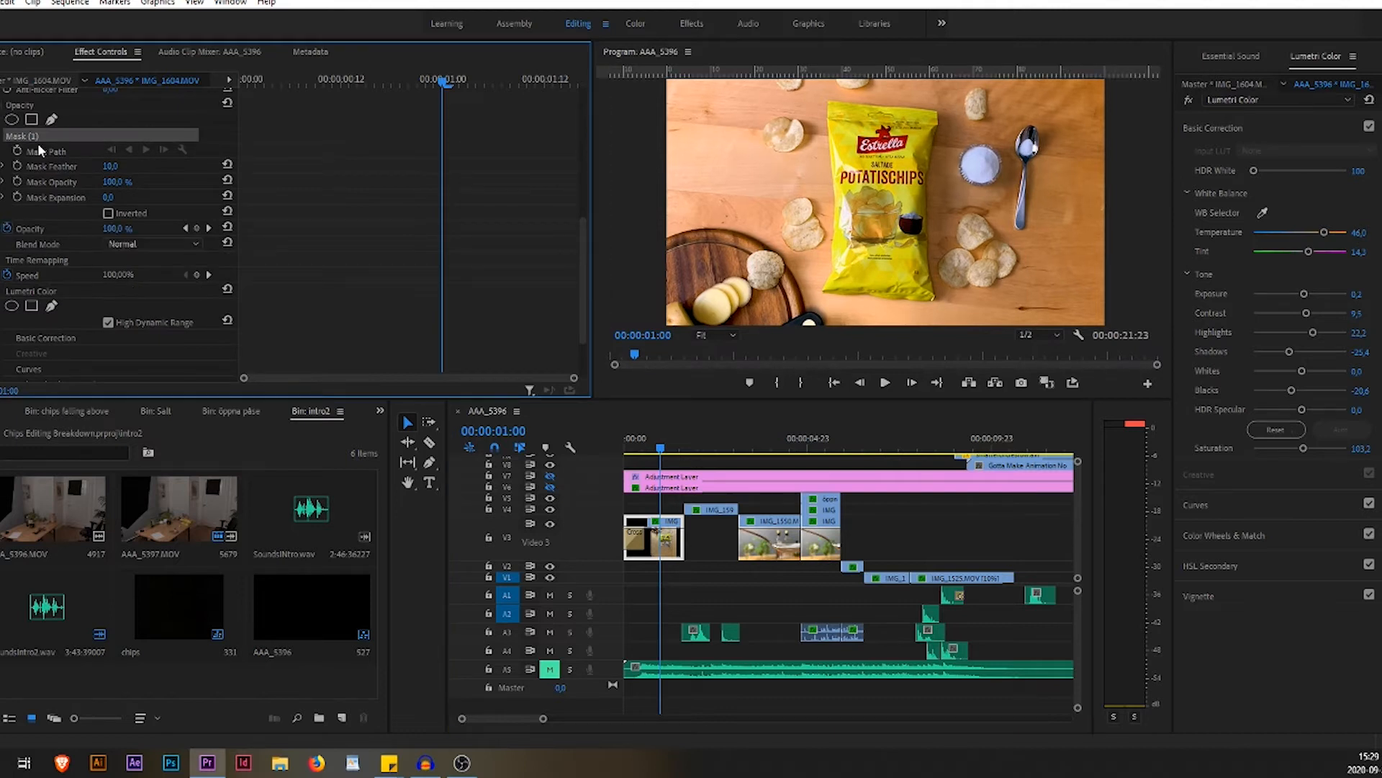
{"action": "left_click", "coordinate": [716, 334]}
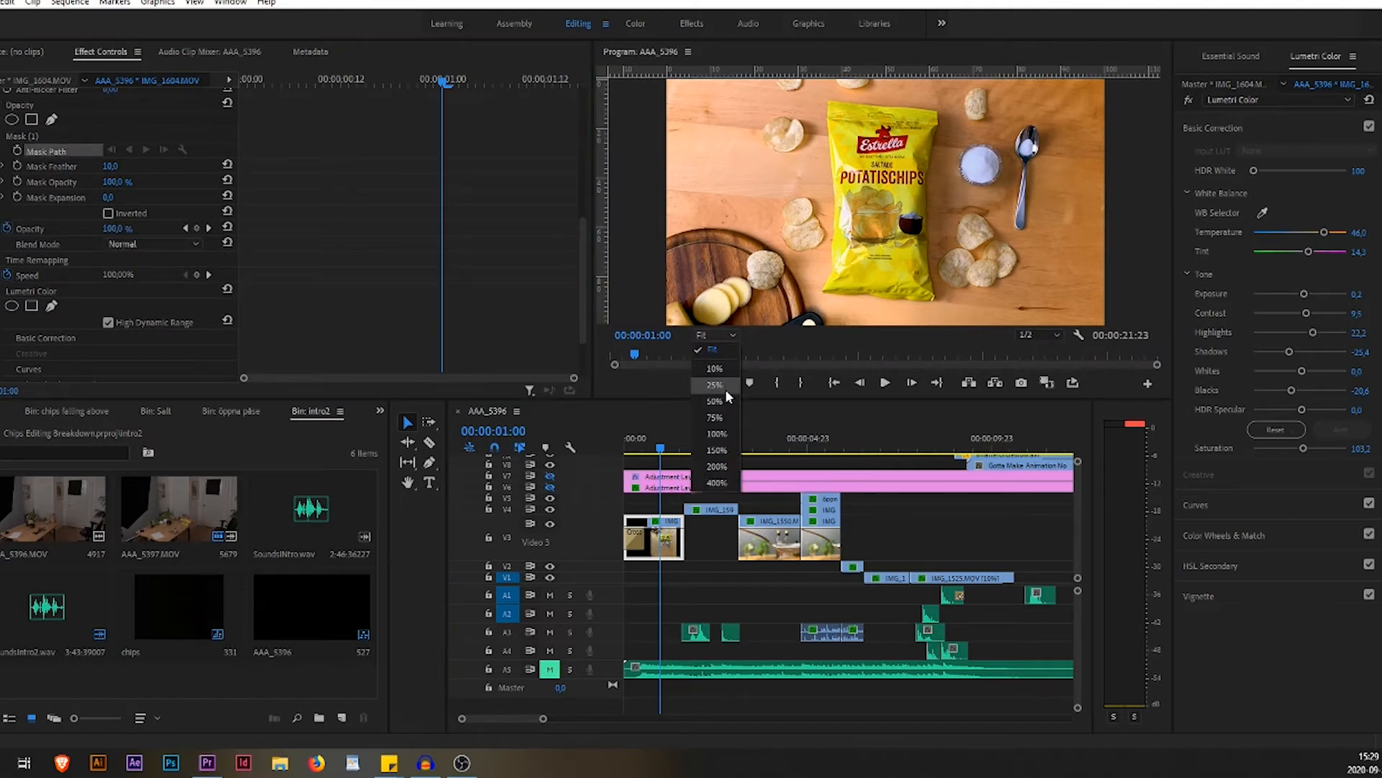
{"action": "left_click", "coordinate": [714, 383]}
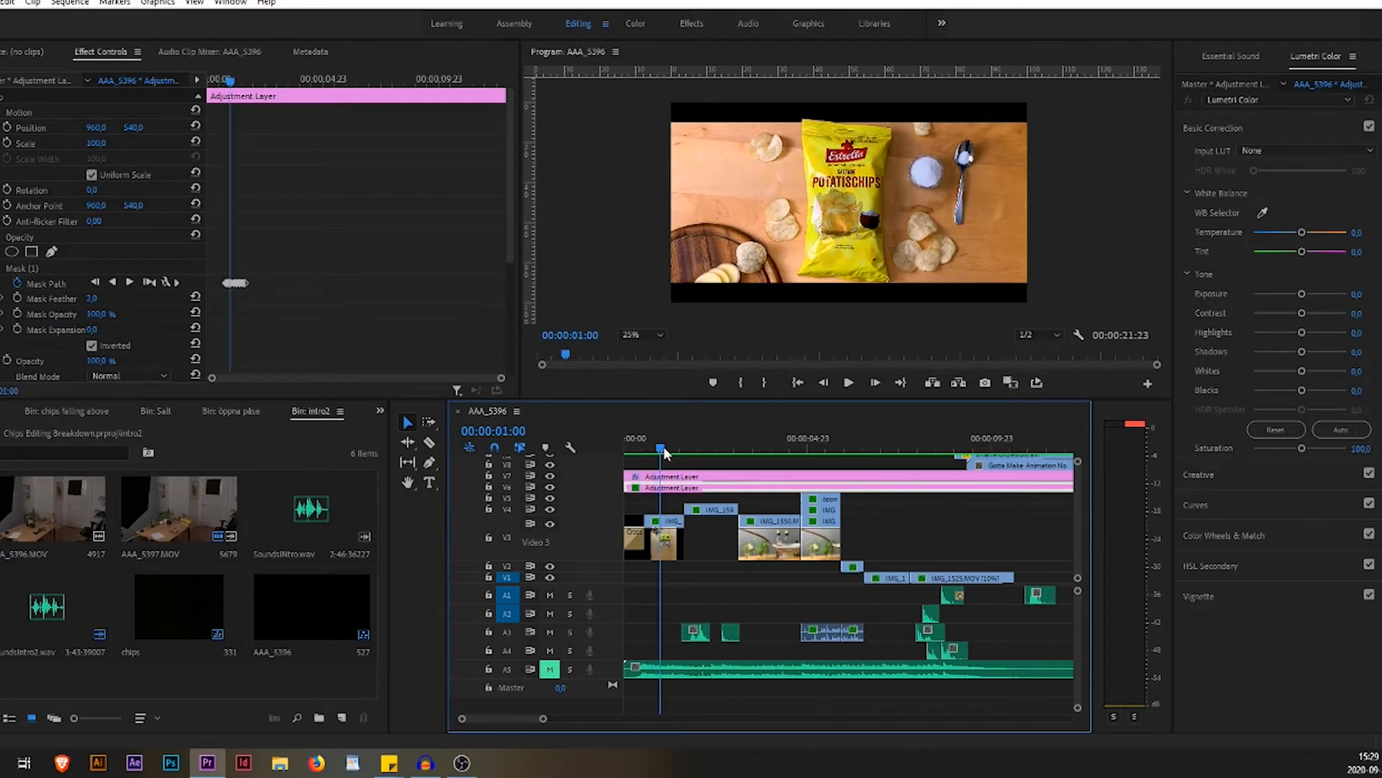
Move the playhead near the one-second mark and scroll to the adjustment layer's Crop settings.
{"action": "left_click", "coordinate": [664, 448]}
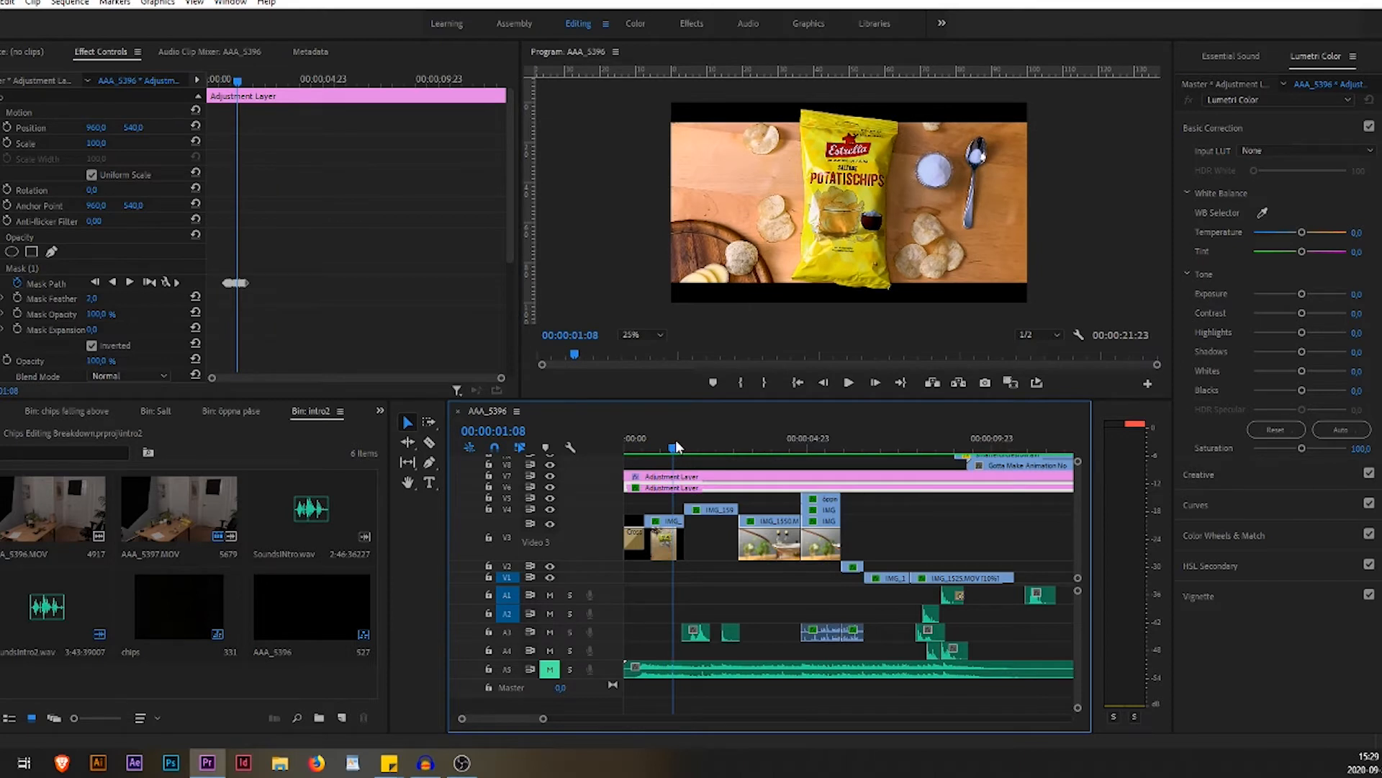
{"action": "left_click", "coordinate": [637, 448]}
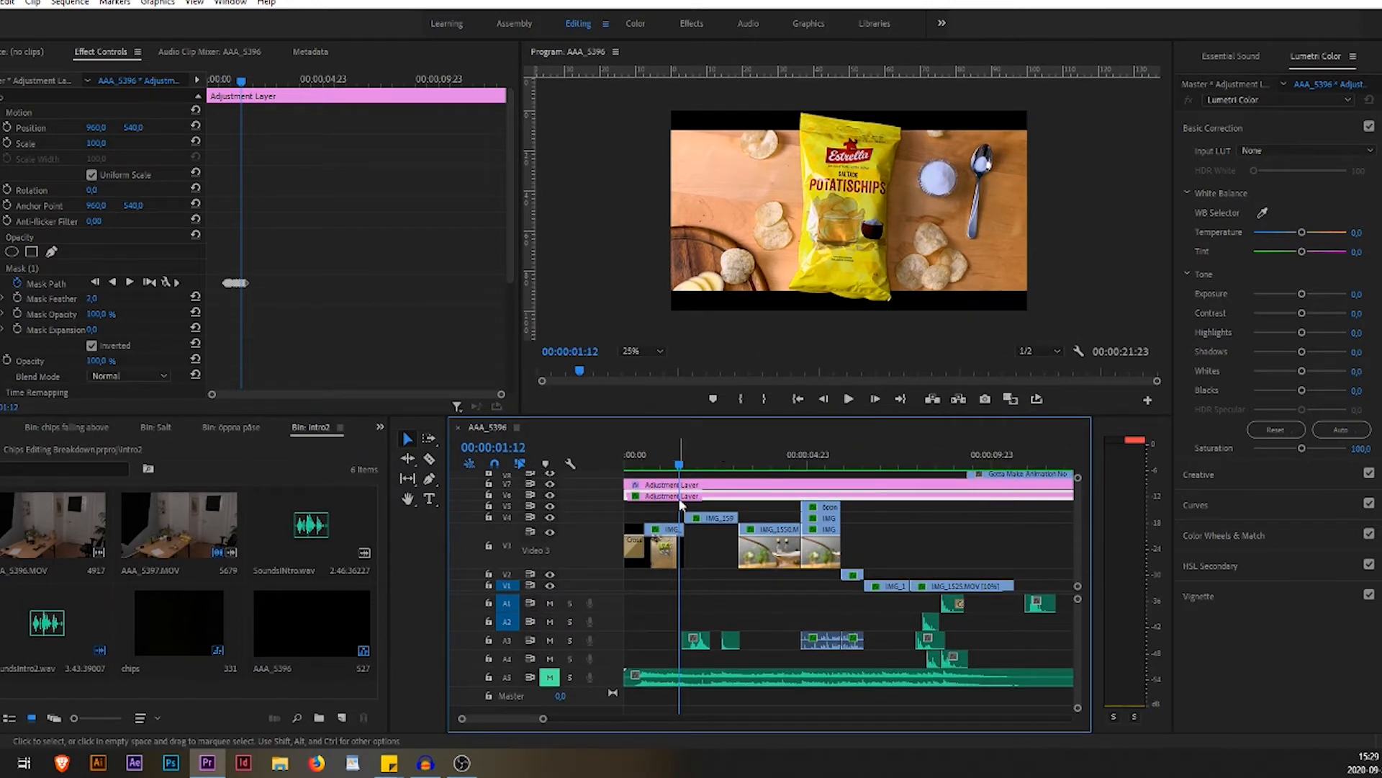
{"action": "mouse_move", "coordinate": [674, 514]}
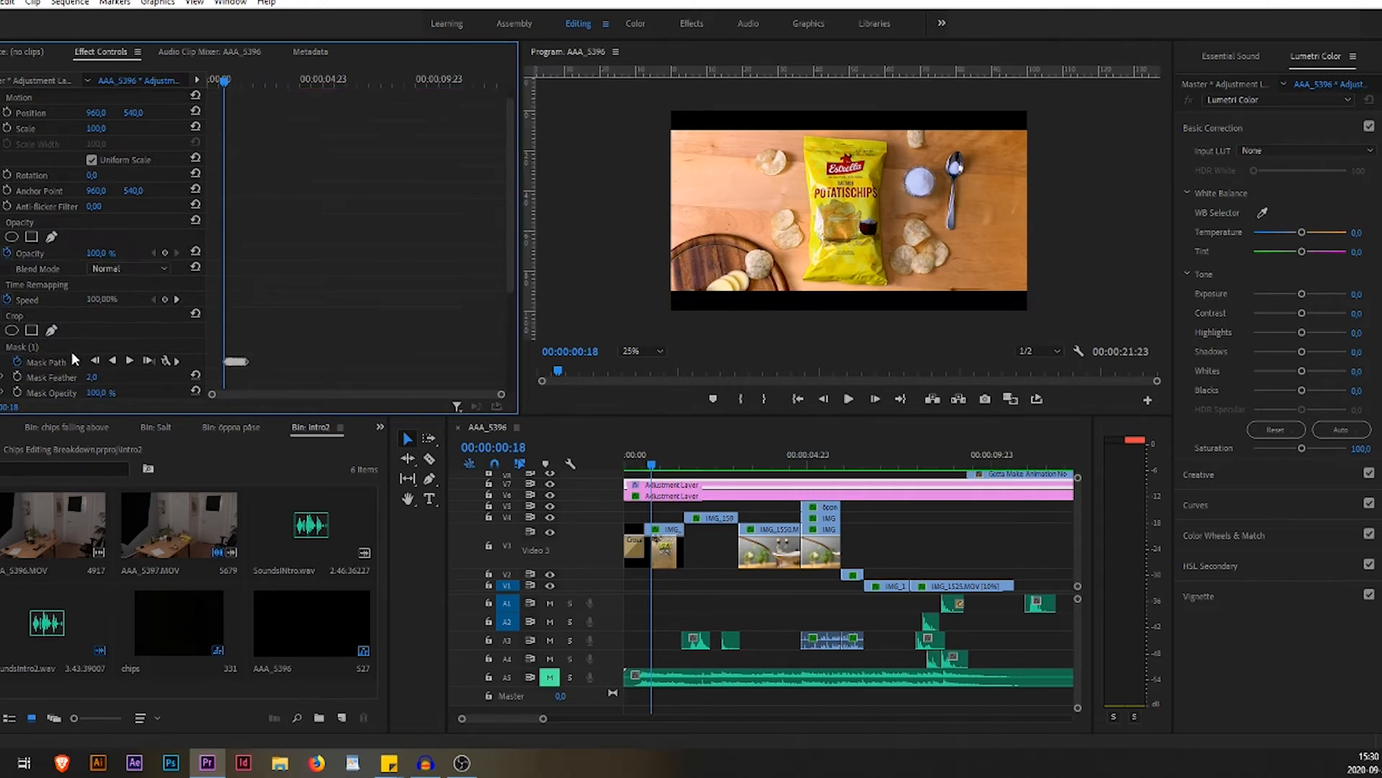
{"action": "scroll", "scroll_direction": "down", "scroll_amount": 3}
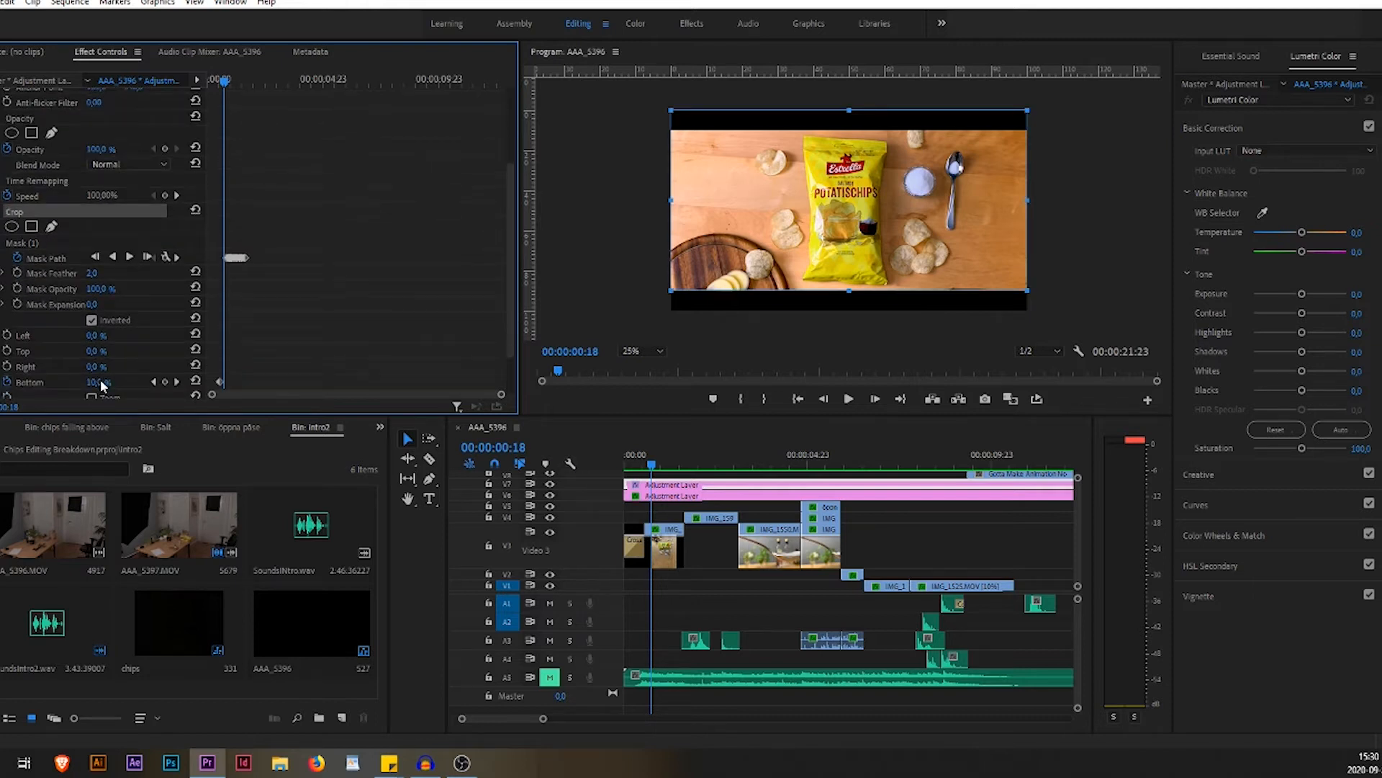
{"action": "mouse_move", "coordinate": [232, 101]}
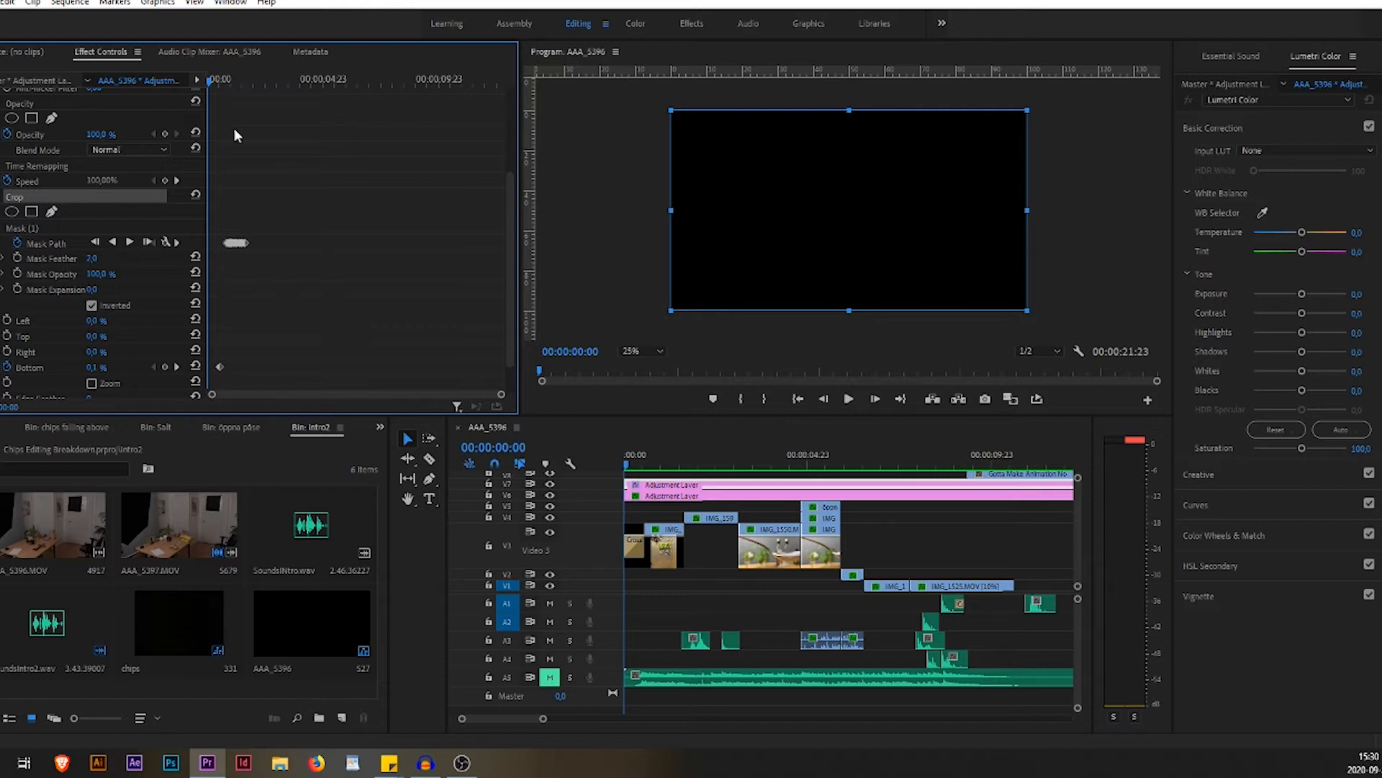
{"action": "mouse_move", "coordinate": [210, 83]}
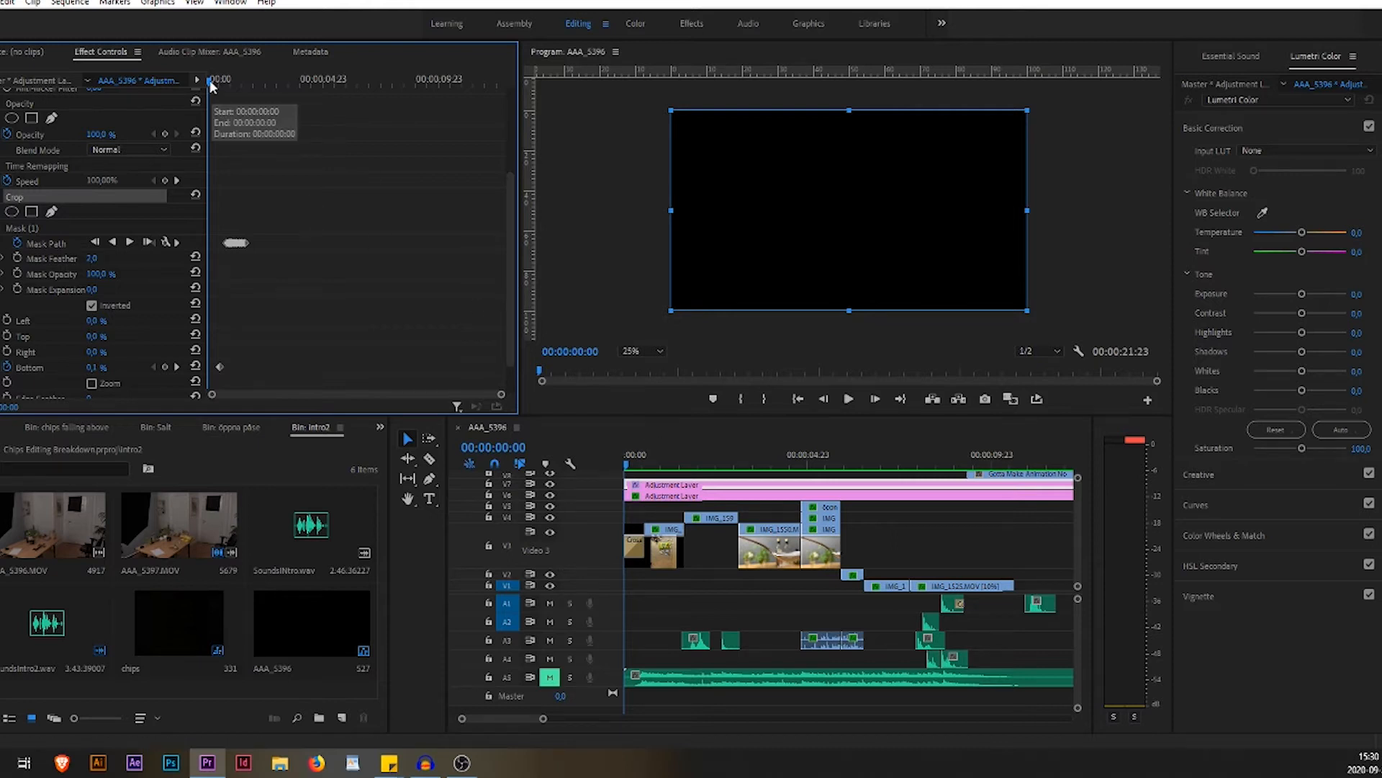
Step forward frame by frame through the bottom black-bar crop animation.
{"action": "left_click", "coordinate": [874, 398]}
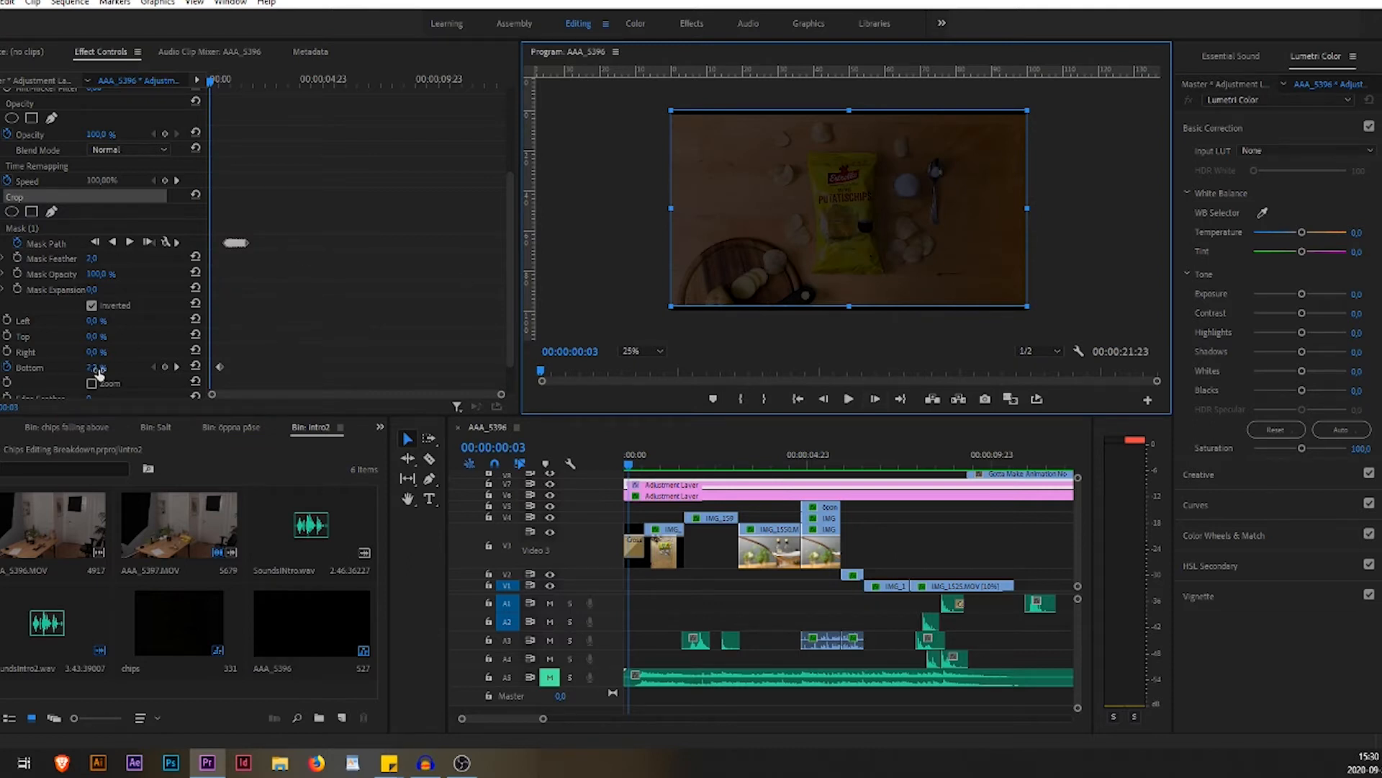
{"action": "left_click", "coordinate": [875, 399]}
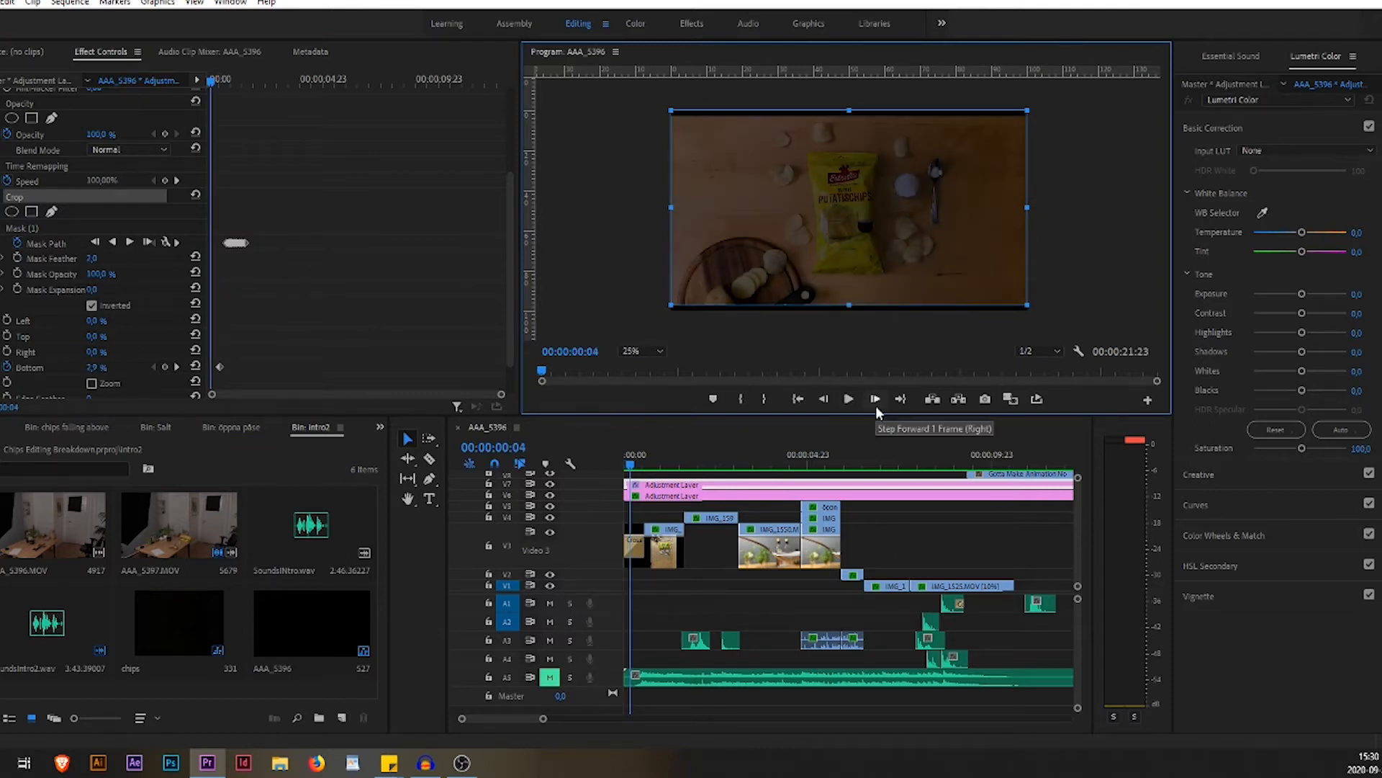
{"action": "left_click", "coordinate": [874, 399]}
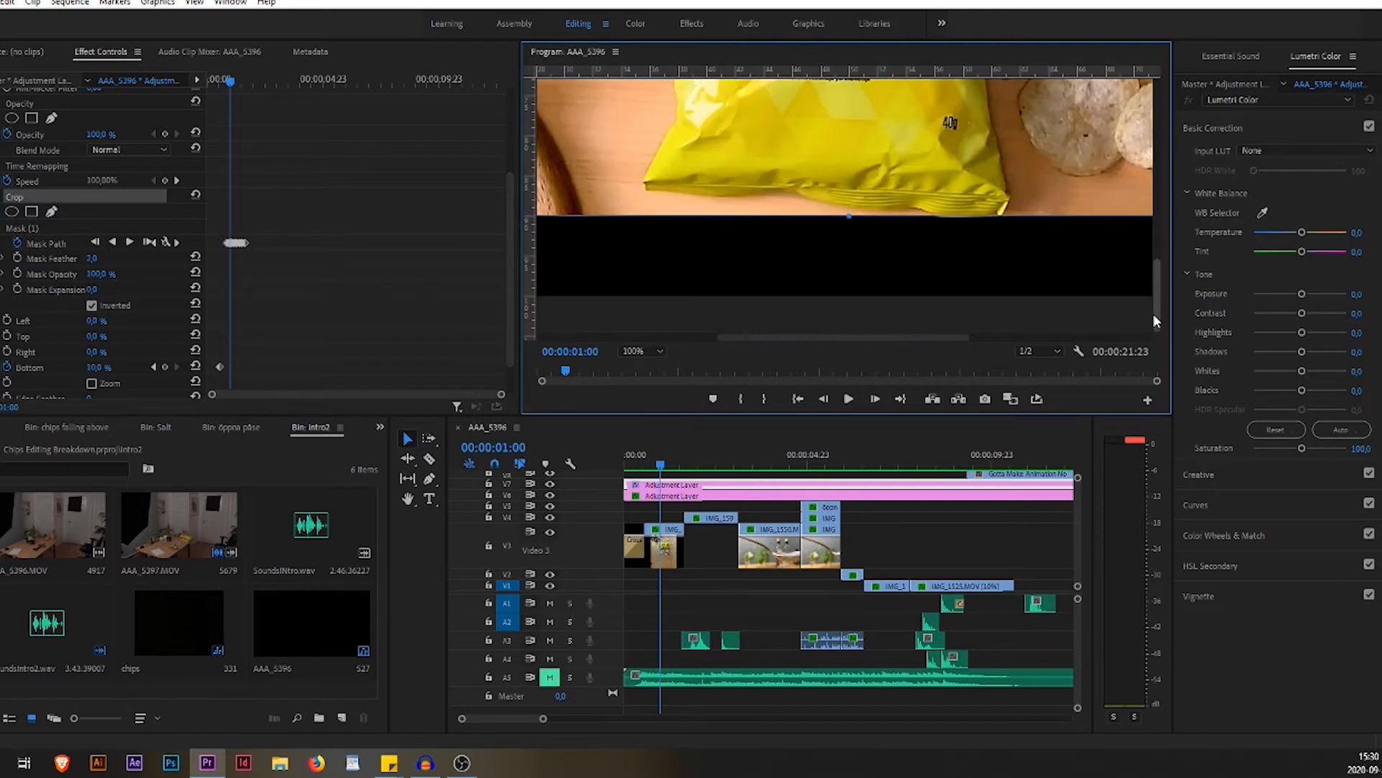
{"action": "mouse_move", "coordinate": [877, 246]}
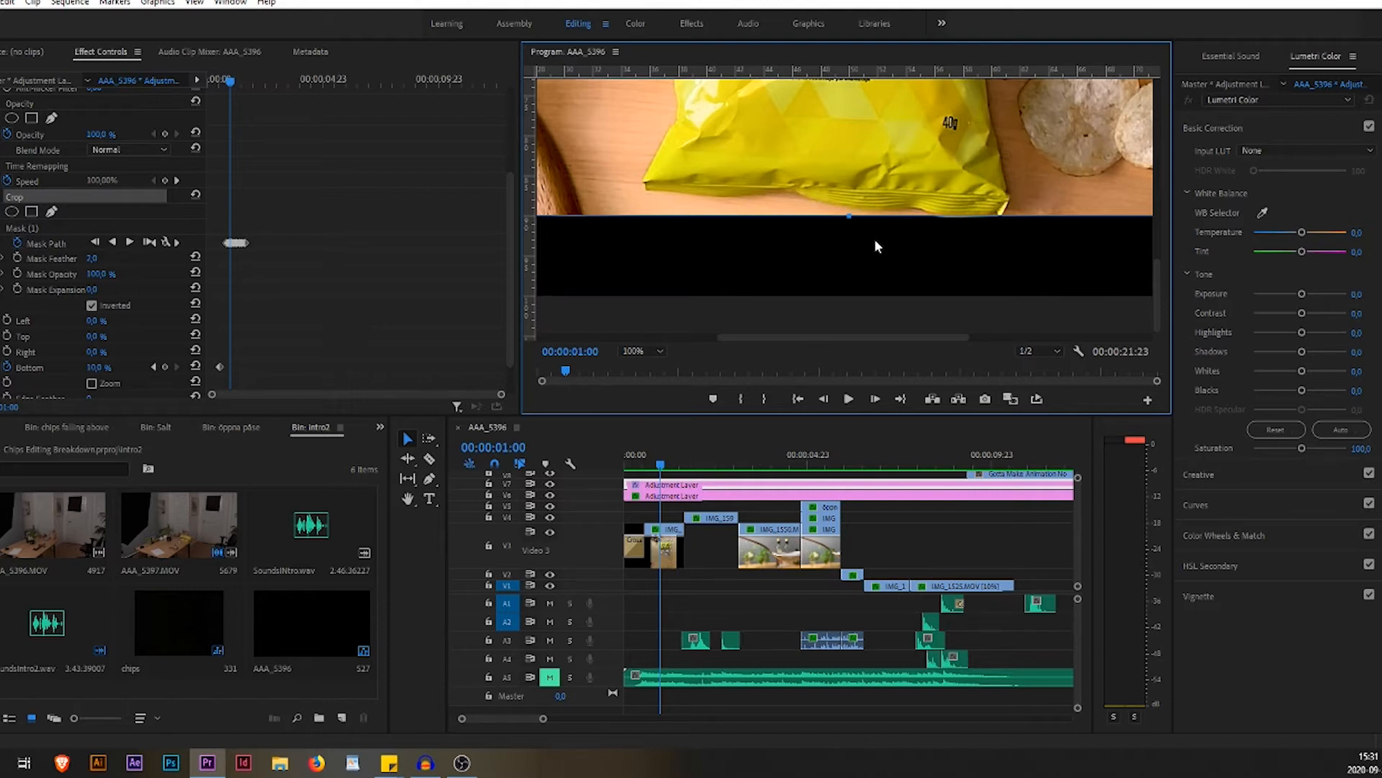
{"action": "mouse_move", "coordinate": [973, 210]}
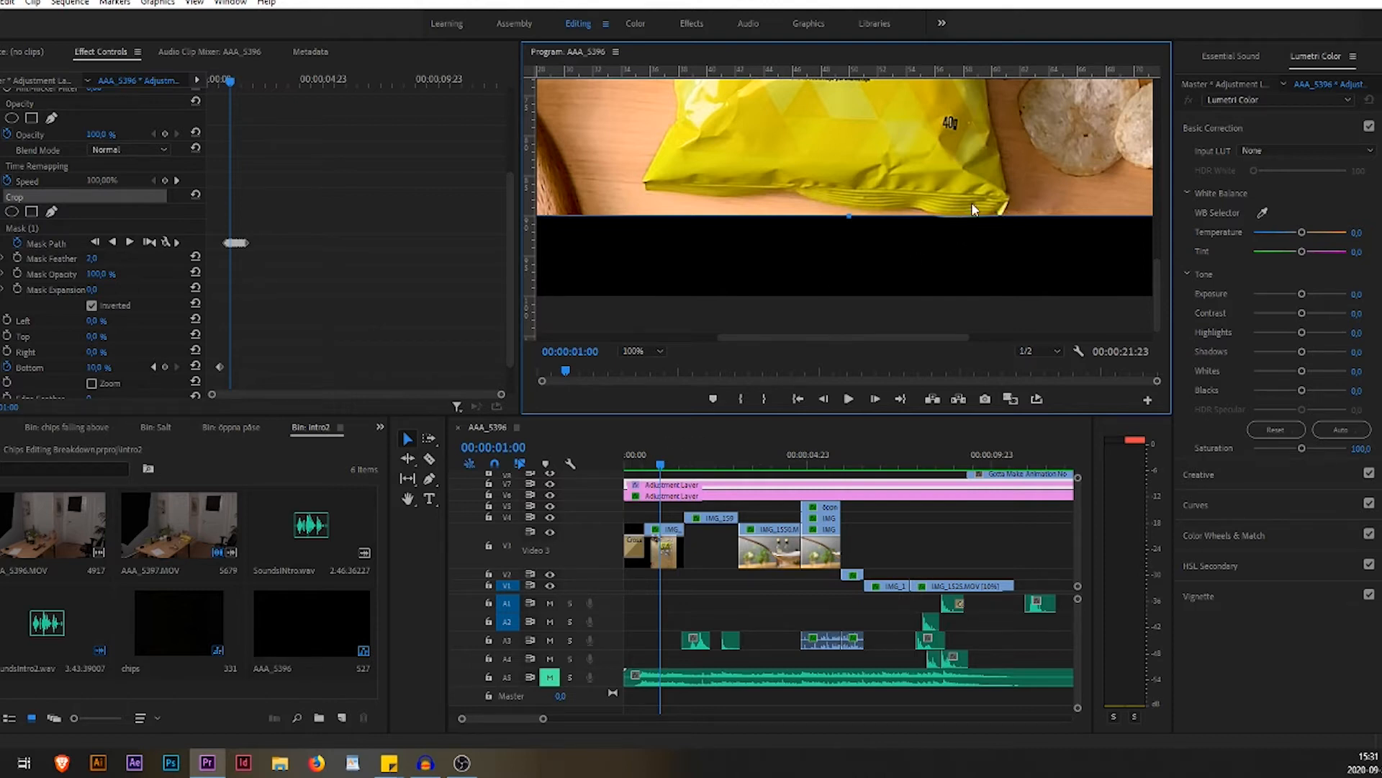
Select the adjustment layer's Mask Path and step one frame into its wipe transition.
{"action": "left_click", "coordinate": [44, 242]}
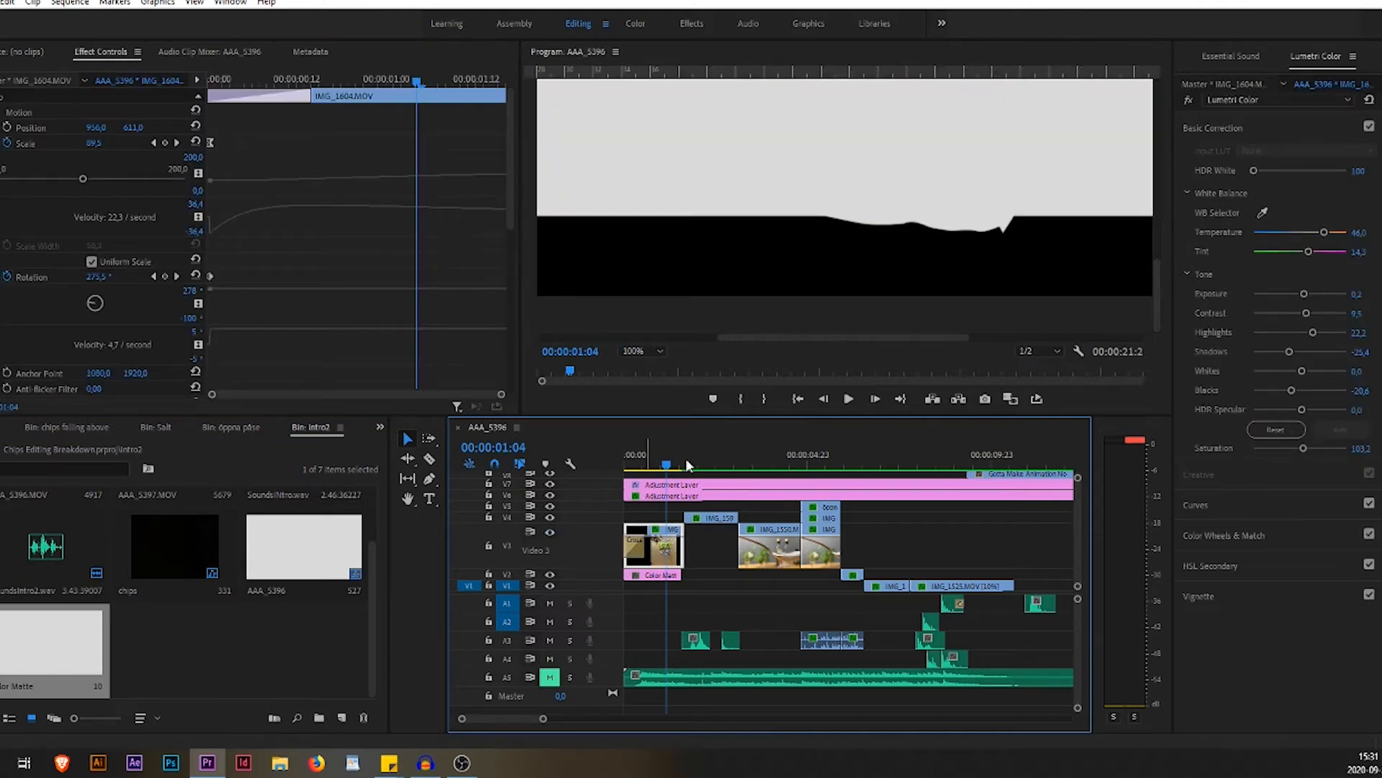
{"action": "left_click", "coordinate": [650, 466]}
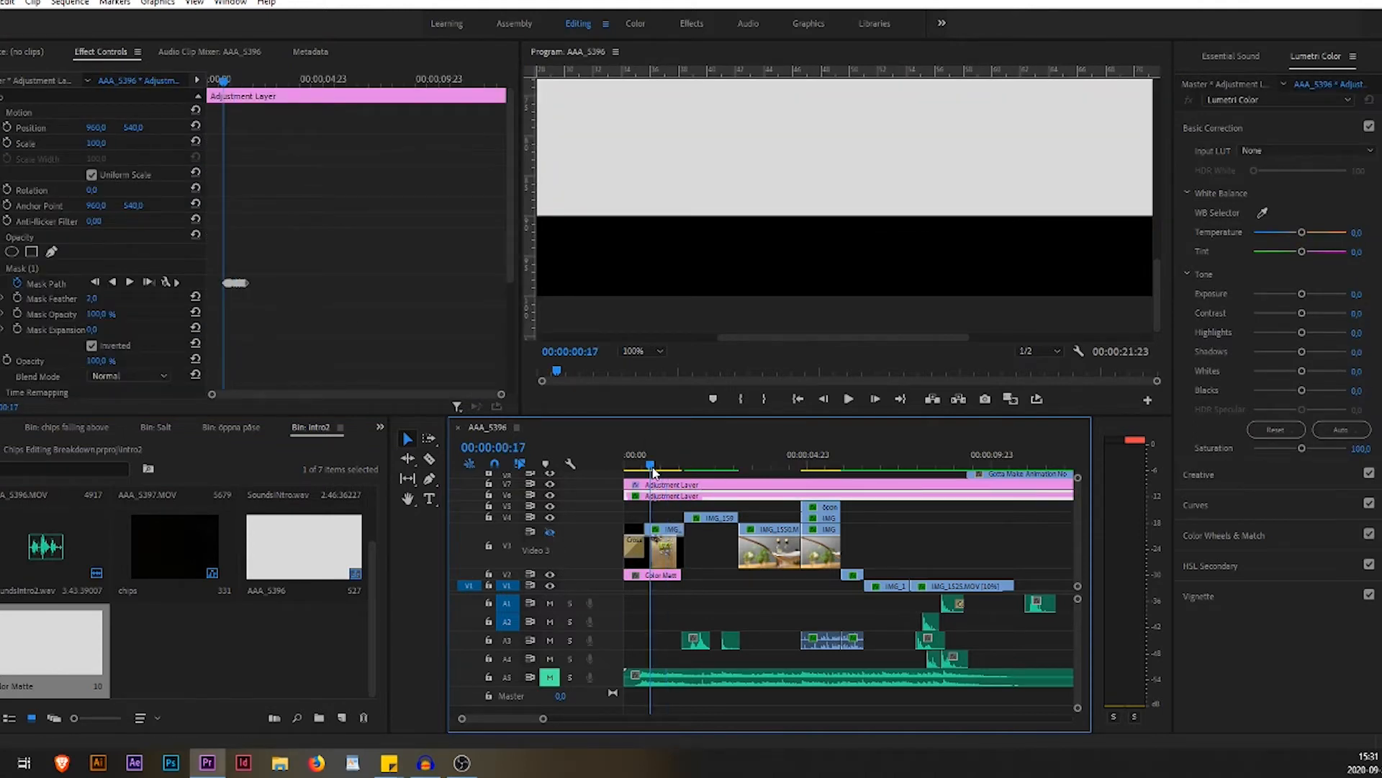
{"action": "left_click", "coordinate": [649, 463]}
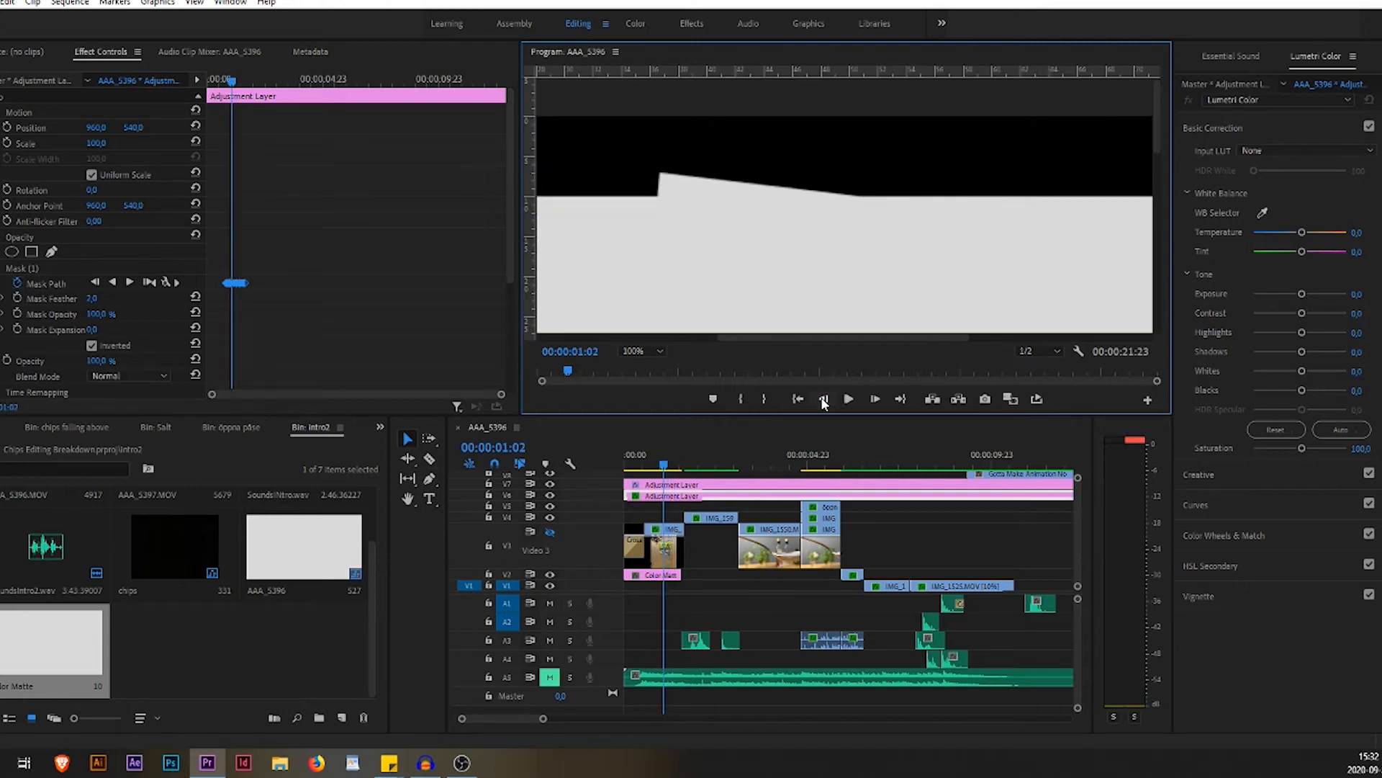
{"action": "left_click", "coordinate": [824, 399]}
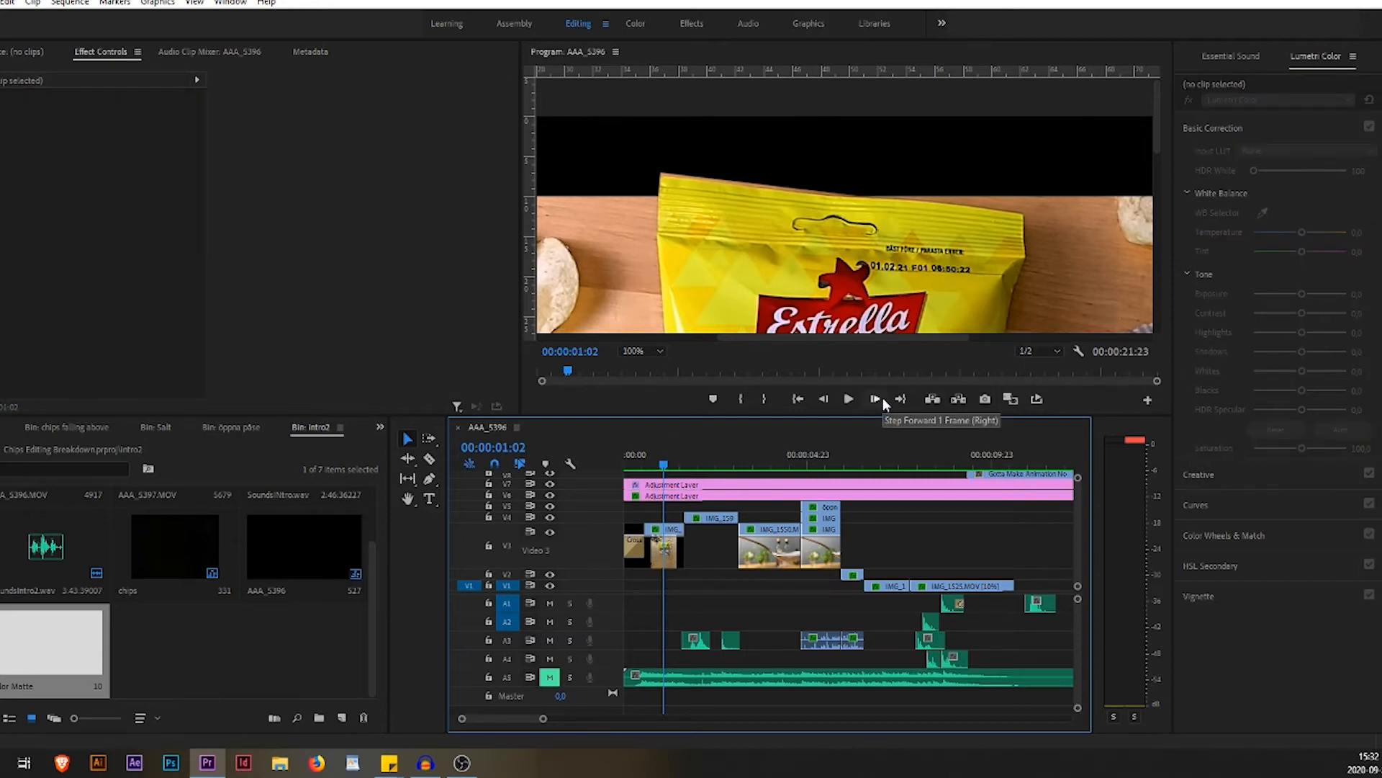
Set the Program Monitor zoom to 150% and step back two frames.
{"action": "left_click", "coordinate": [639, 350]}
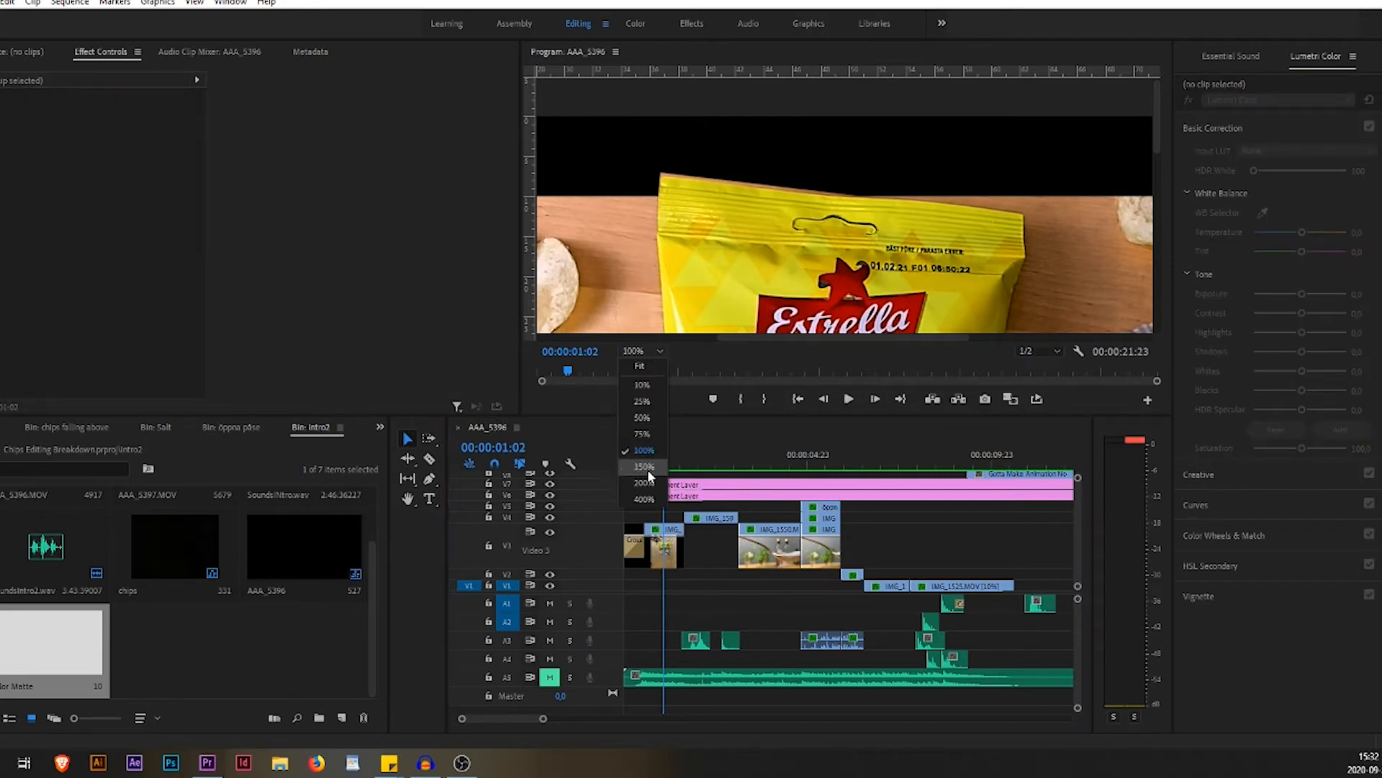
{"action": "left_click", "coordinate": [642, 467]}
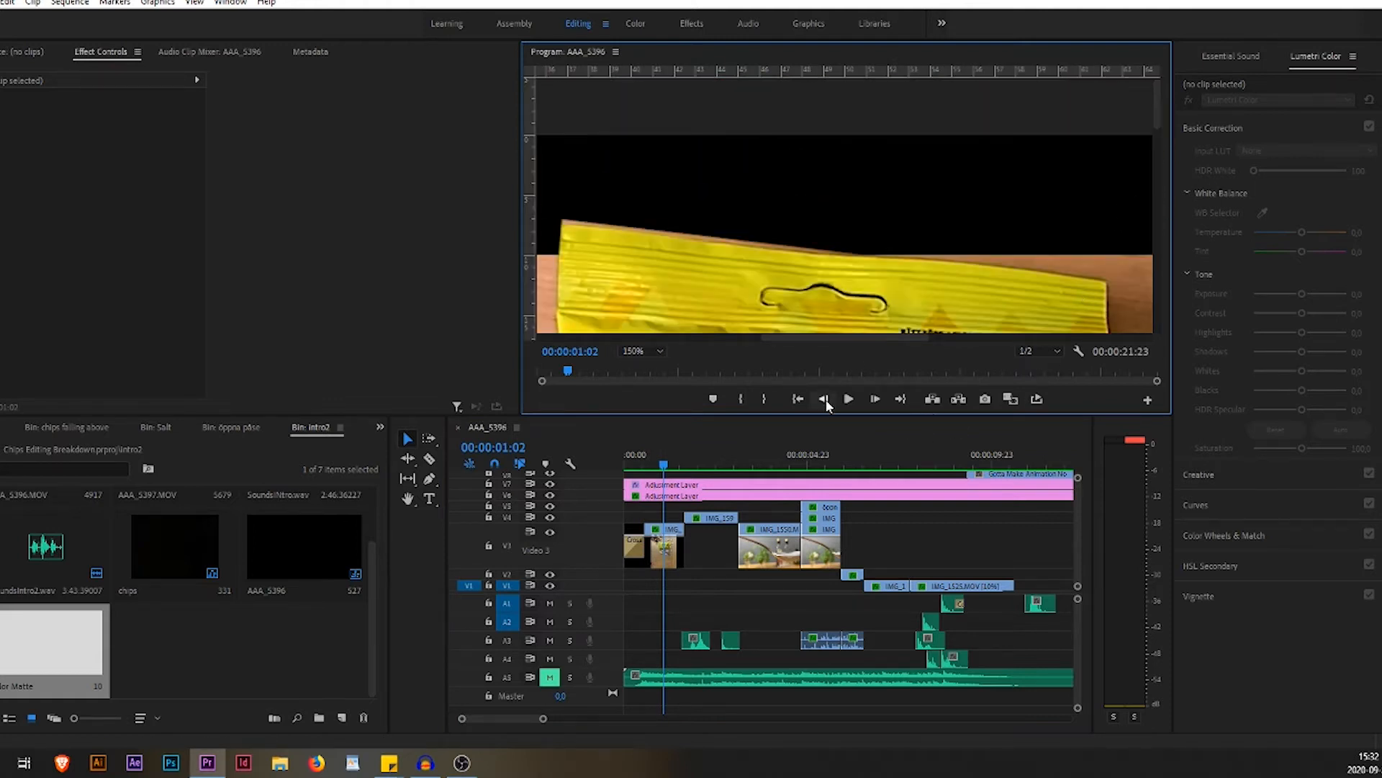
{"action": "left_click", "coordinate": [822, 399]}
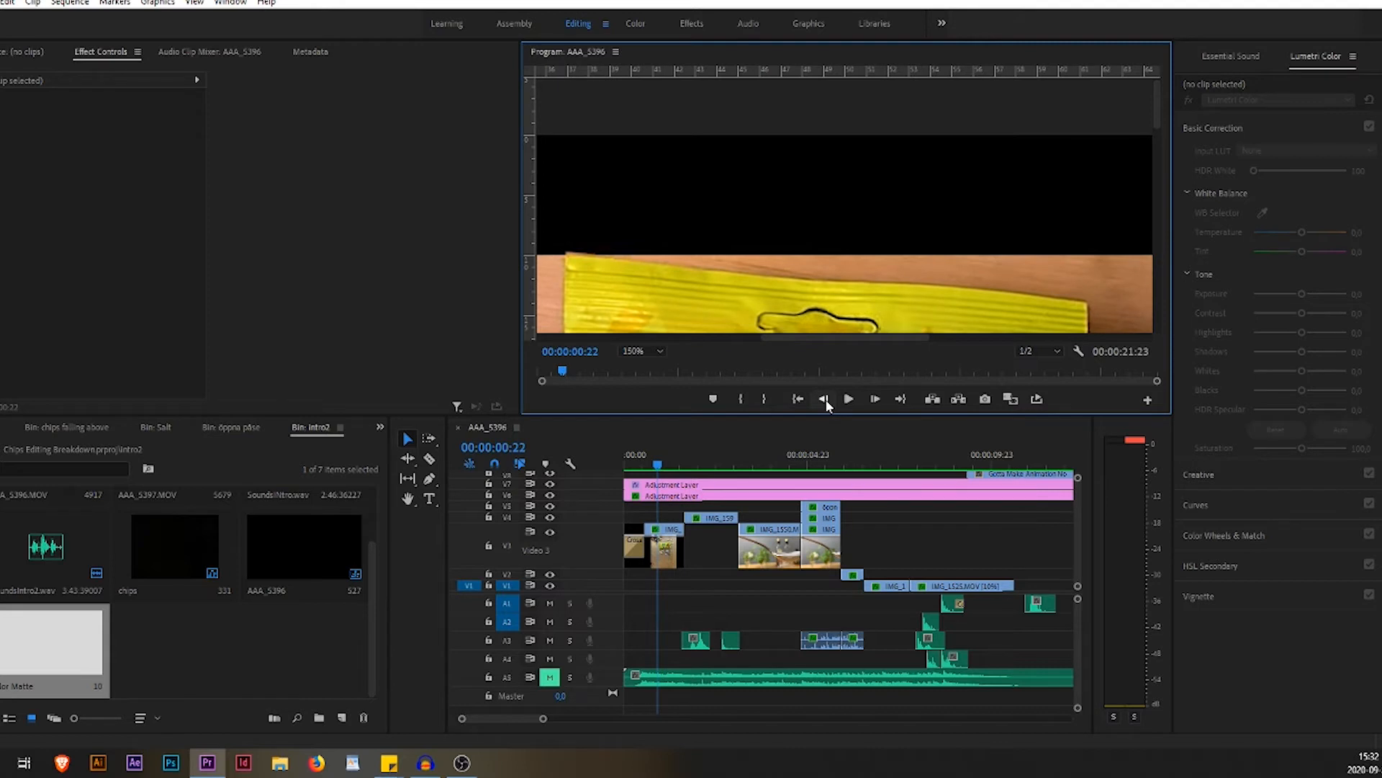
{"action": "left_click", "coordinate": [824, 399]}
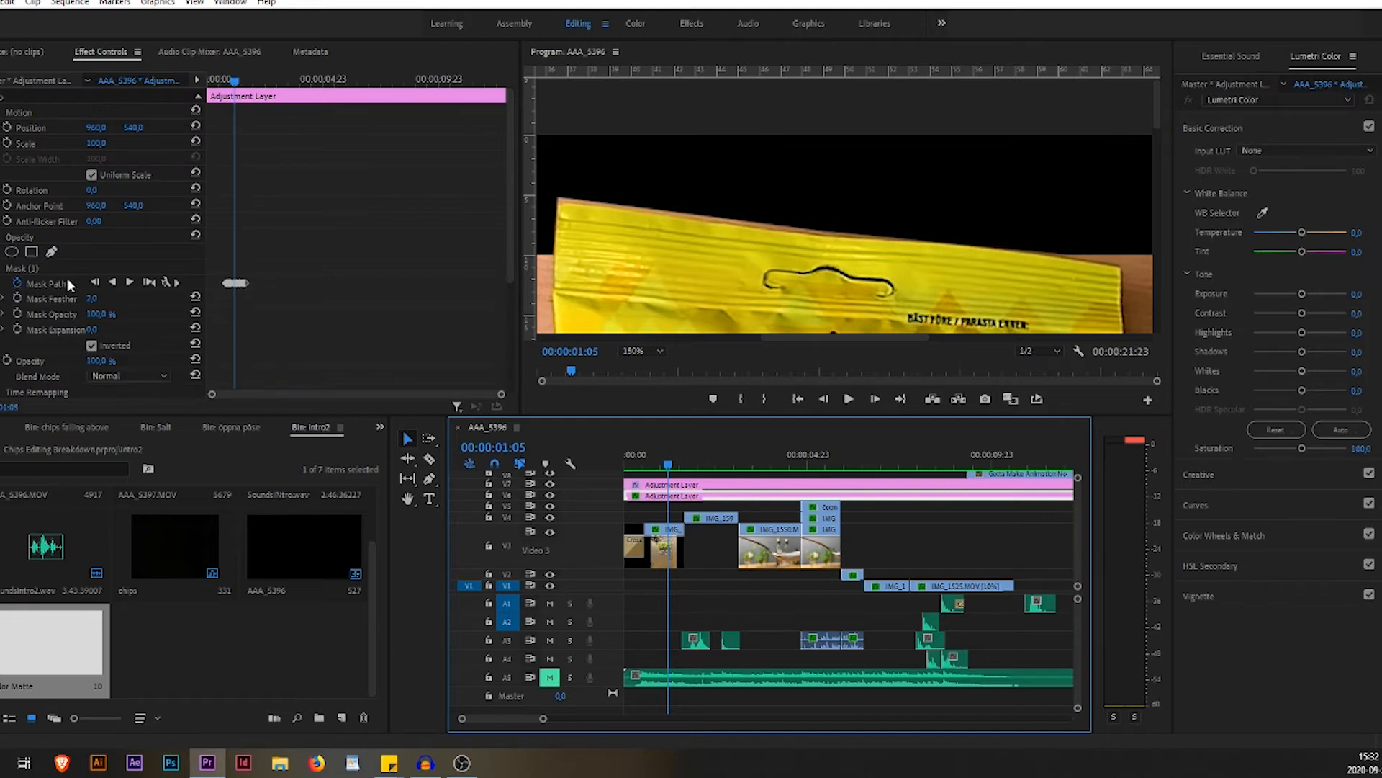
Show the mask outline over the chip bag and step forward through its animation.
{"action": "left_click", "coordinate": [44, 282]}
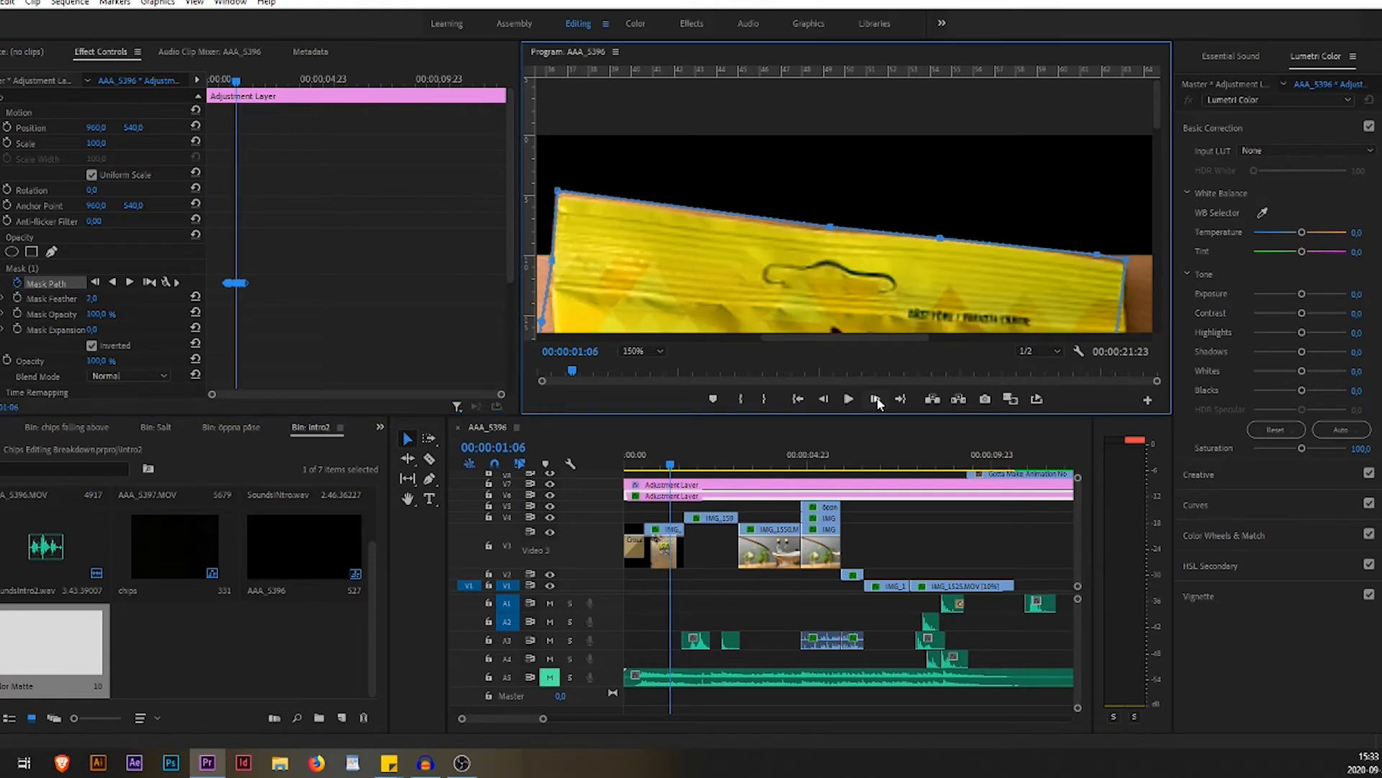
{"action": "left_click", "coordinate": [877, 399]}
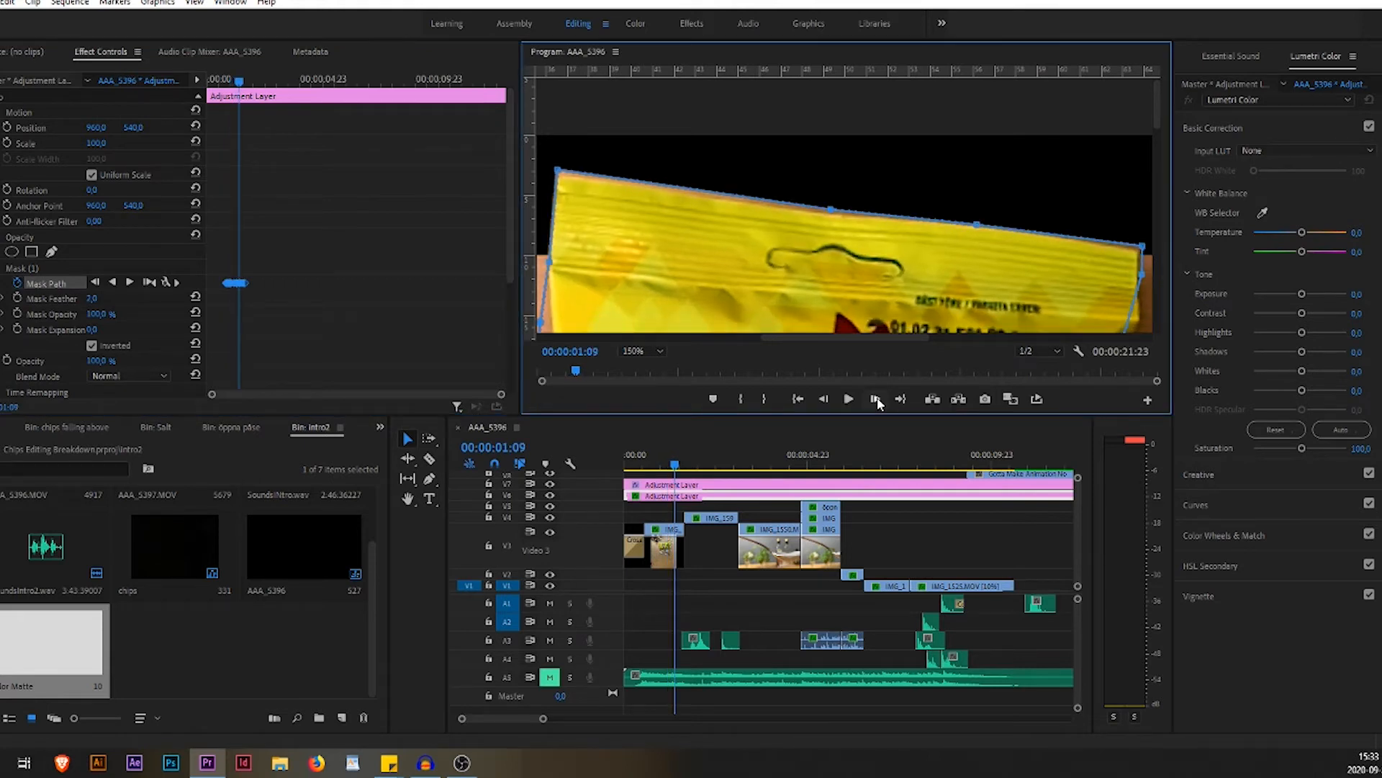
{"action": "left_click", "coordinate": [874, 398]}
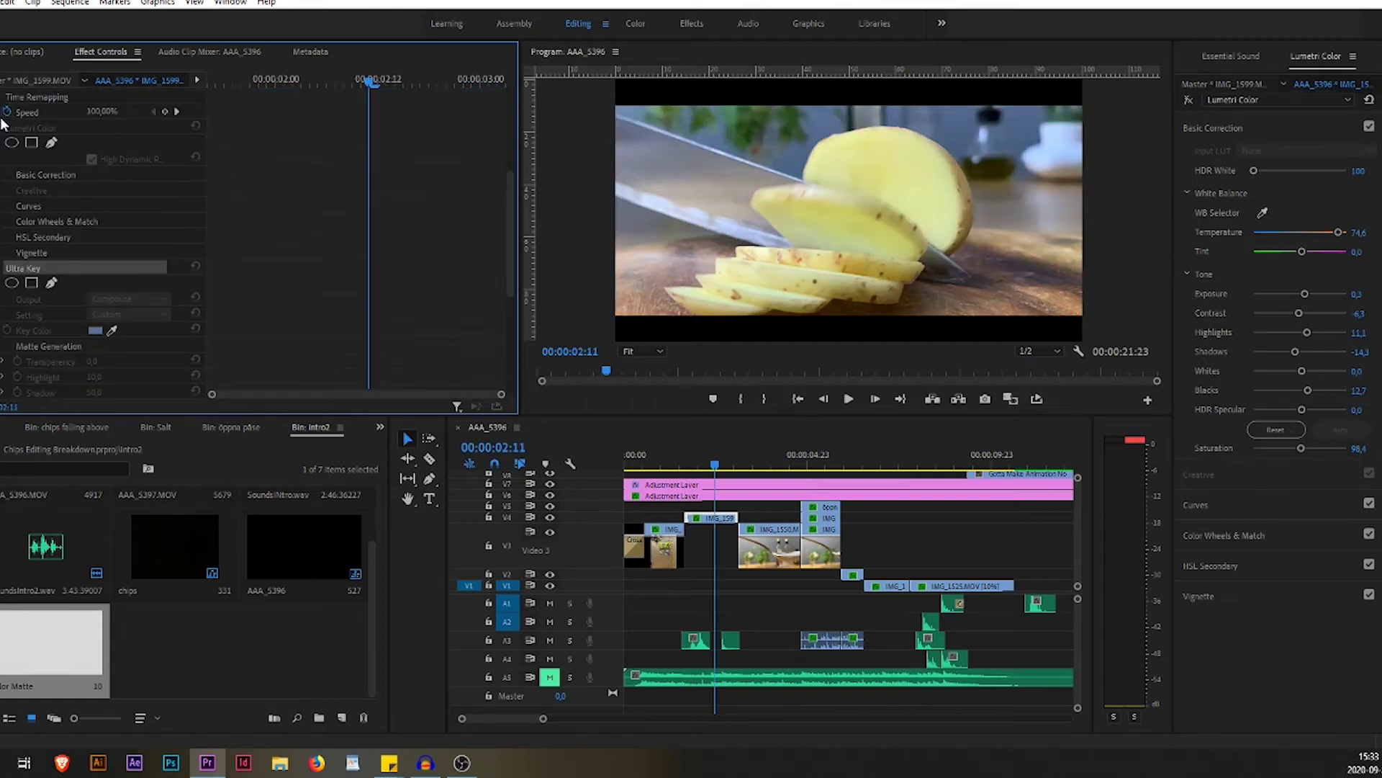
{"action": "mouse_move", "coordinate": [7, 142]}
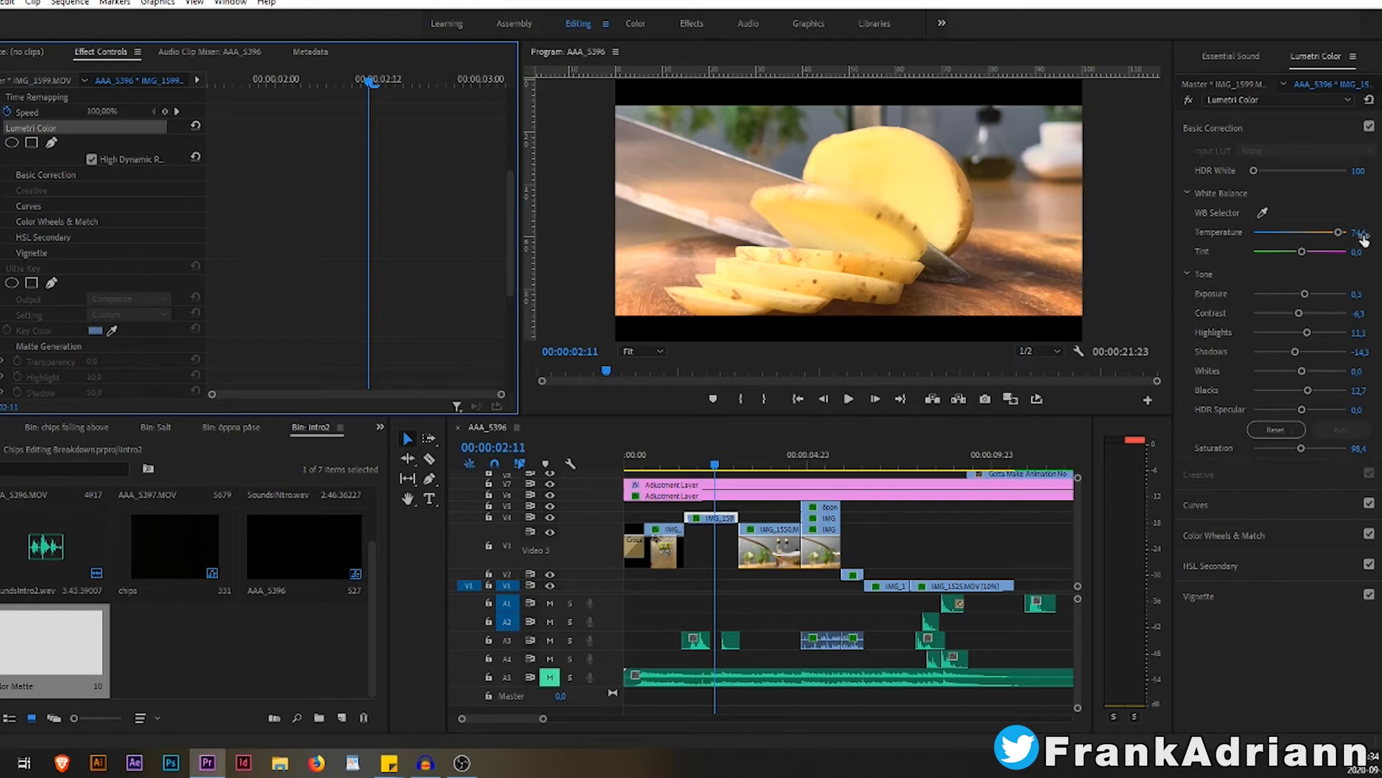
{"action": "mouse_move", "coordinate": [810, 126]}
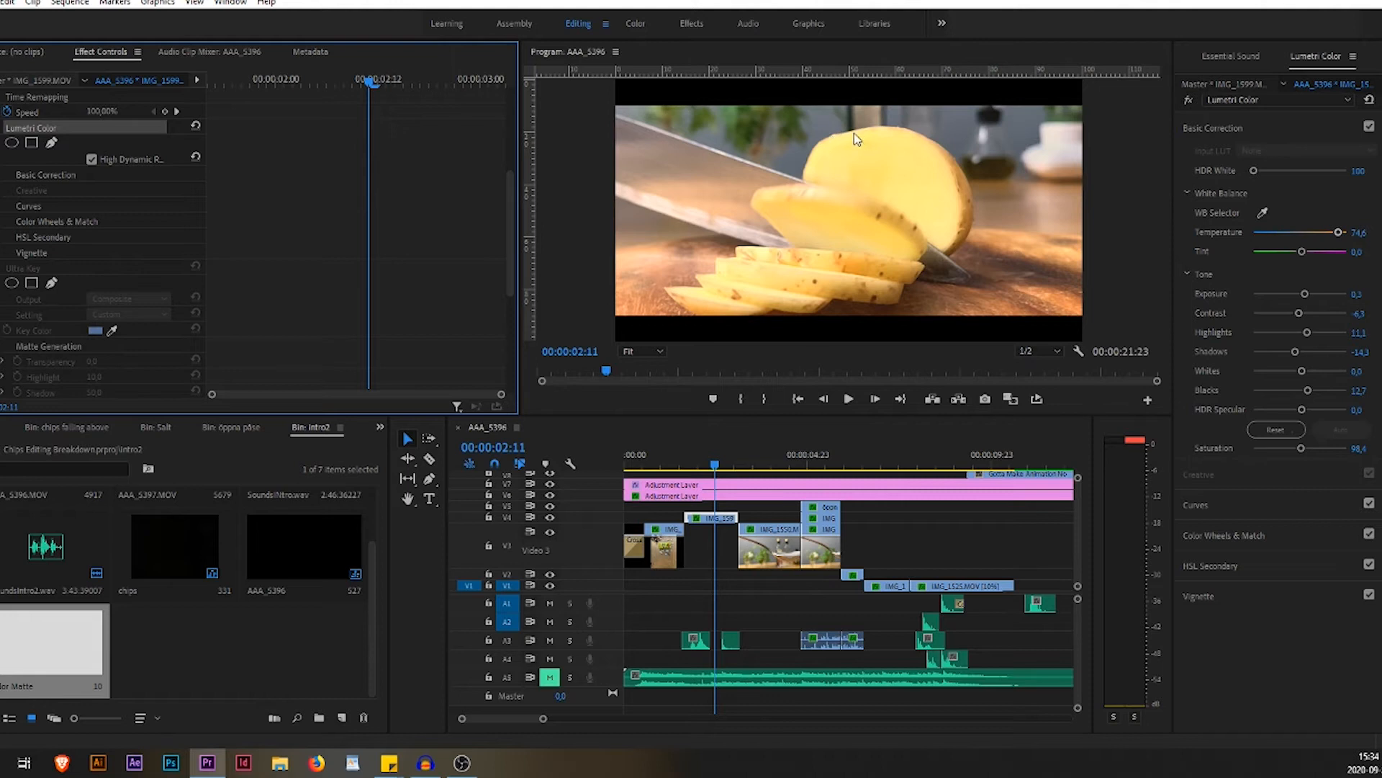
{"action": "mouse_move", "coordinate": [836, 150]}
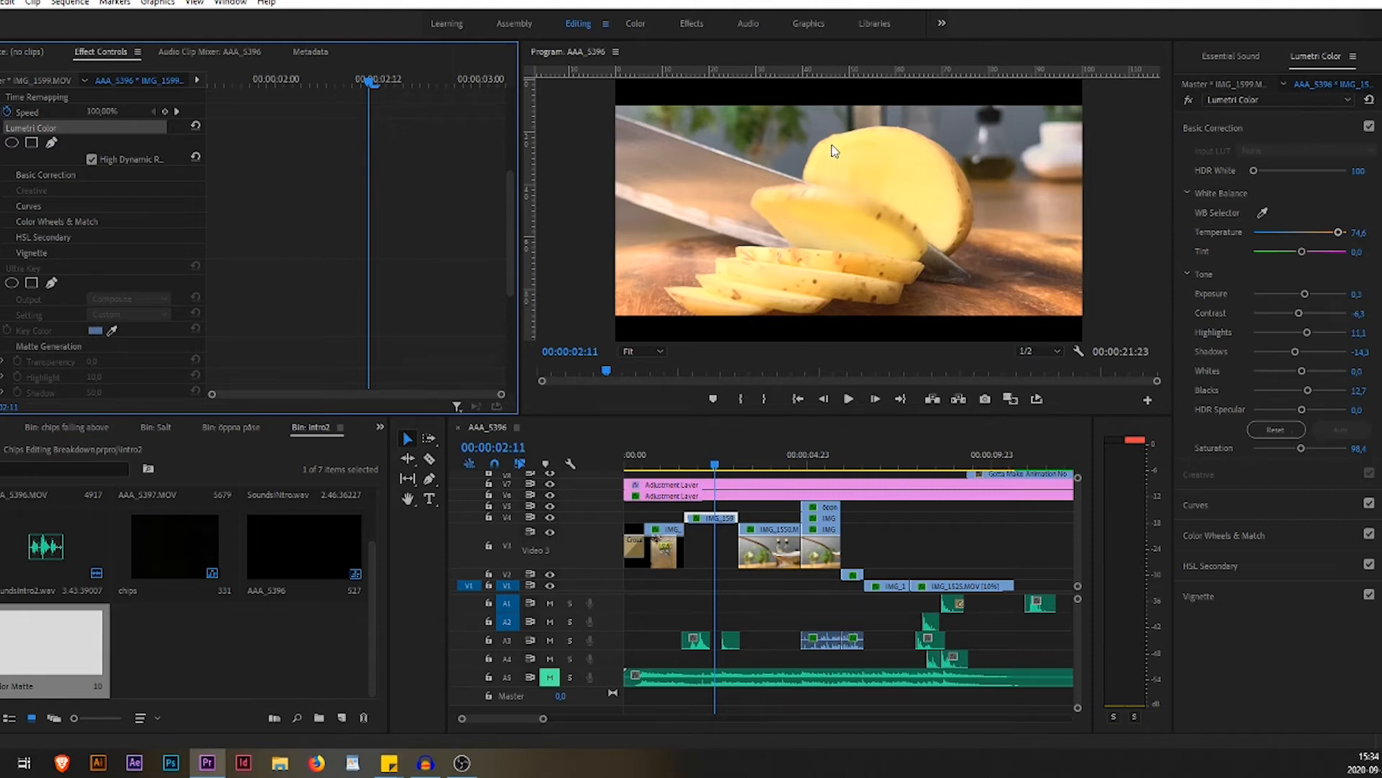
{"action": "mouse_move", "coordinate": [755, 161]}
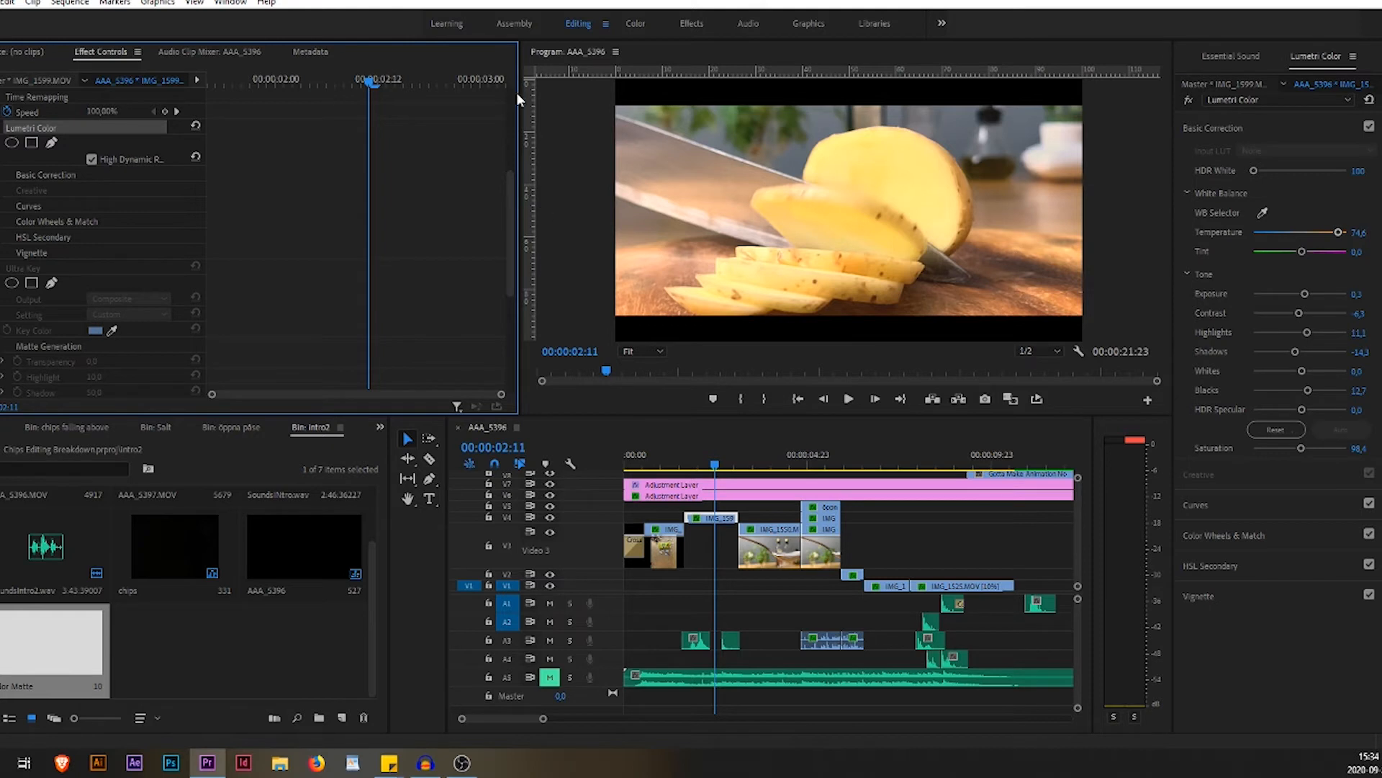
{"action": "mouse_move", "coordinate": [650, 167]}
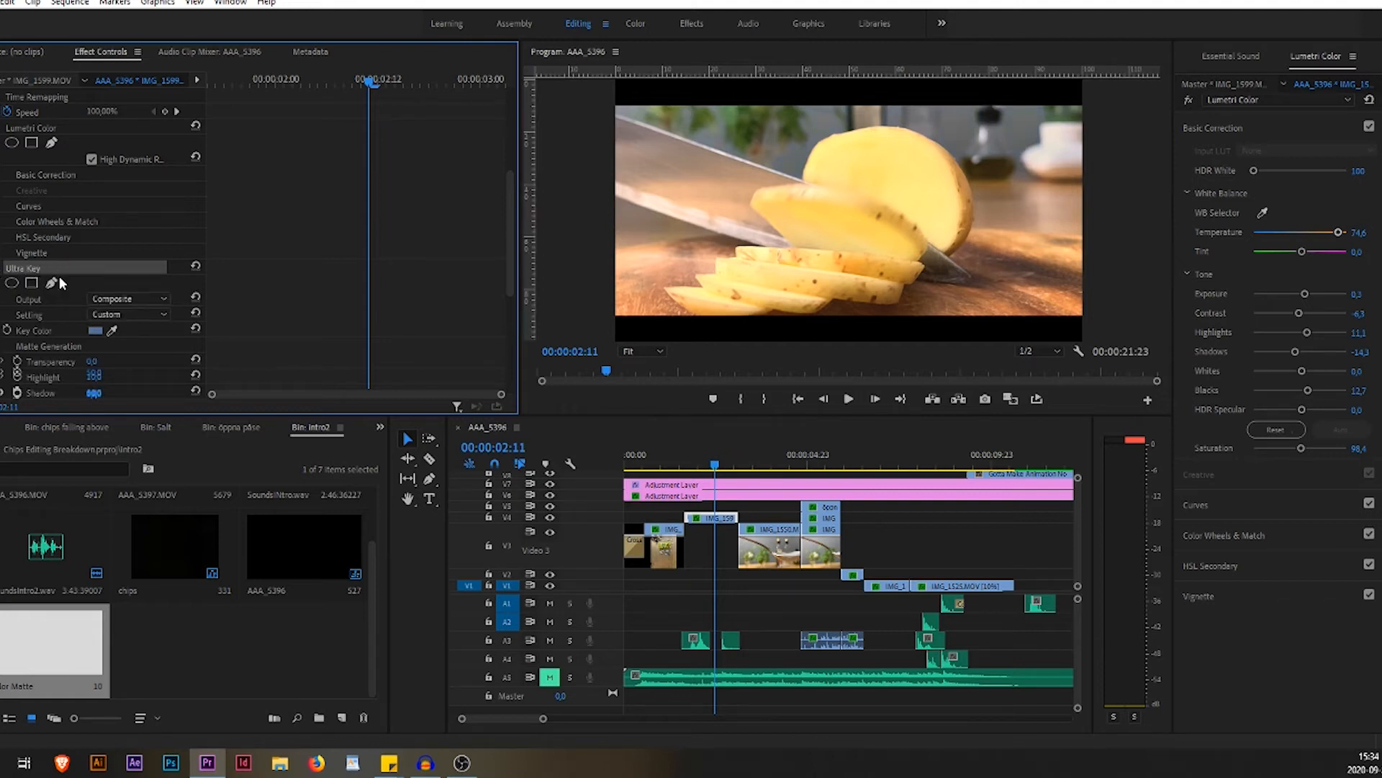
{"action": "mouse_move", "coordinate": [111, 331]}
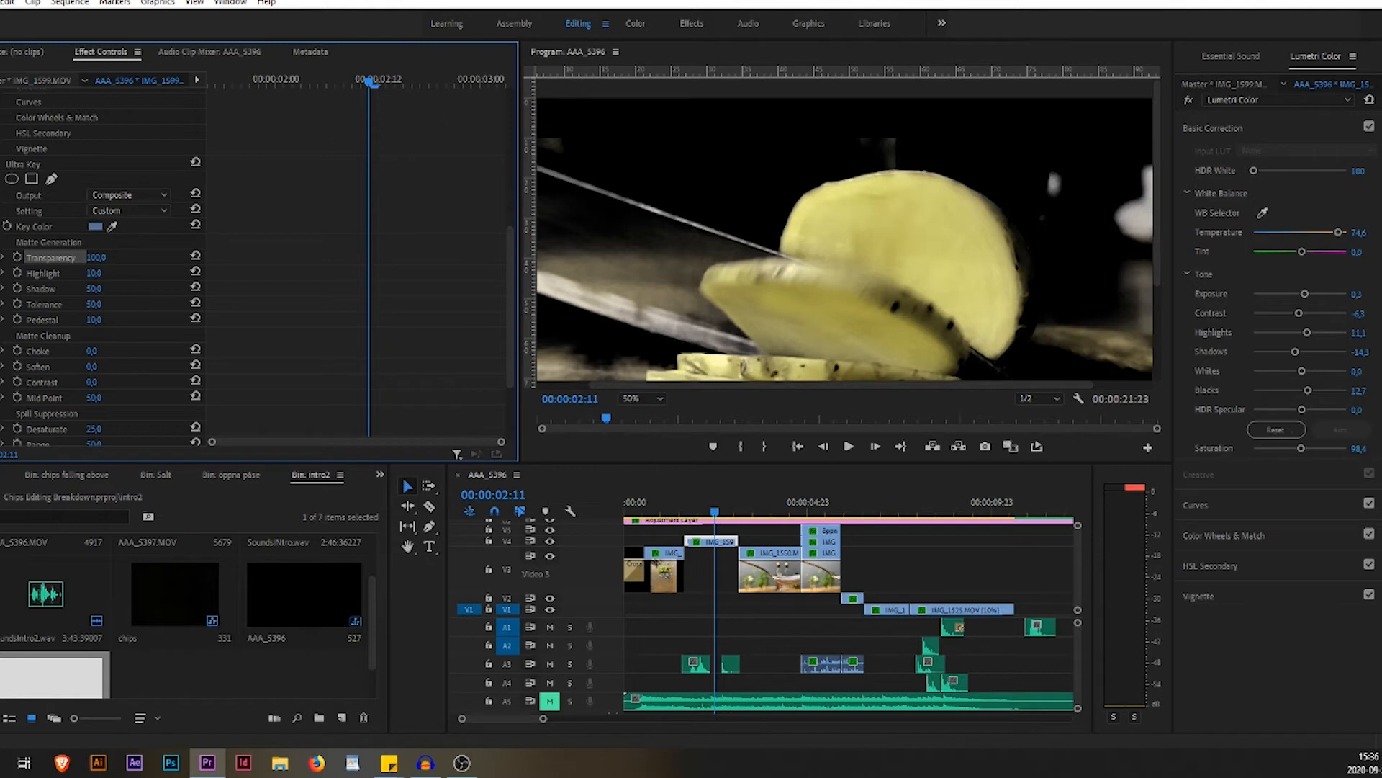
Scrub the Ultra Key matte transparency back down to 0.0.
{"action": "left_click_drag", "start_coordinate": [86, 258], "coordinate": [62, 258]}
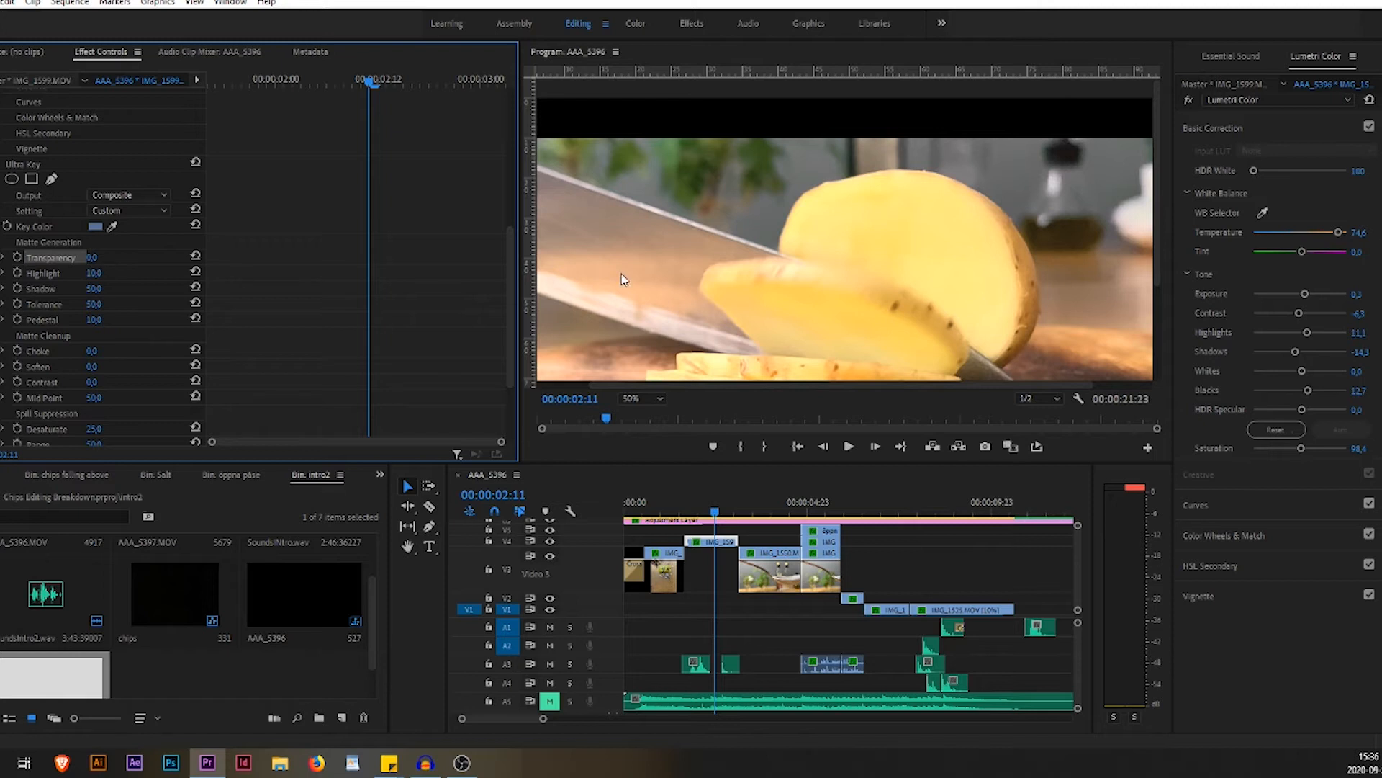
{"action": "mouse_move", "coordinate": [1084, 161]}
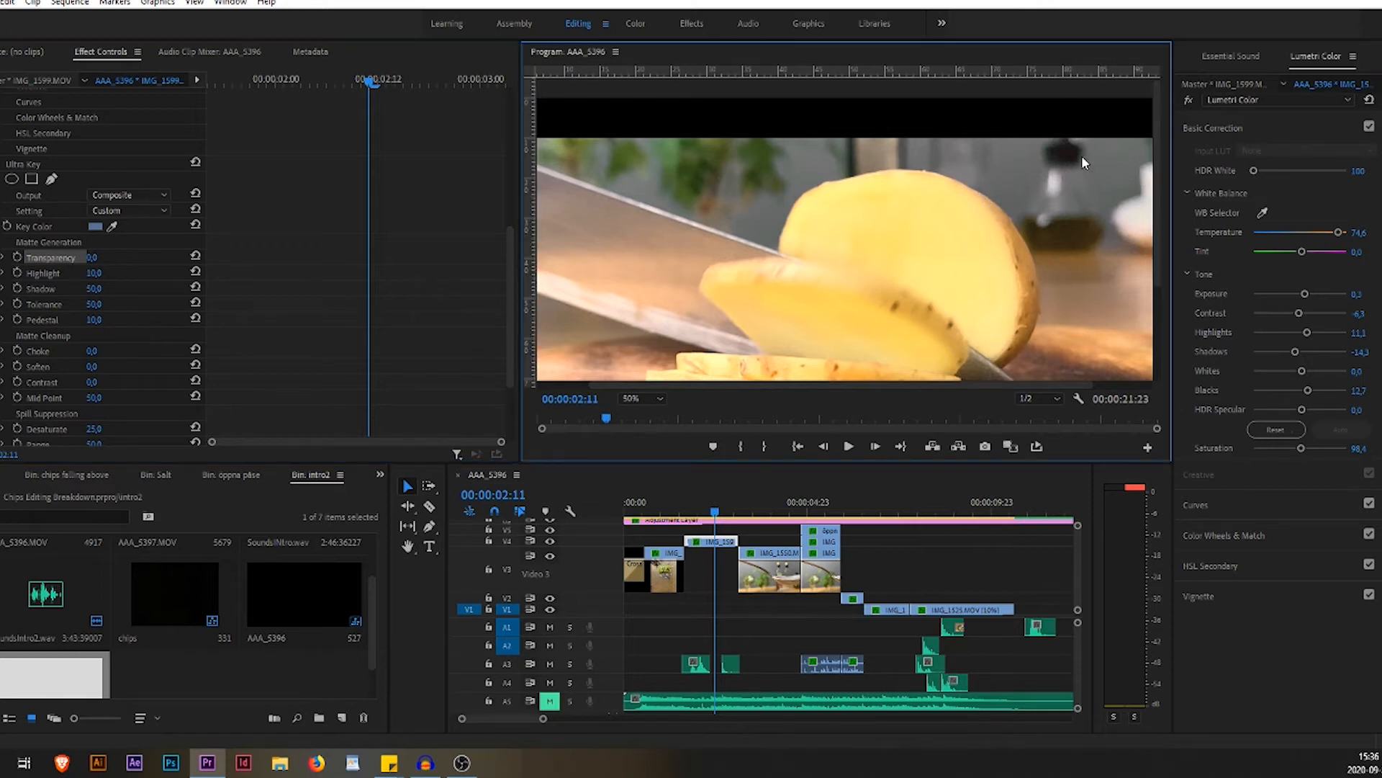
{"action": "mouse_move", "coordinate": [180, 272]}
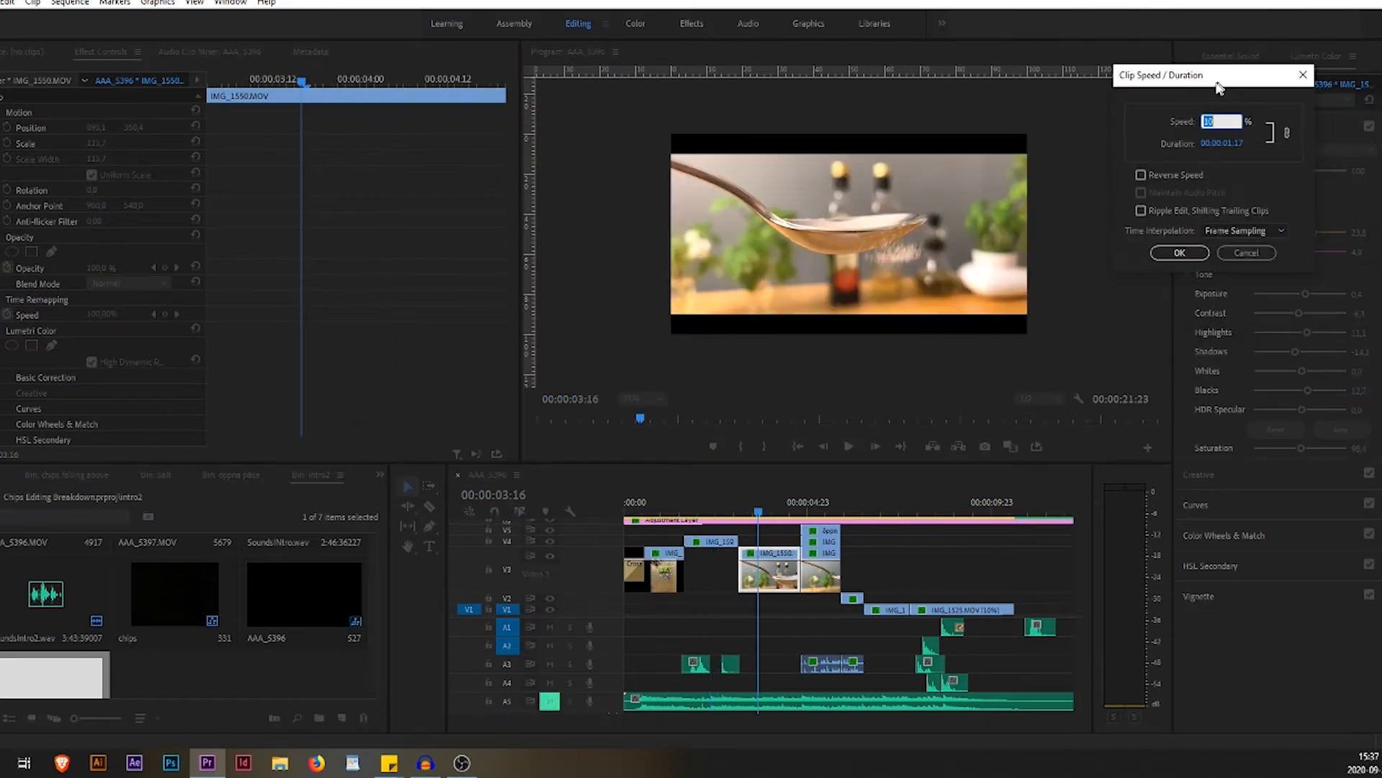
{"action": "mouse_move", "coordinate": [1246, 219]}
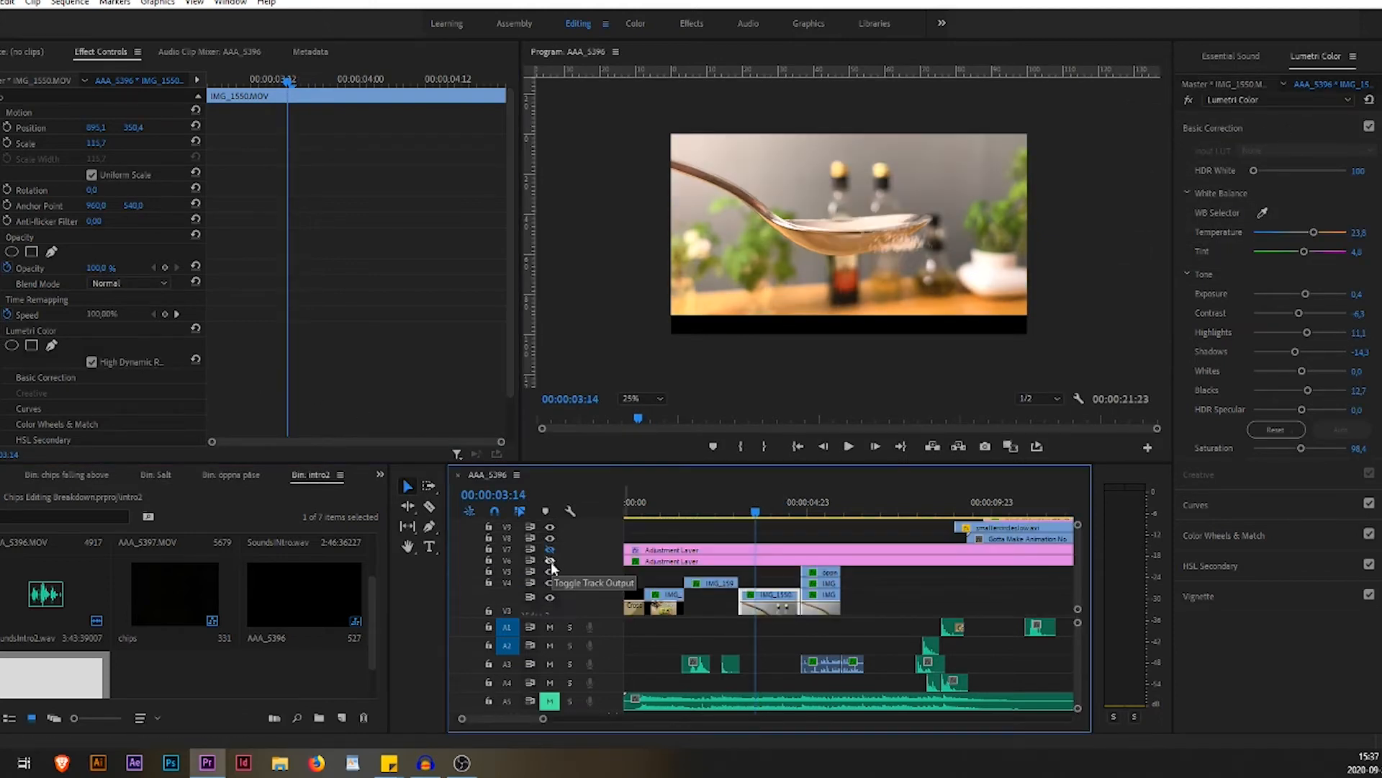
Clear the selection, then select the adjustment layer and the IMG_1550 spoon clip.
{"action": "left_click", "coordinate": [549, 582]}
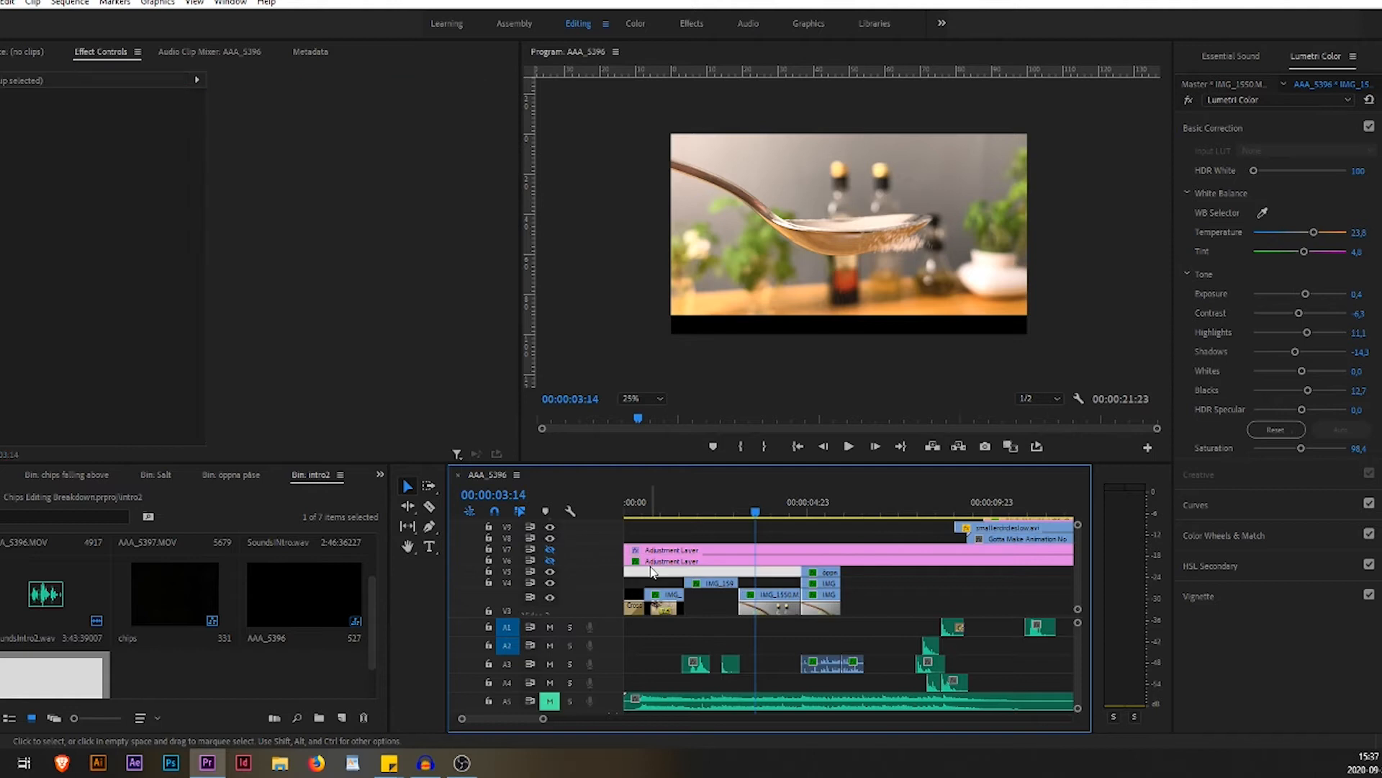
{"action": "left_click", "coordinate": [670, 560]}
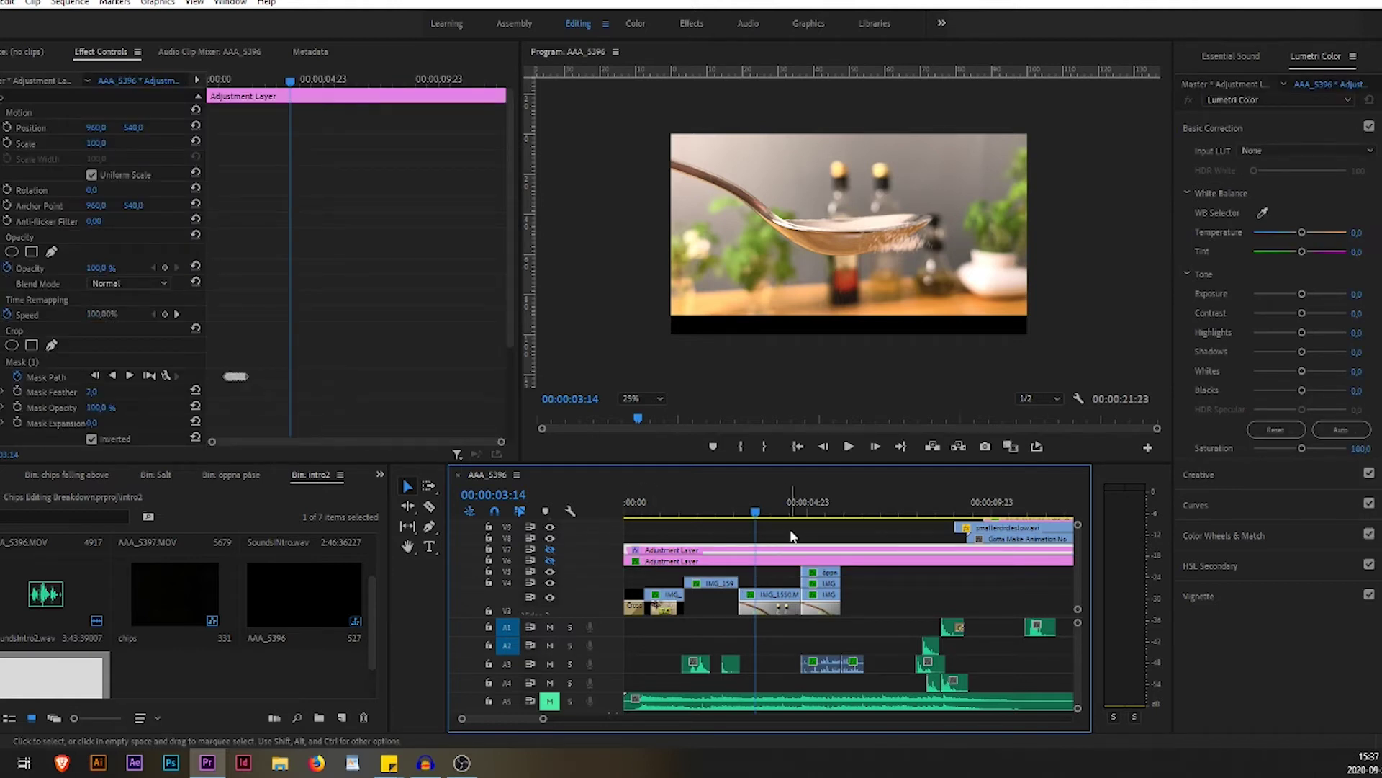
{"action": "left_click", "coordinate": [774, 599]}
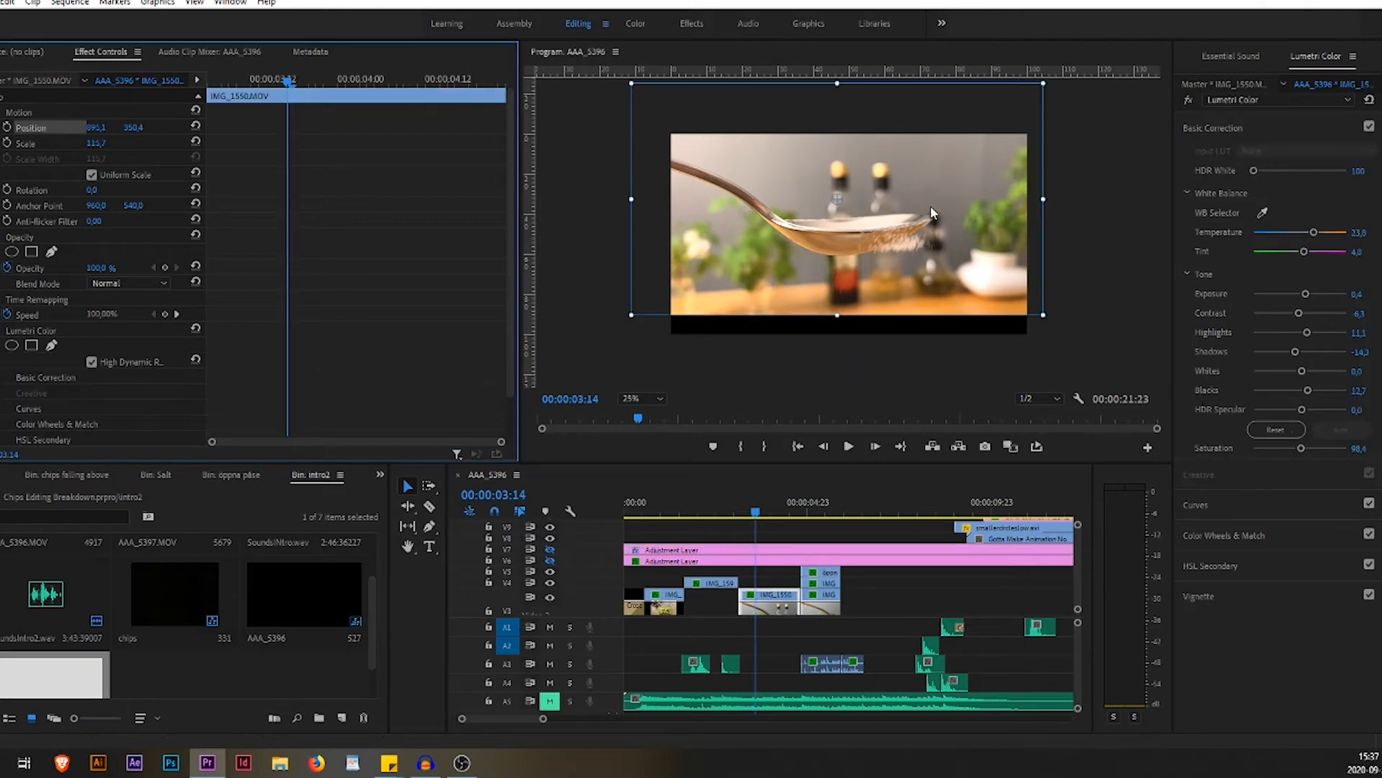
{"action": "mouse_move", "coordinate": [864, 222]}
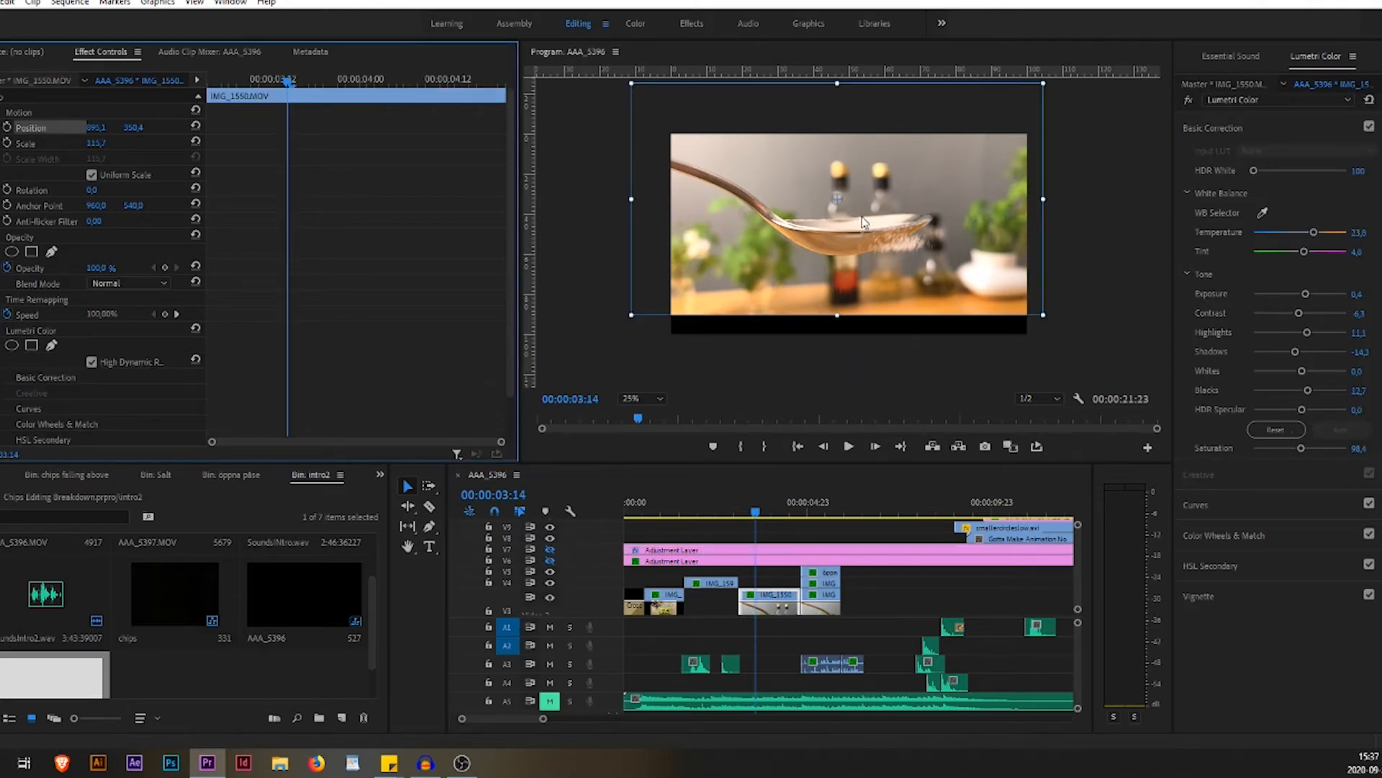
{"action": "mouse_move", "coordinate": [921, 246]}
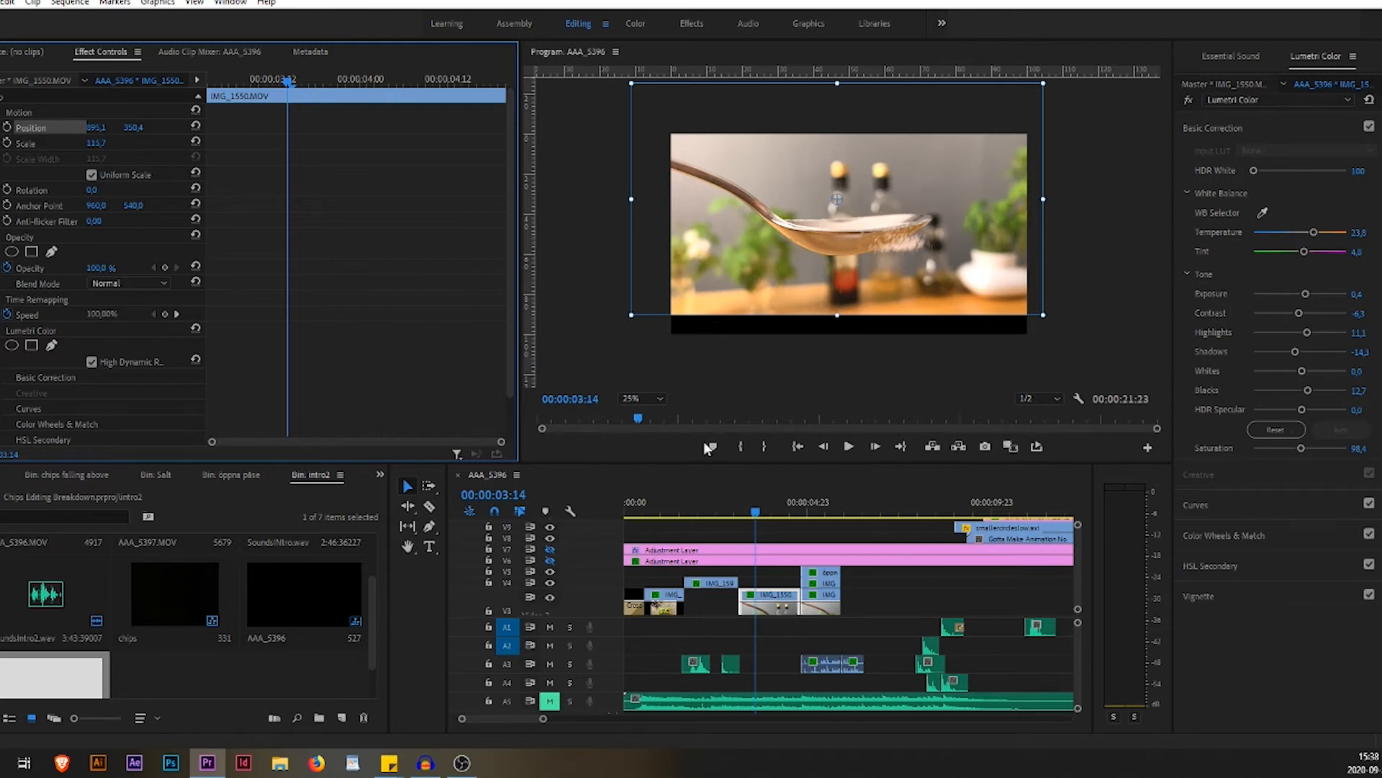
{"action": "mouse_move", "coordinate": [701, 332]}
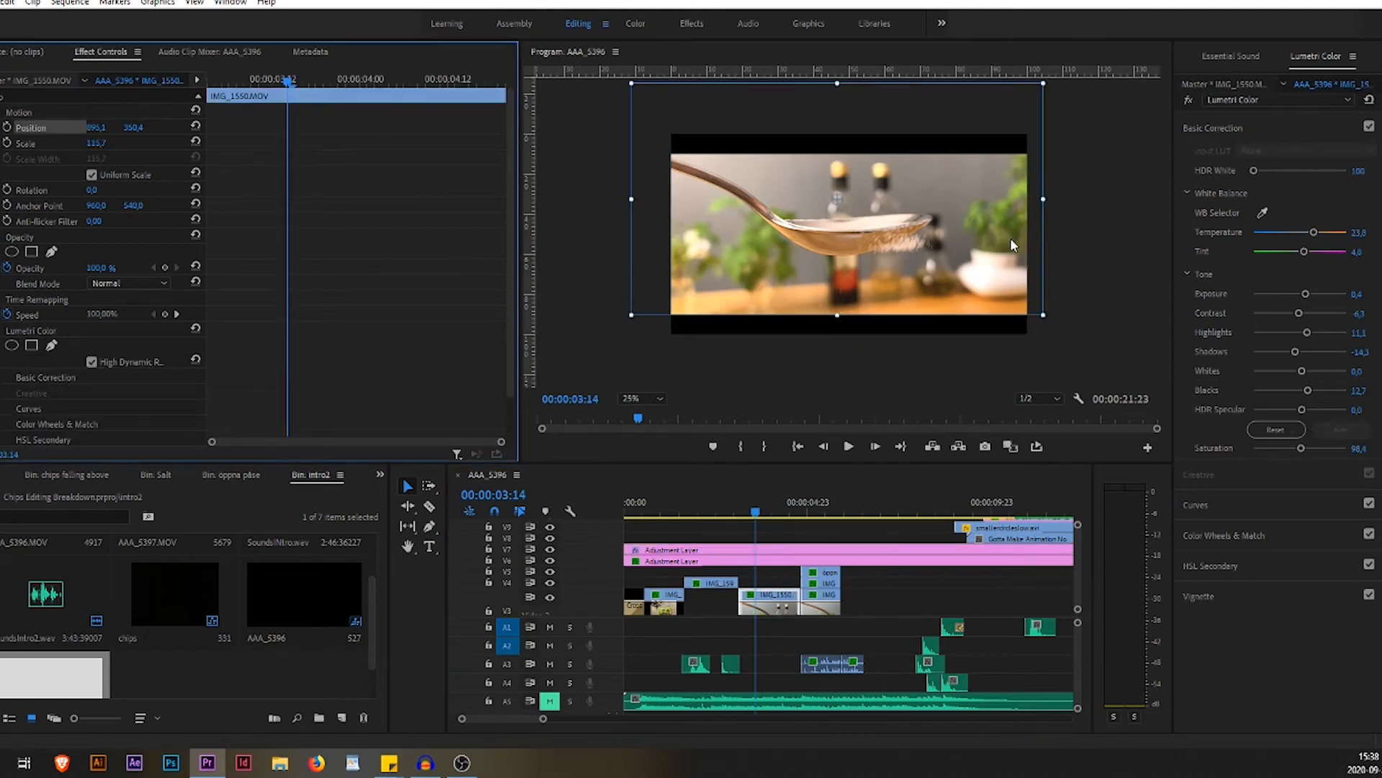
Set the Program Monitor zoom to 50% to view the spoon shot larger.
{"action": "left_click", "coordinate": [639, 398]}
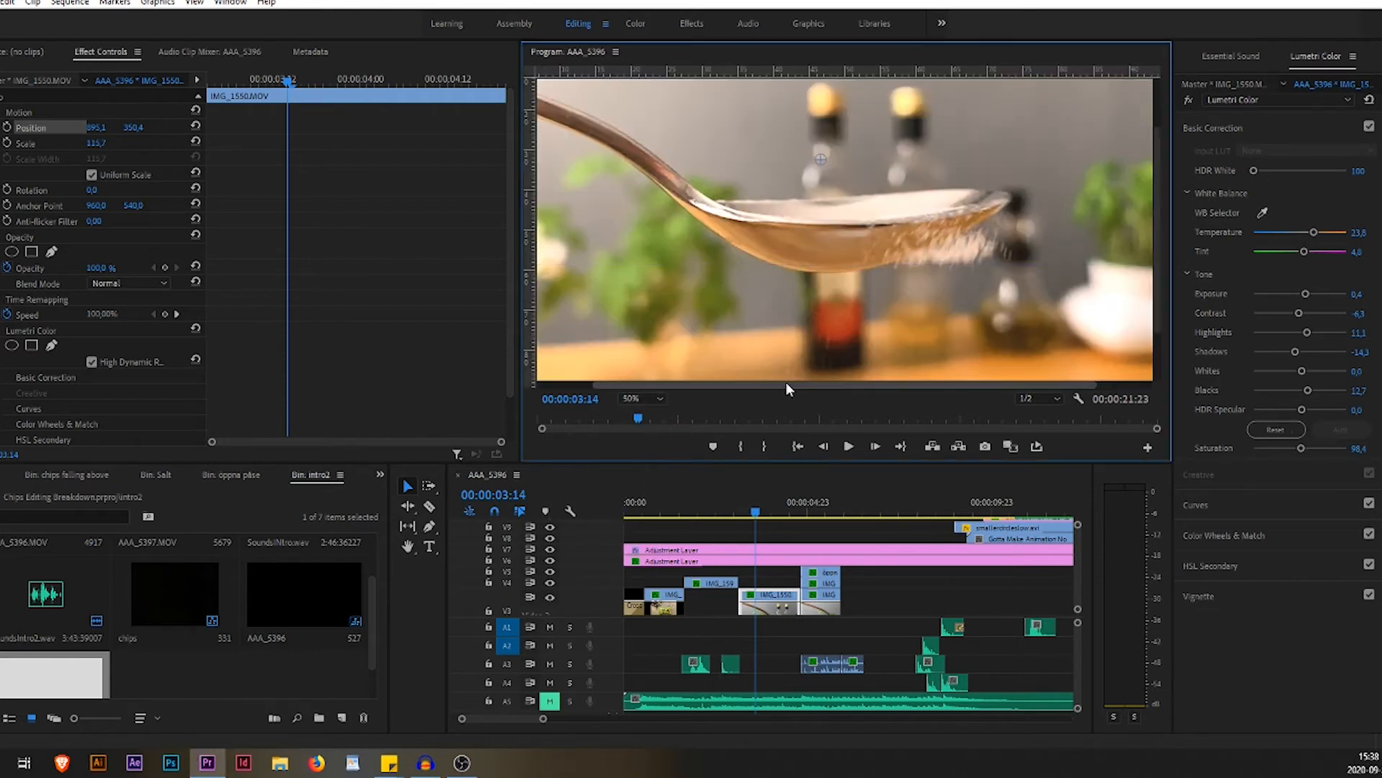
{"action": "left_click", "coordinate": [657, 399]}
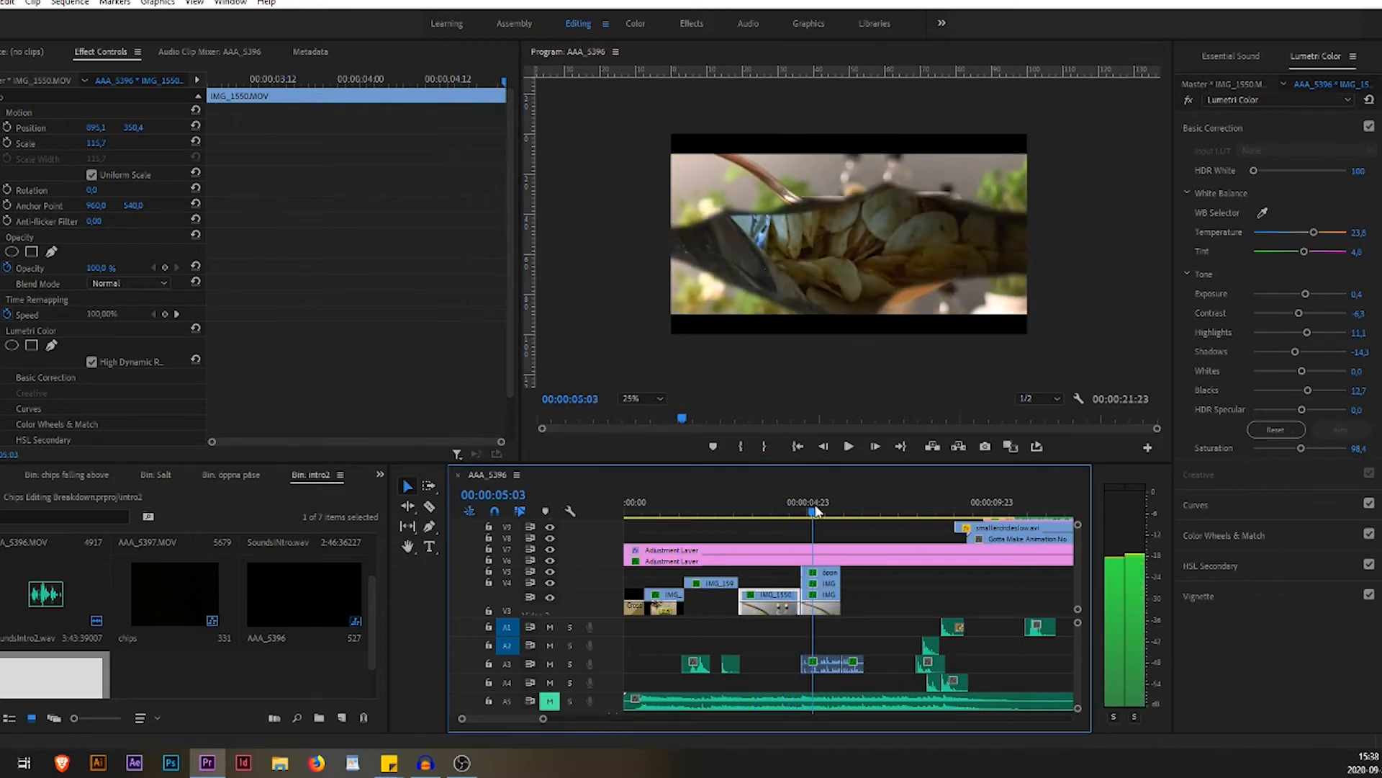
{"action": "left_click", "coordinate": [841, 512]}
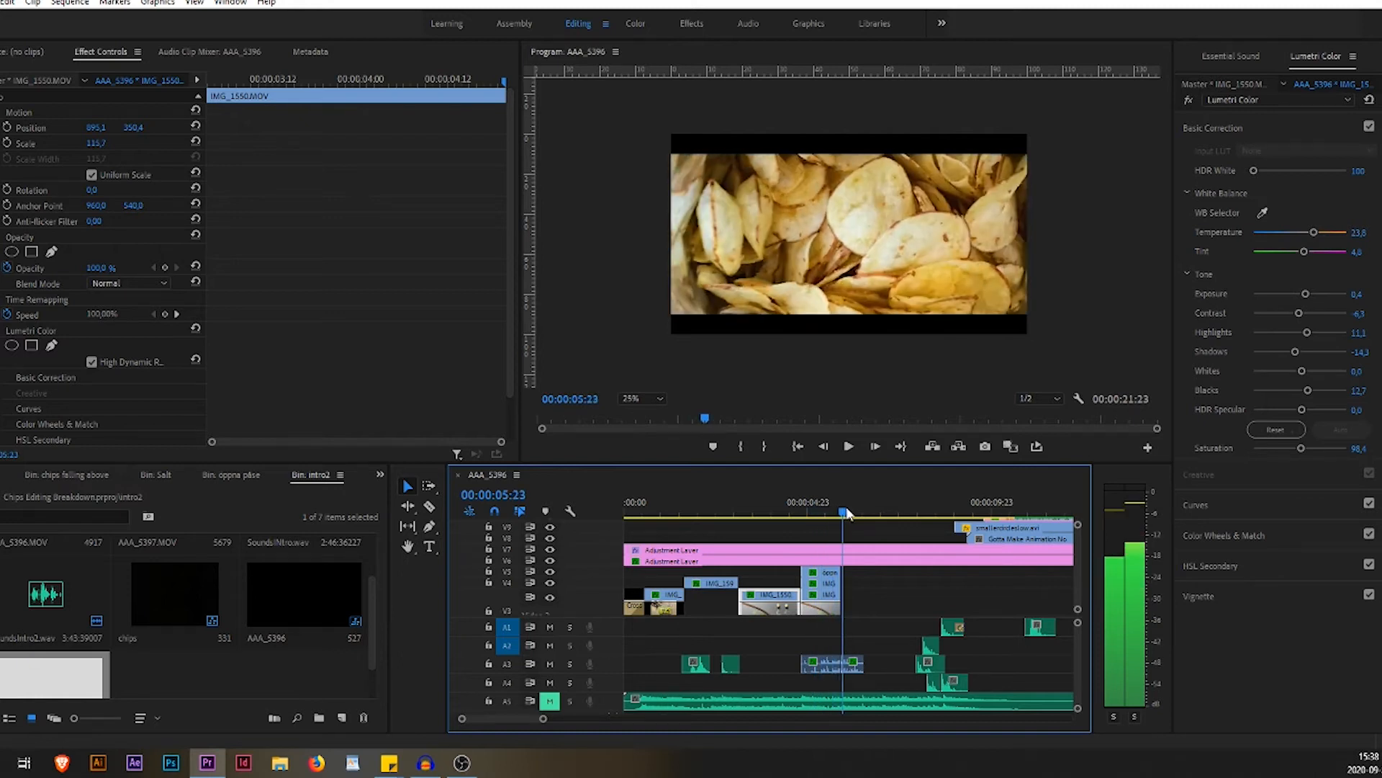
{"action": "left_click_drag", "start_coordinate": [846, 513], "coordinate": [809, 513]}
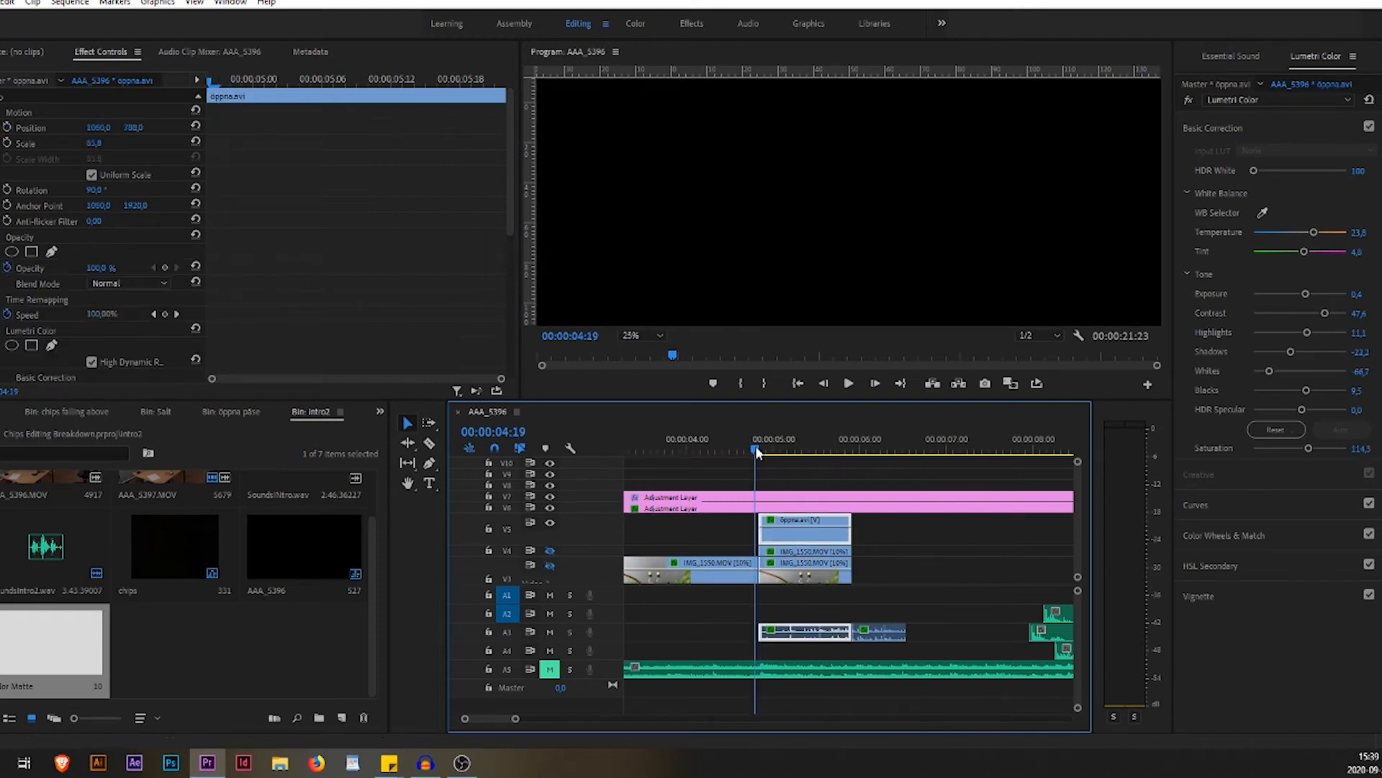
{"action": "left_click", "coordinate": [772, 451]}
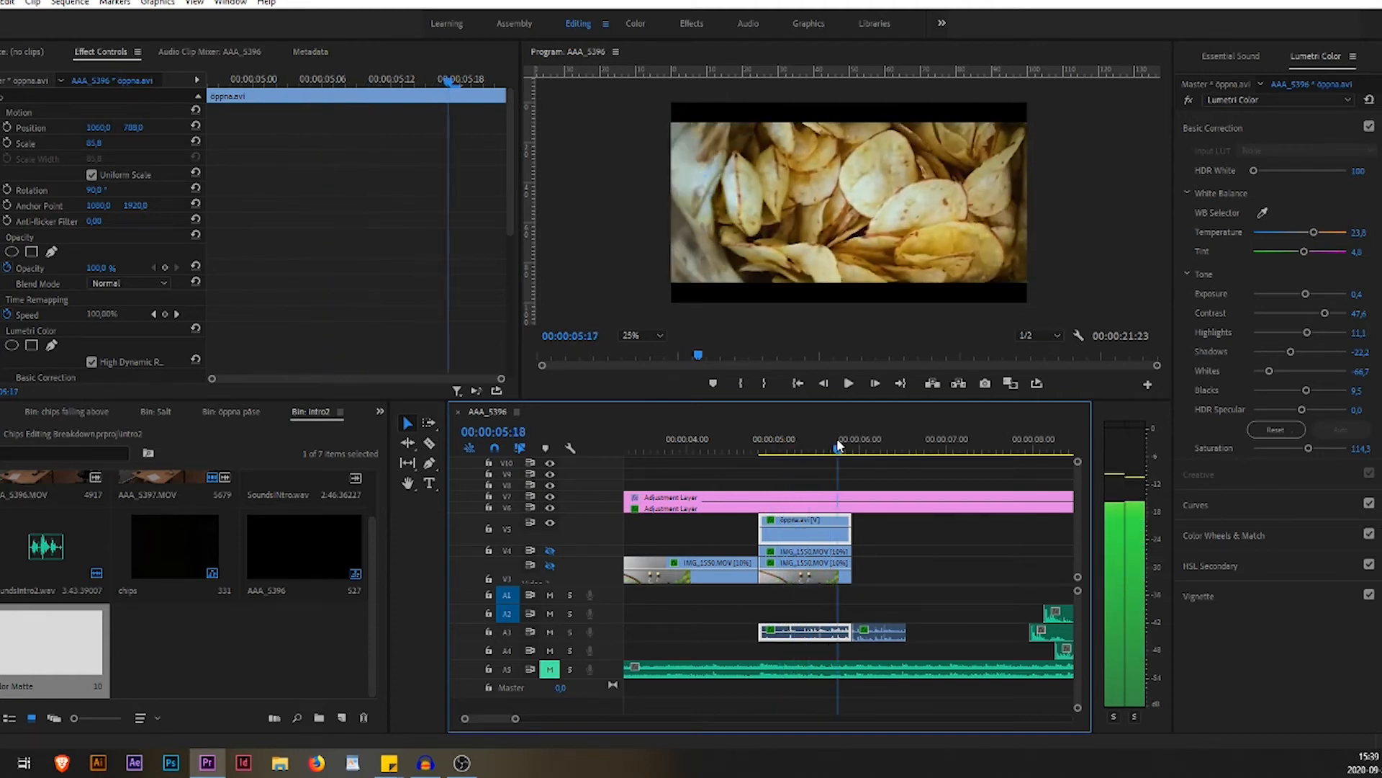
{"action": "left_click", "coordinate": [775, 450]}
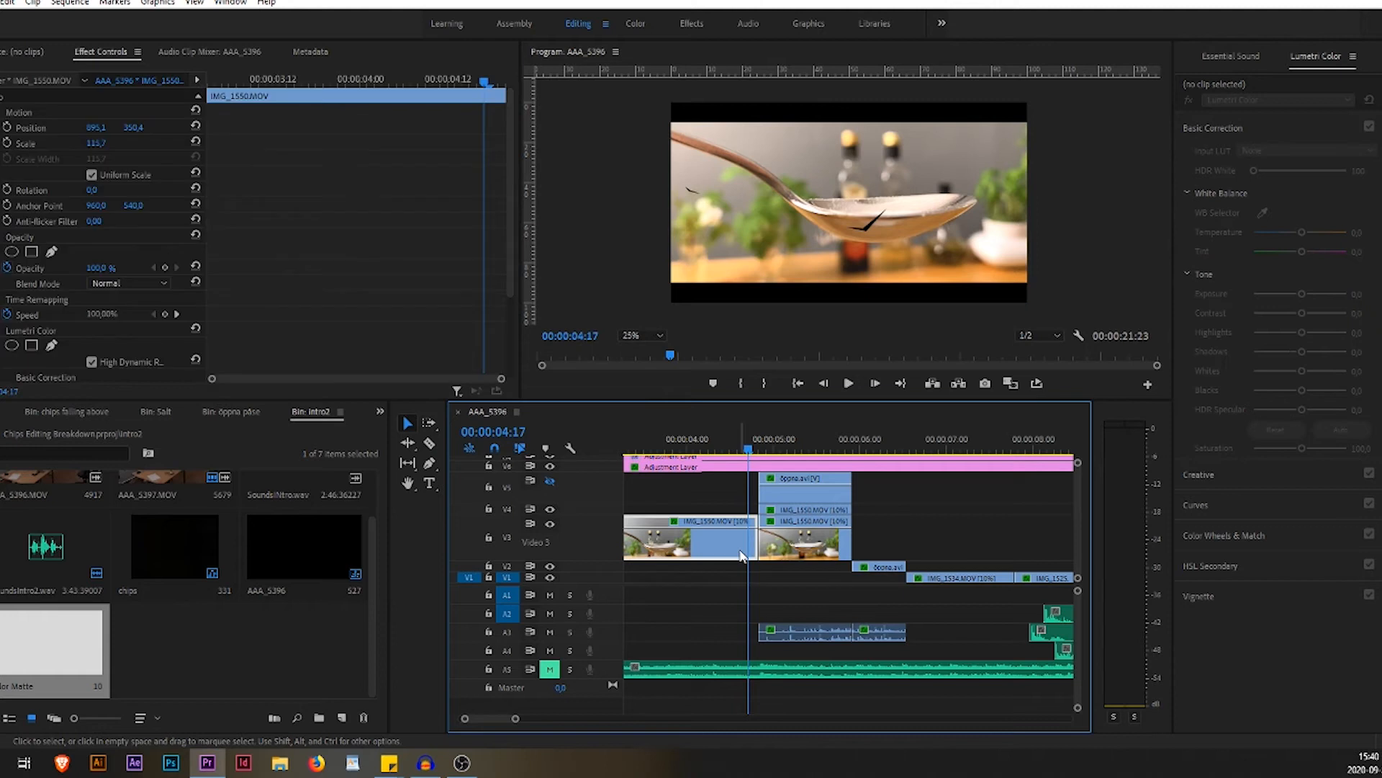
{"action": "left_click", "coordinate": [781, 553]}
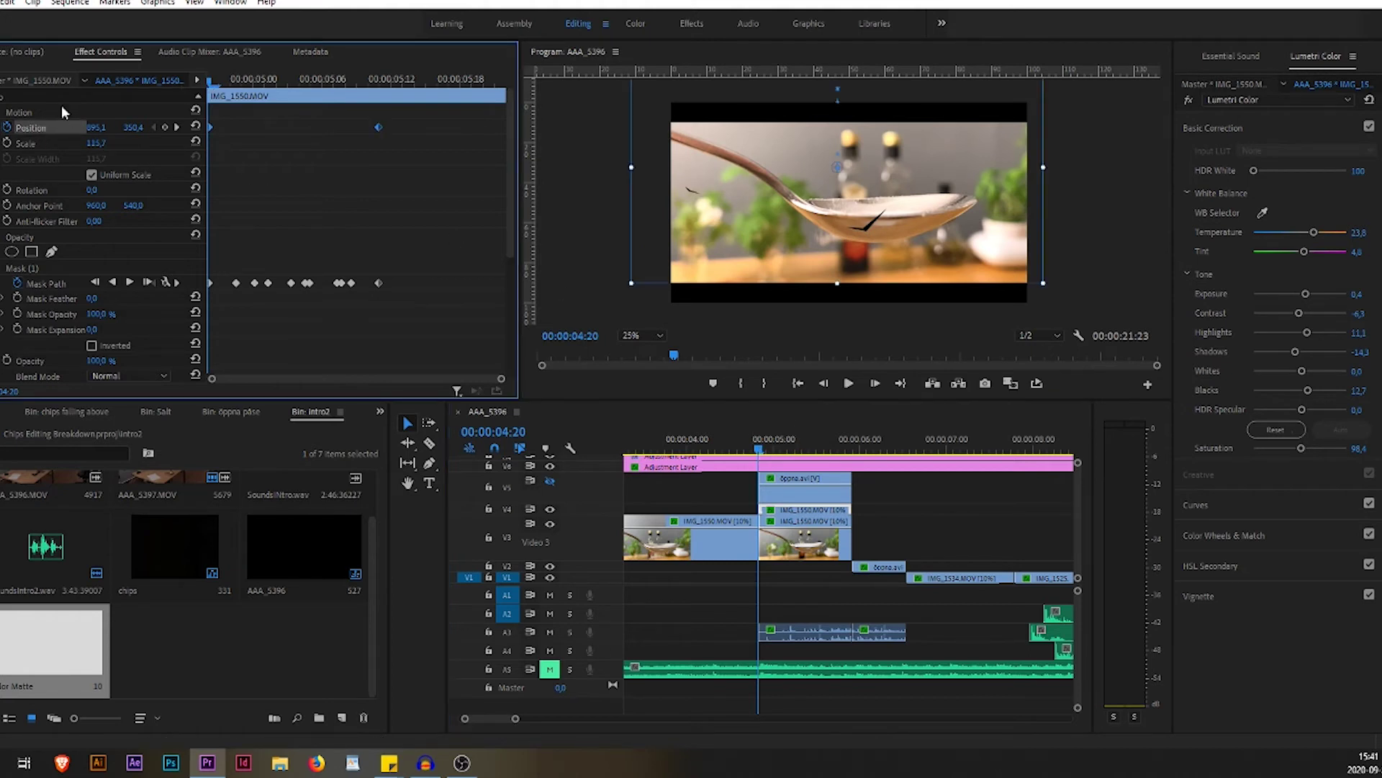
{"action": "left_click", "coordinate": [772, 444]}
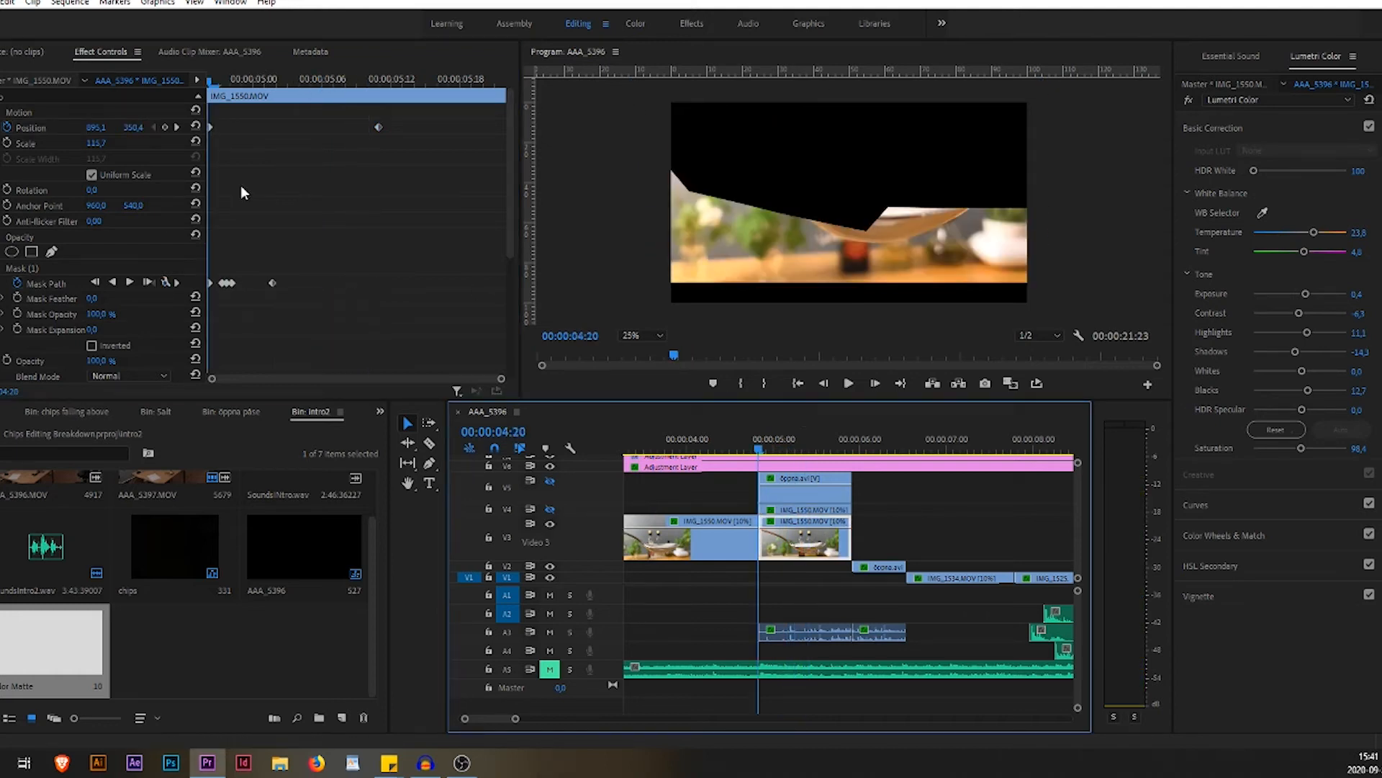
{"action": "left_click", "coordinate": [27, 126]}
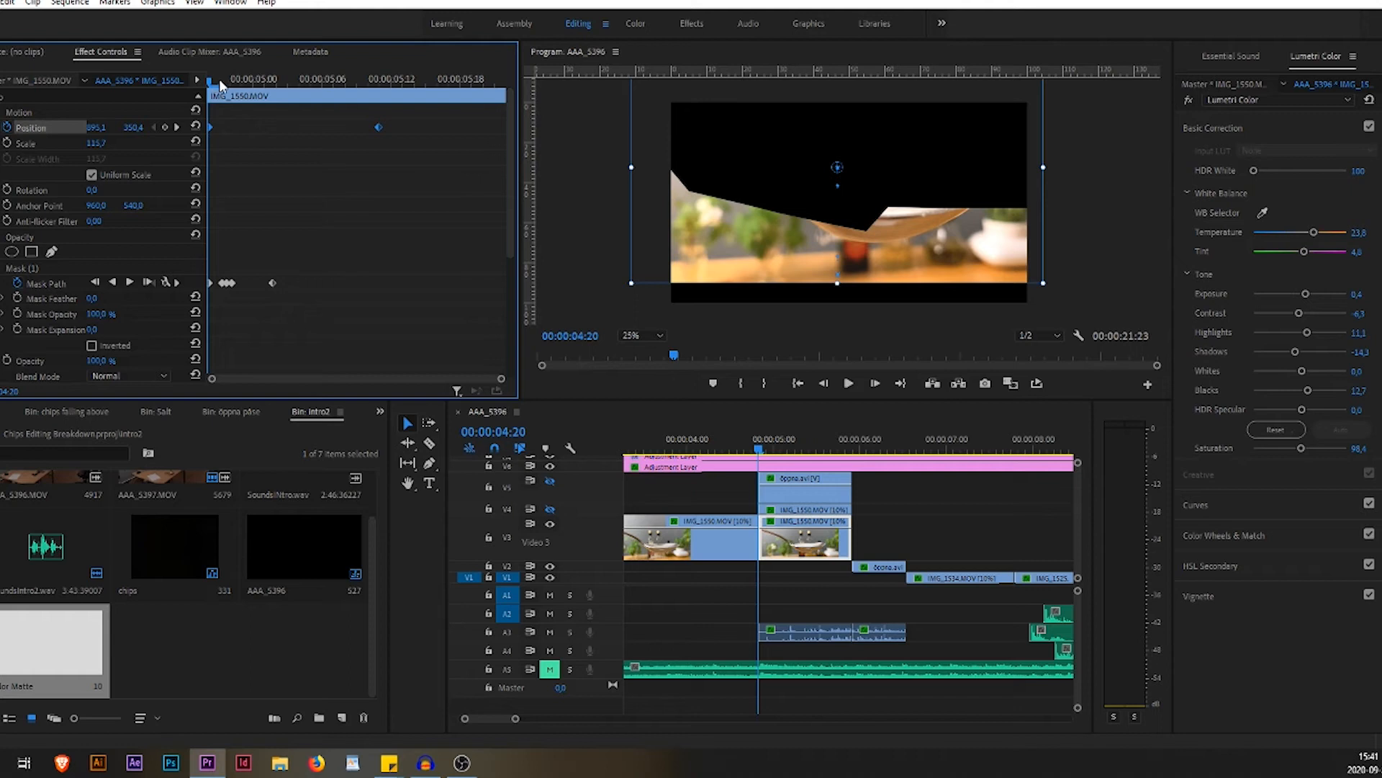
{"action": "left_click", "coordinate": [812, 450]}
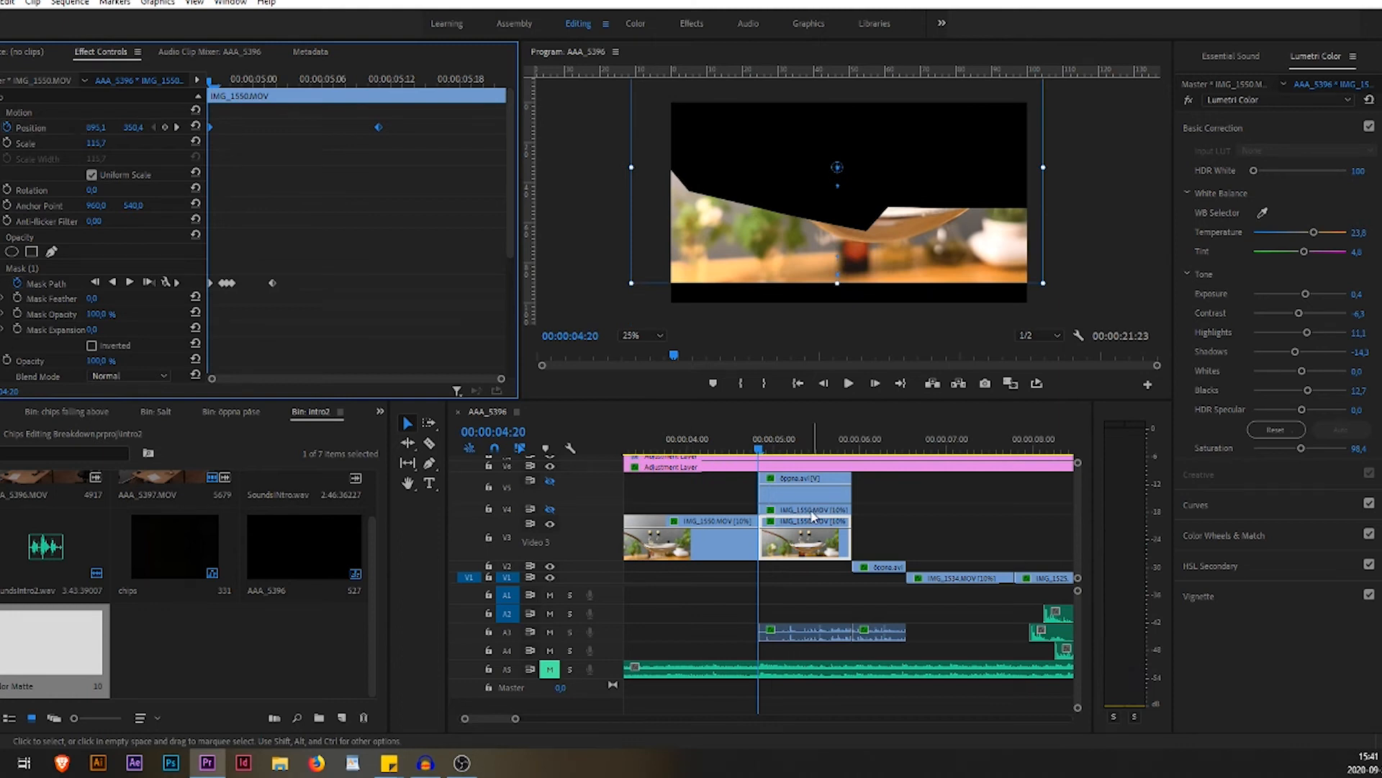
{"action": "left_click", "coordinate": [550, 508]}
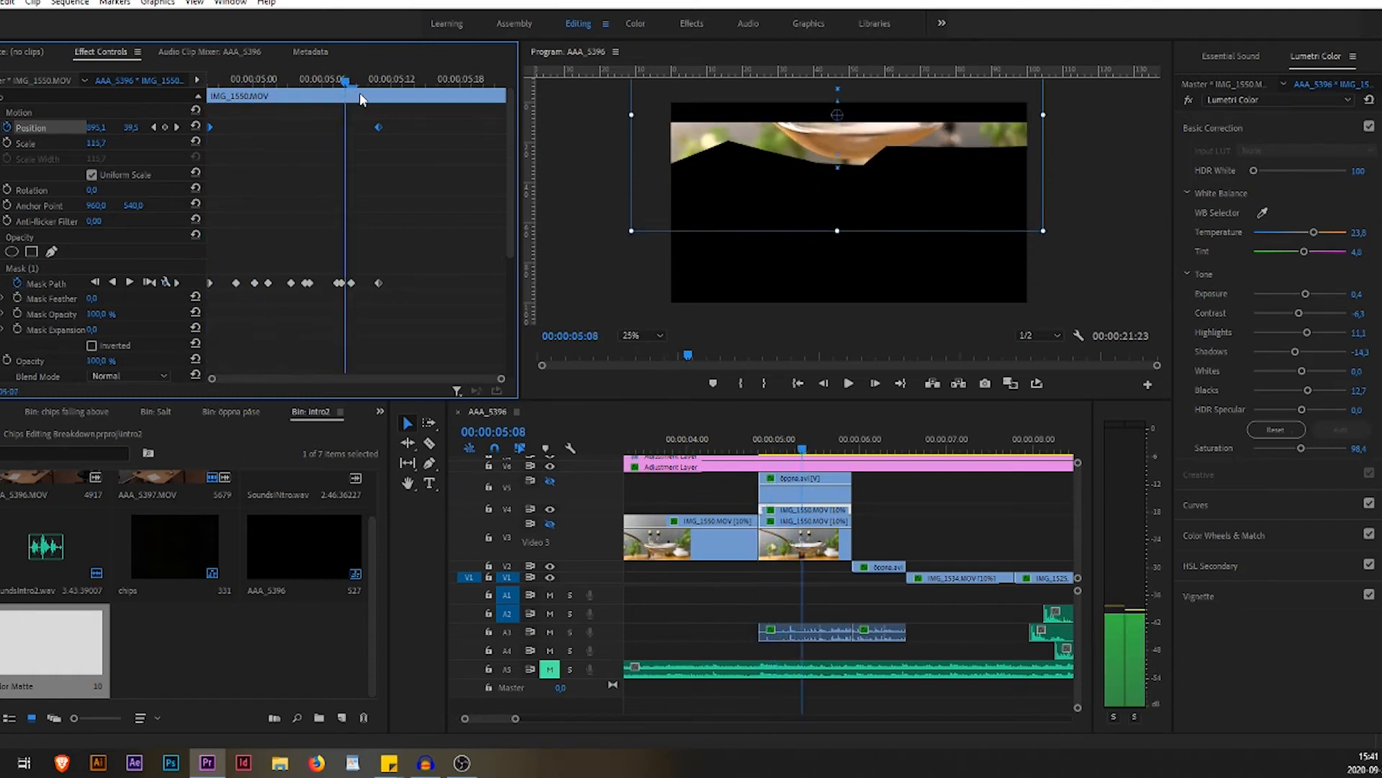
{"action": "left_click", "coordinate": [758, 445]}
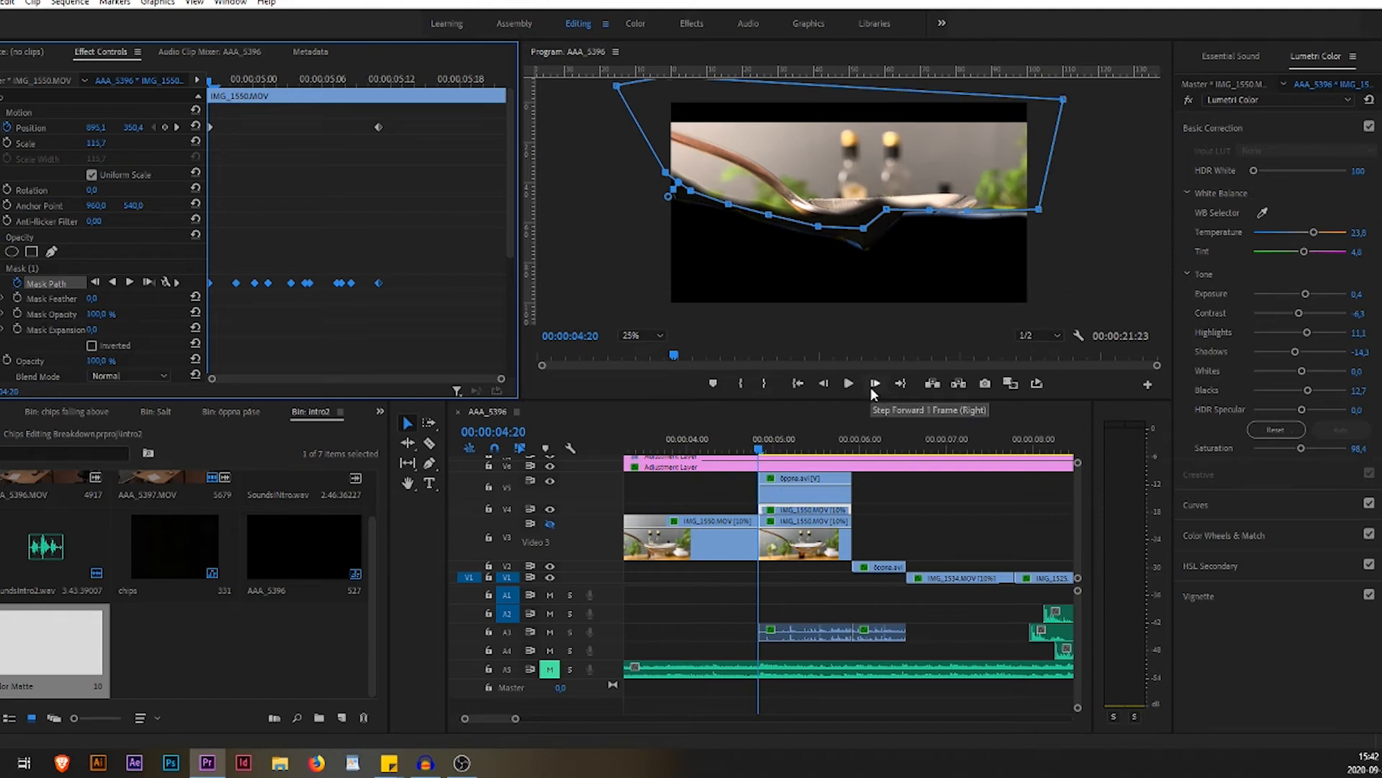
{"action": "left_click", "coordinate": [874, 383]}
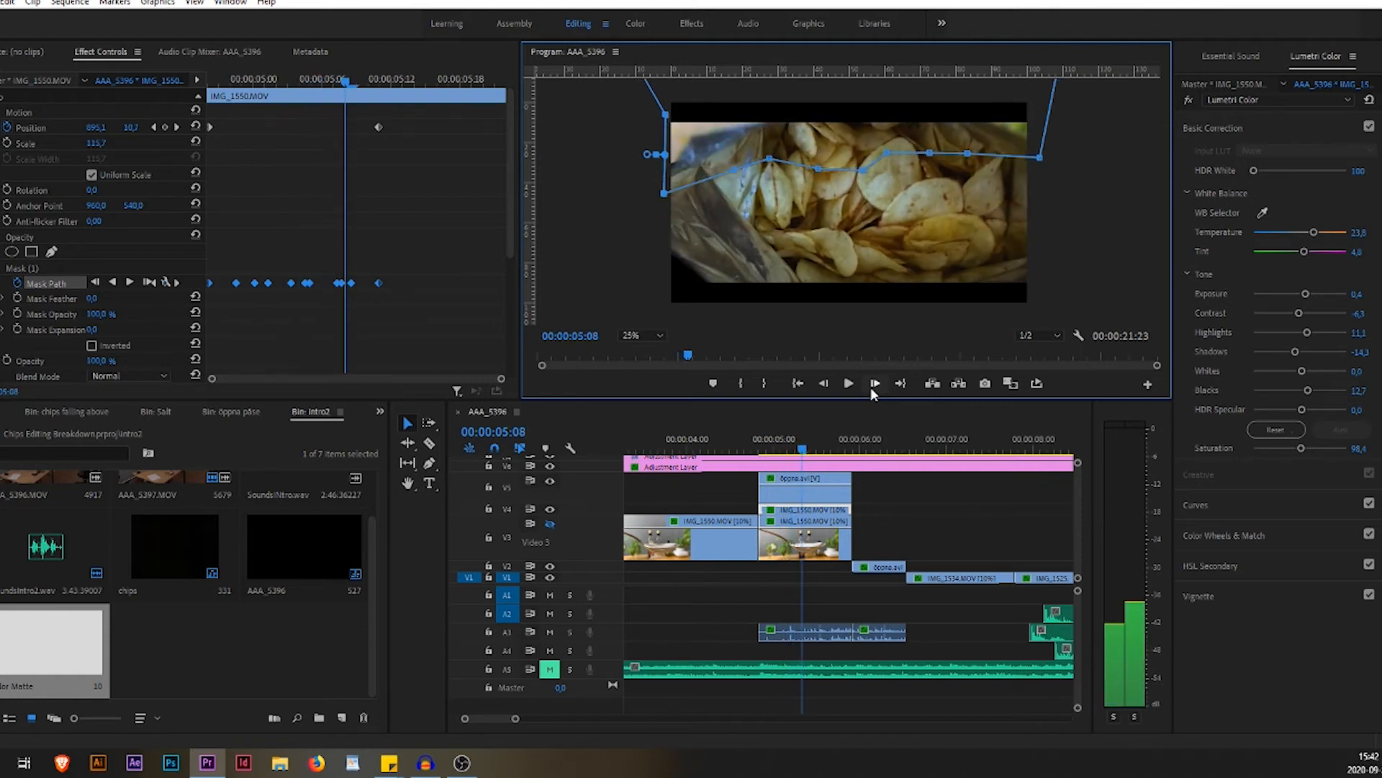
{"action": "left_click", "coordinate": [848, 383]}
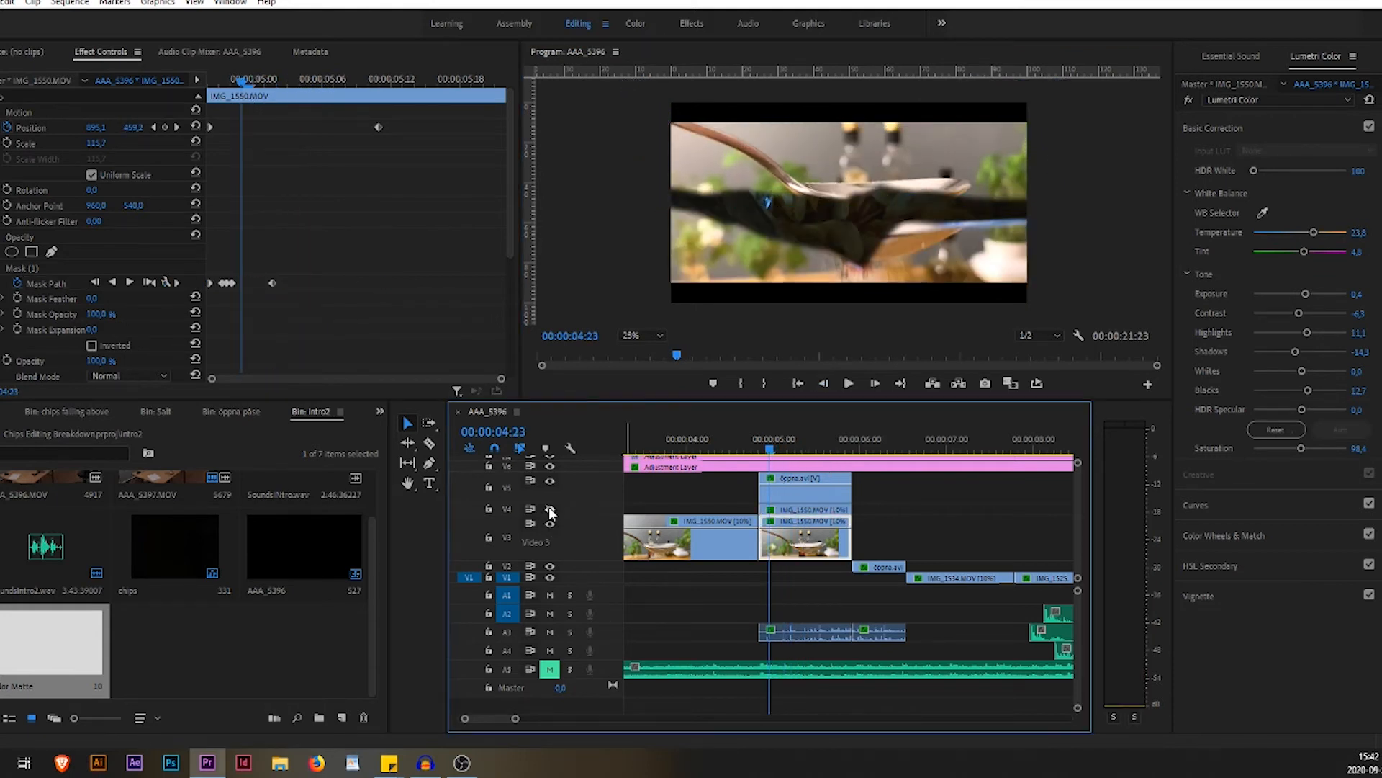
{"action": "left_click", "coordinate": [550, 510]}
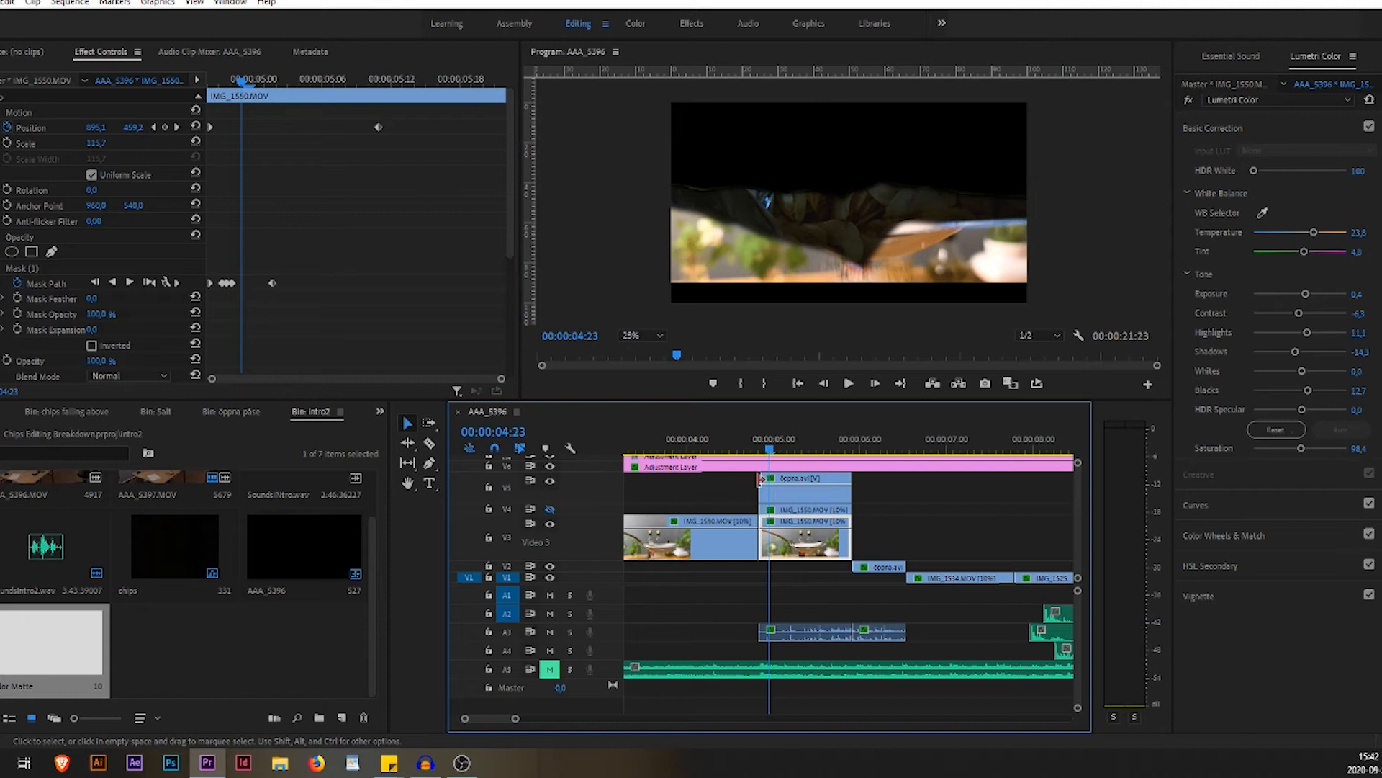
{"action": "left_click", "coordinate": [42, 282]}
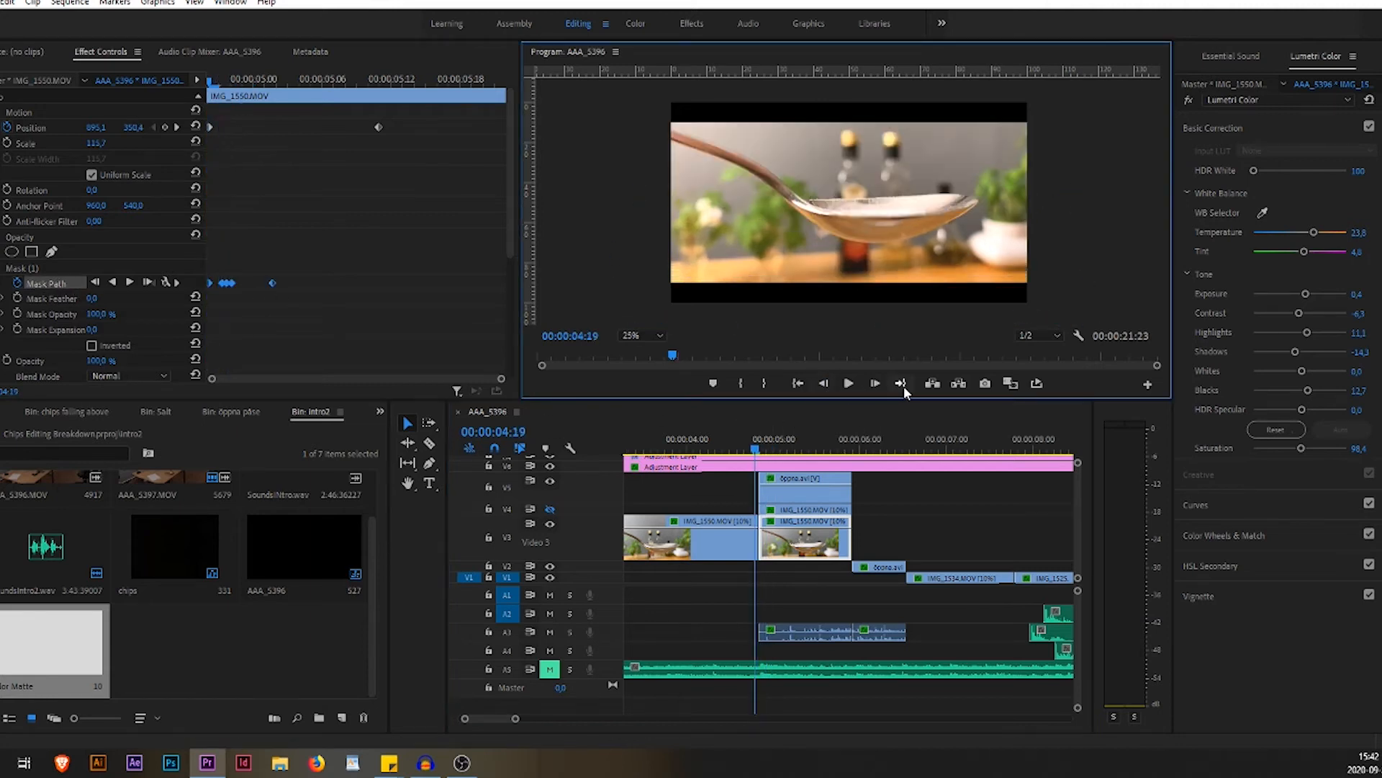
{"action": "left_click", "coordinate": [900, 383]}
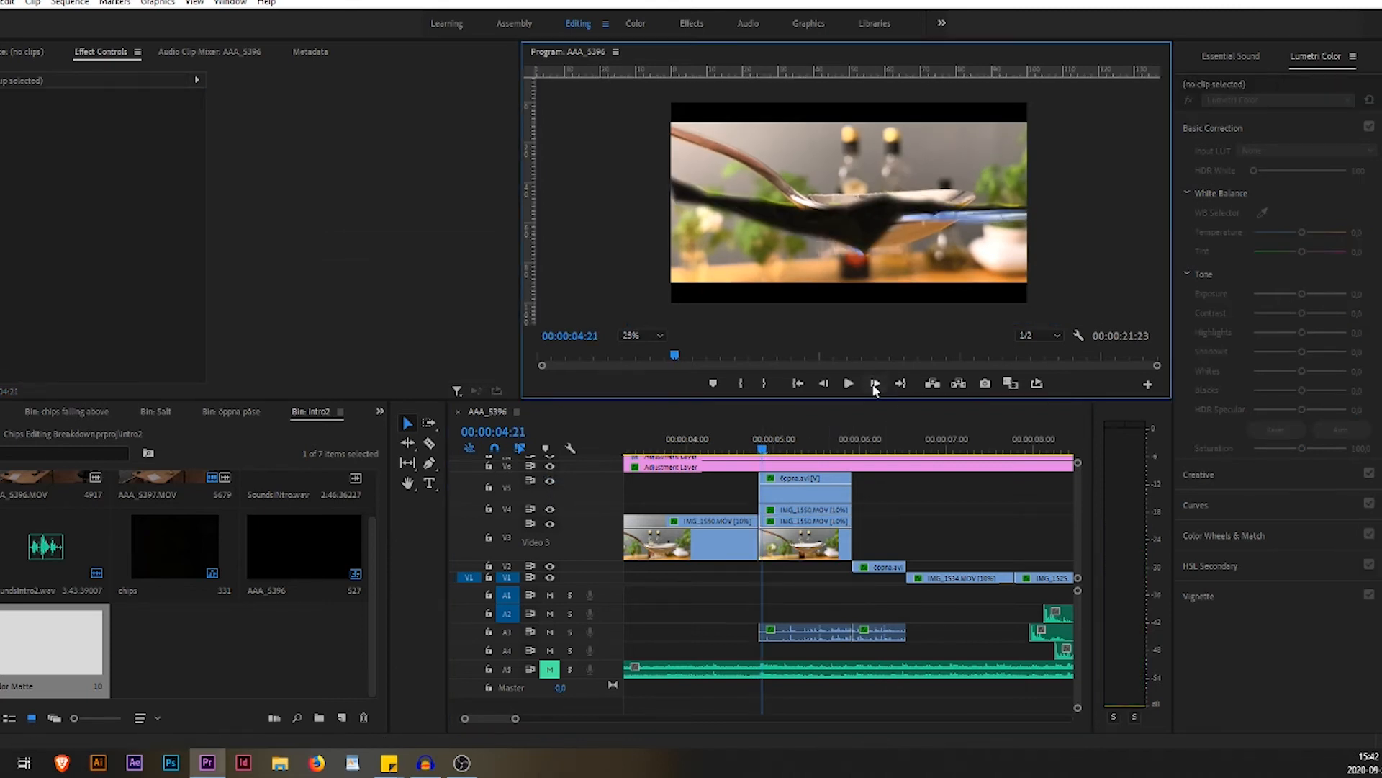
{"action": "left_click", "coordinate": [876, 383]}
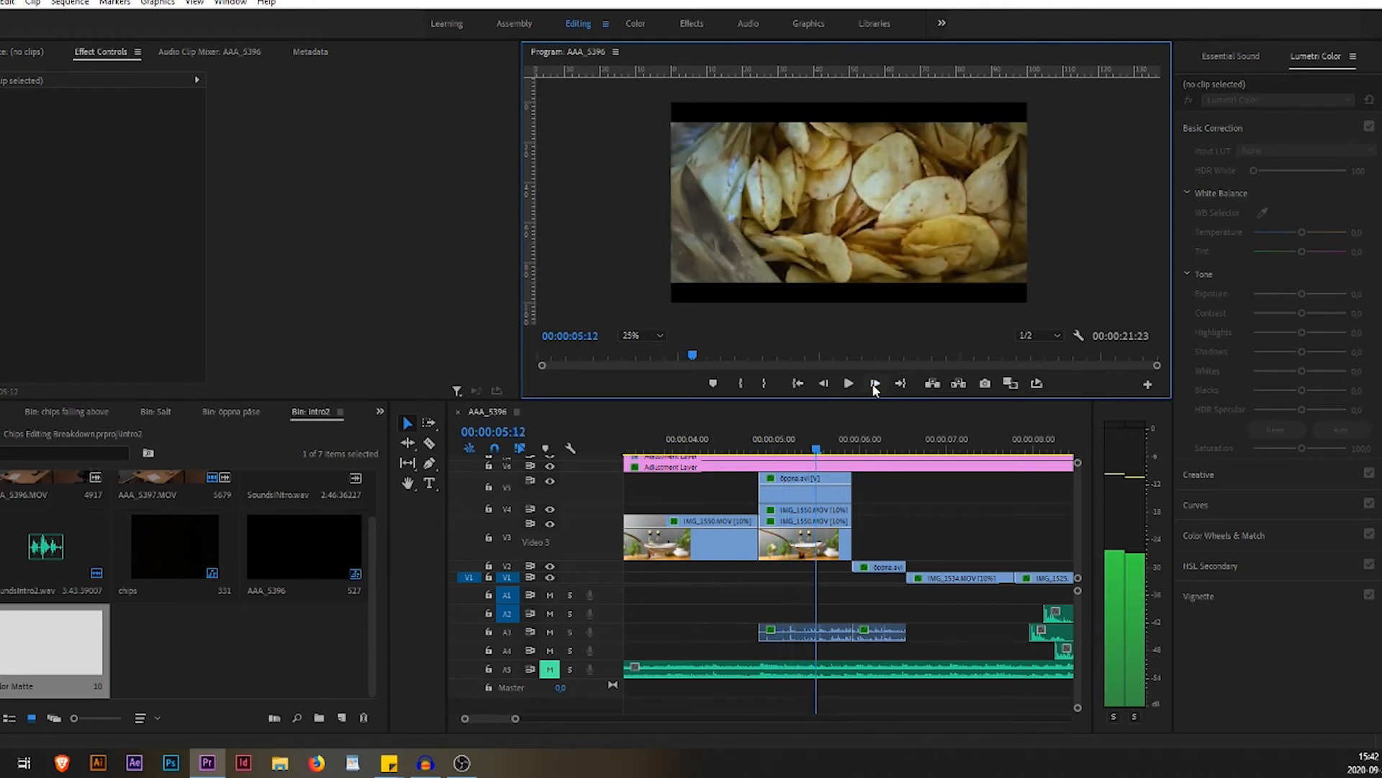
{"action": "left_click", "coordinate": [876, 383]}
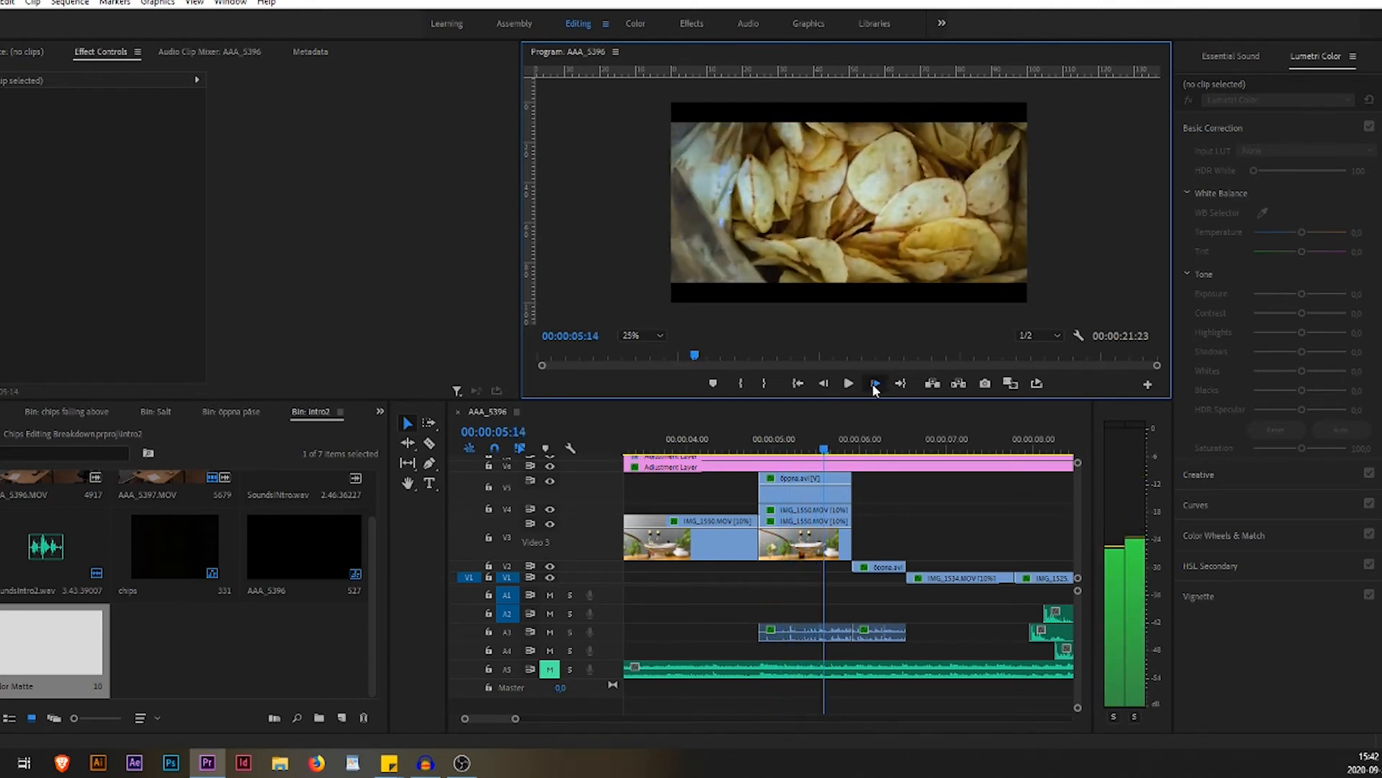
{"action": "left_click", "coordinate": [875, 383]}
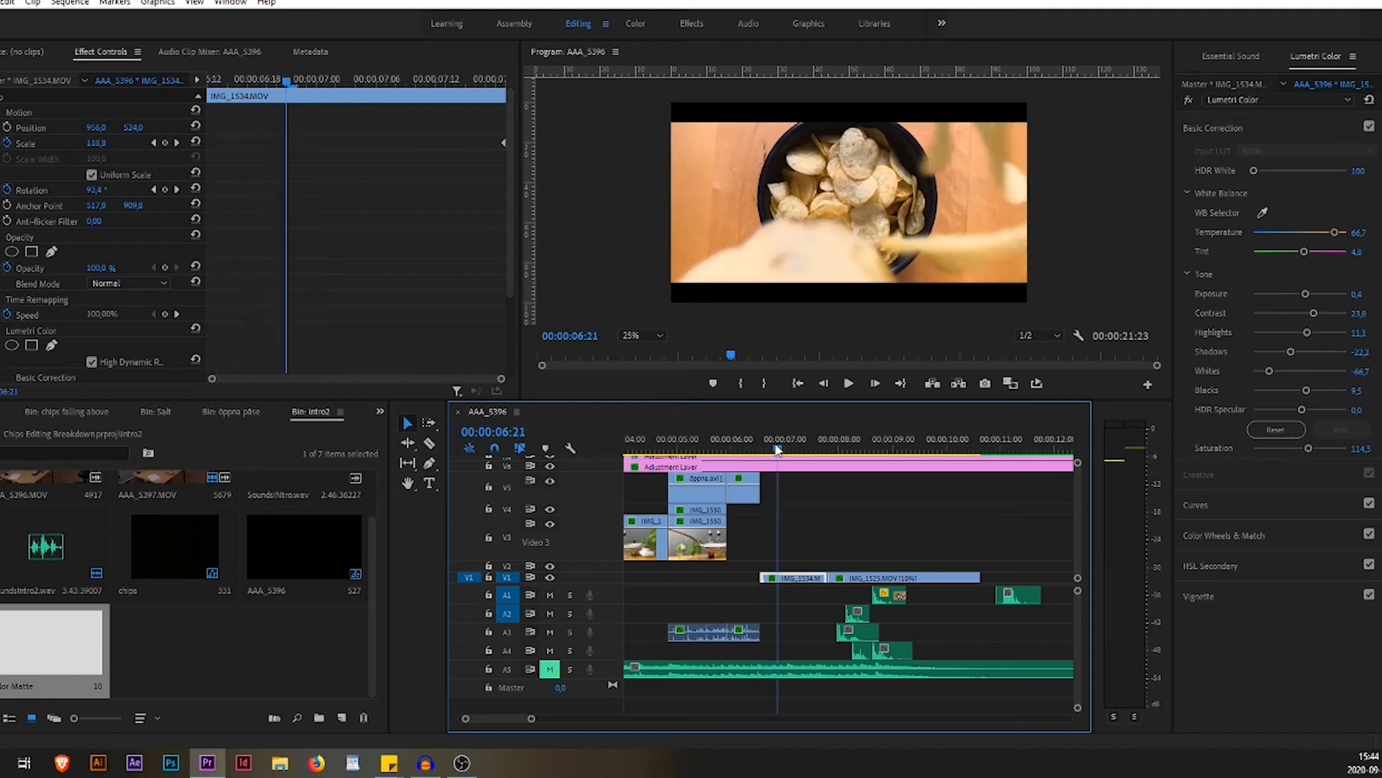
{"action": "left_click", "coordinate": [809, 442]}
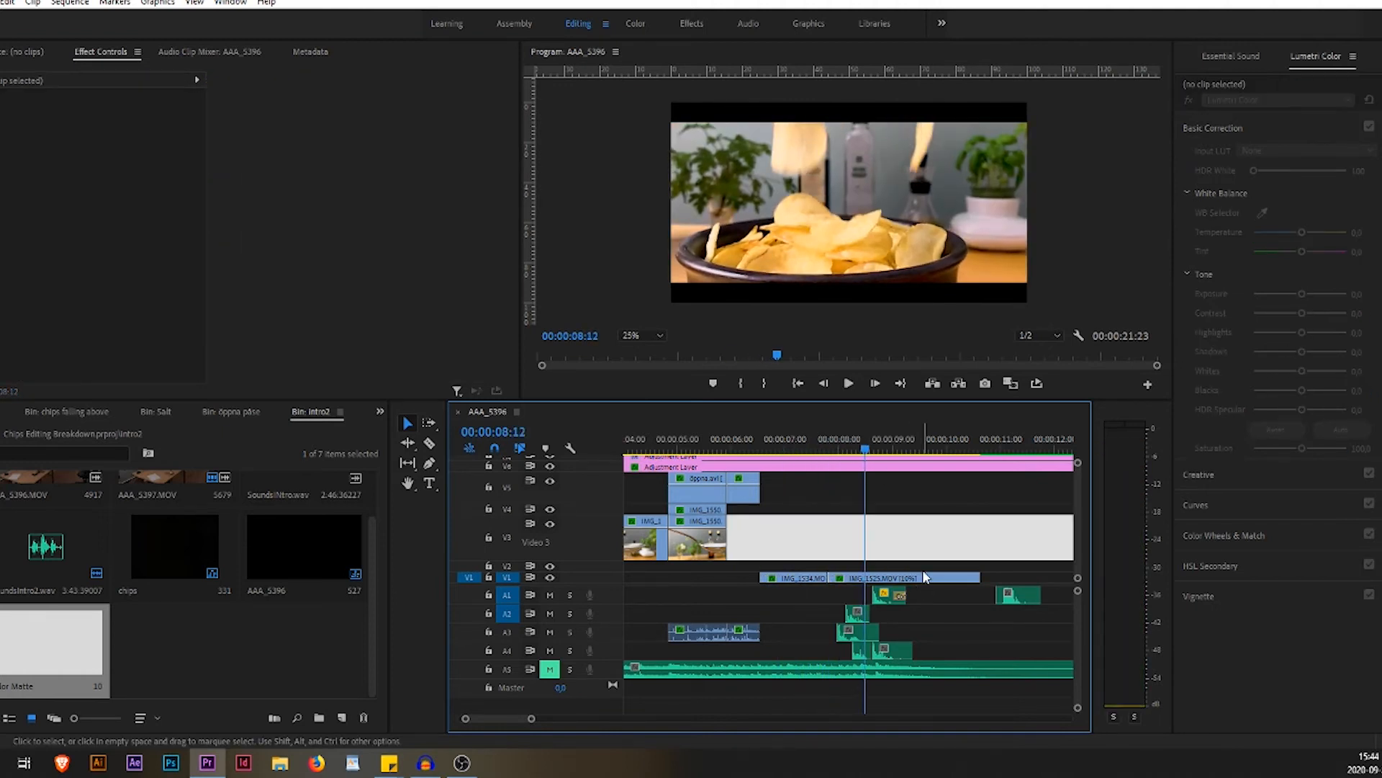
{"action": "left_click", "coordinate": [904, 576]}
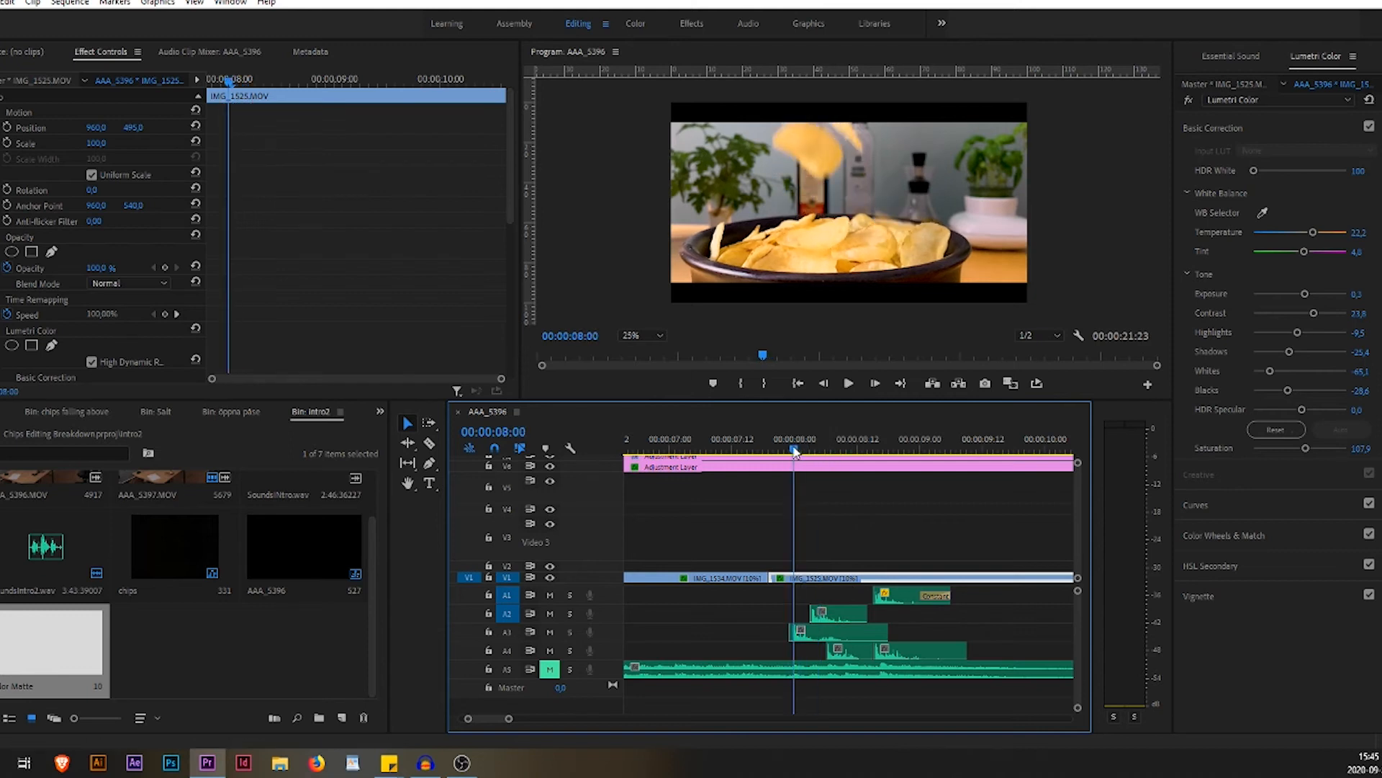
{"action": "left_click", "coordinate": [832, 648]}
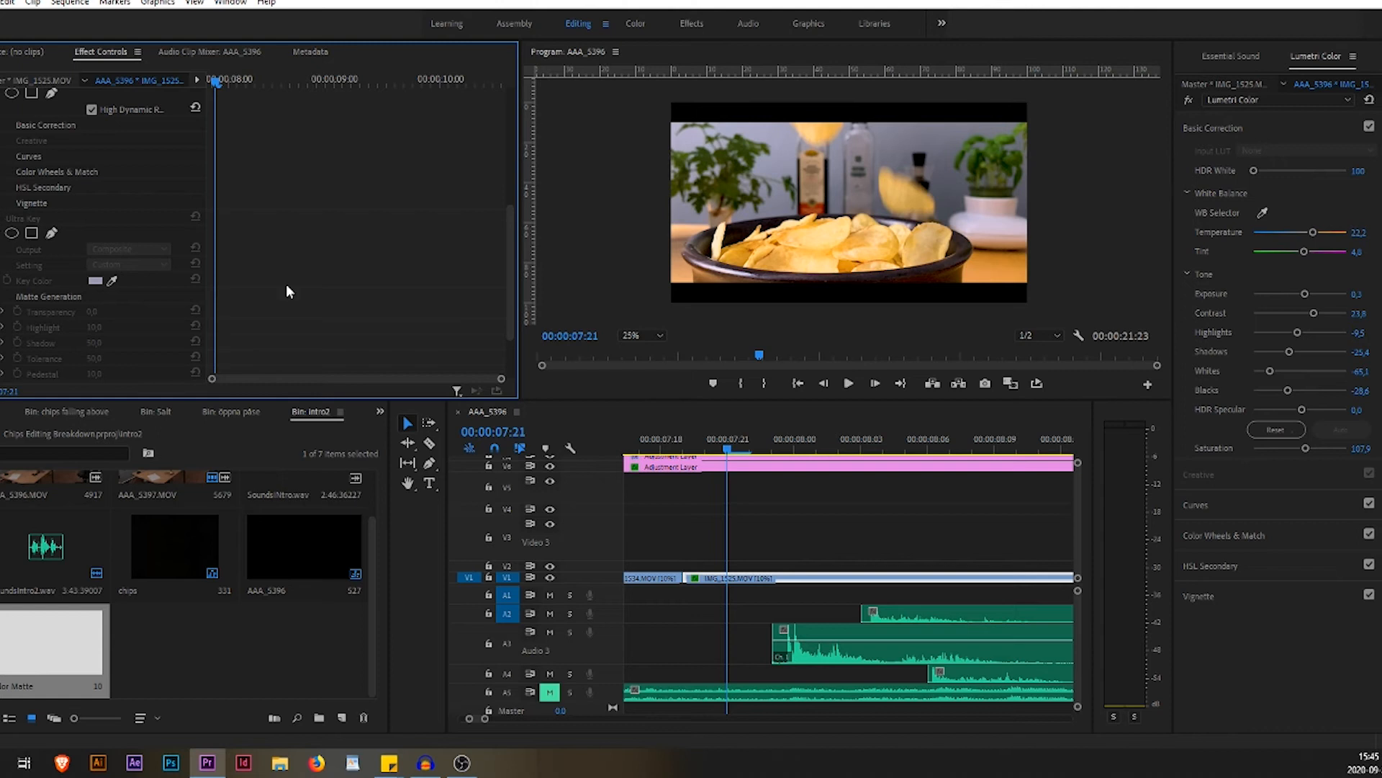
{"action": "mouse_move", "coordinate": [677, 261]}
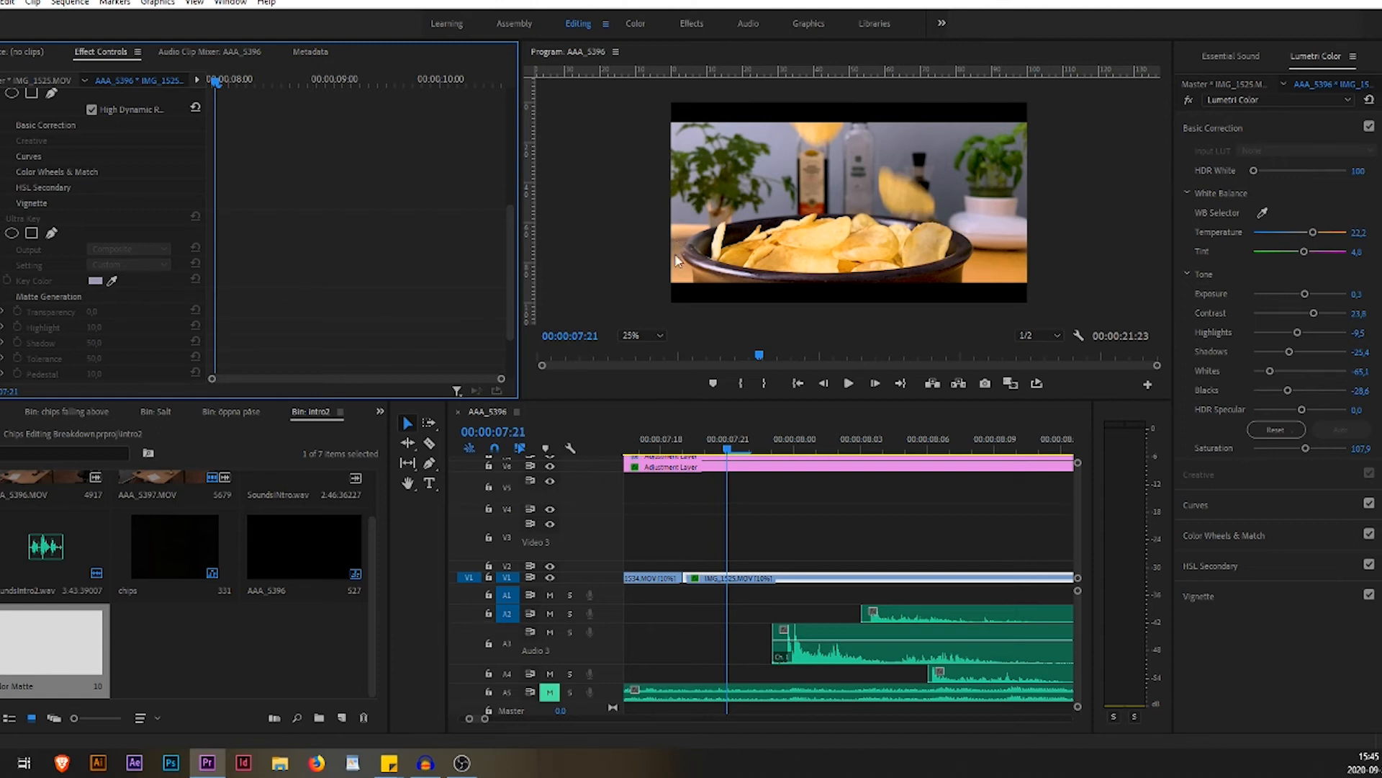
{"action": "key", "text": "Ctrl+s"}
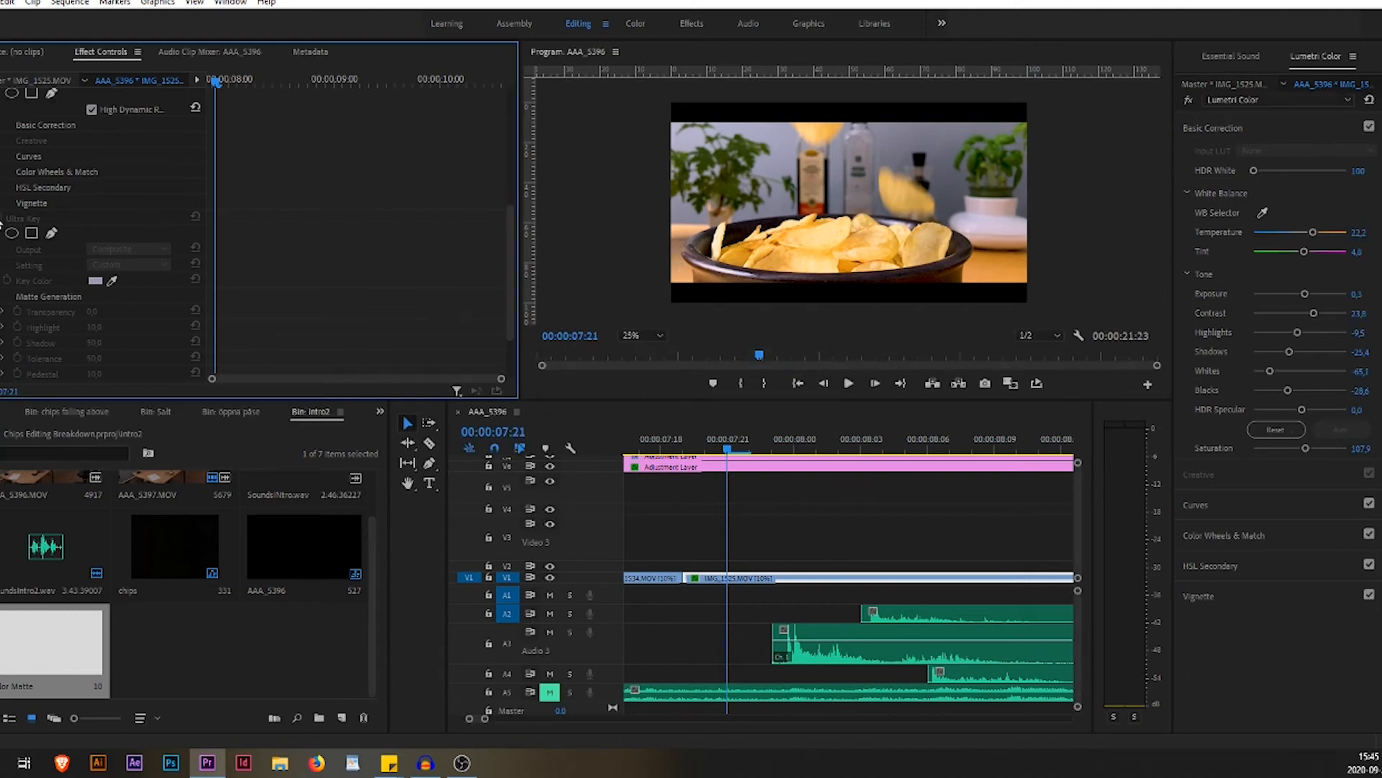
{"action": "left_click", "coordinate": [23, 219]}
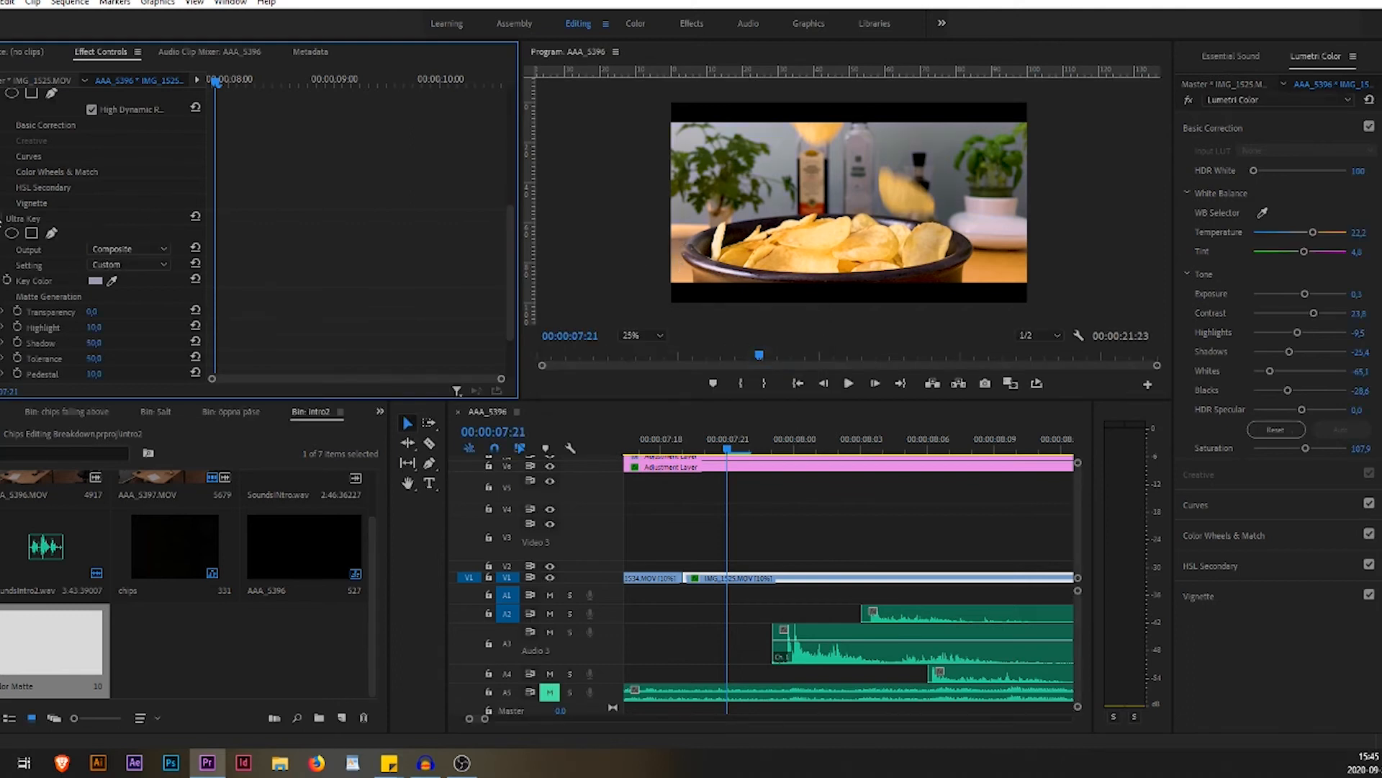
{"action": "left_click", "coordinate": [726, 454]}
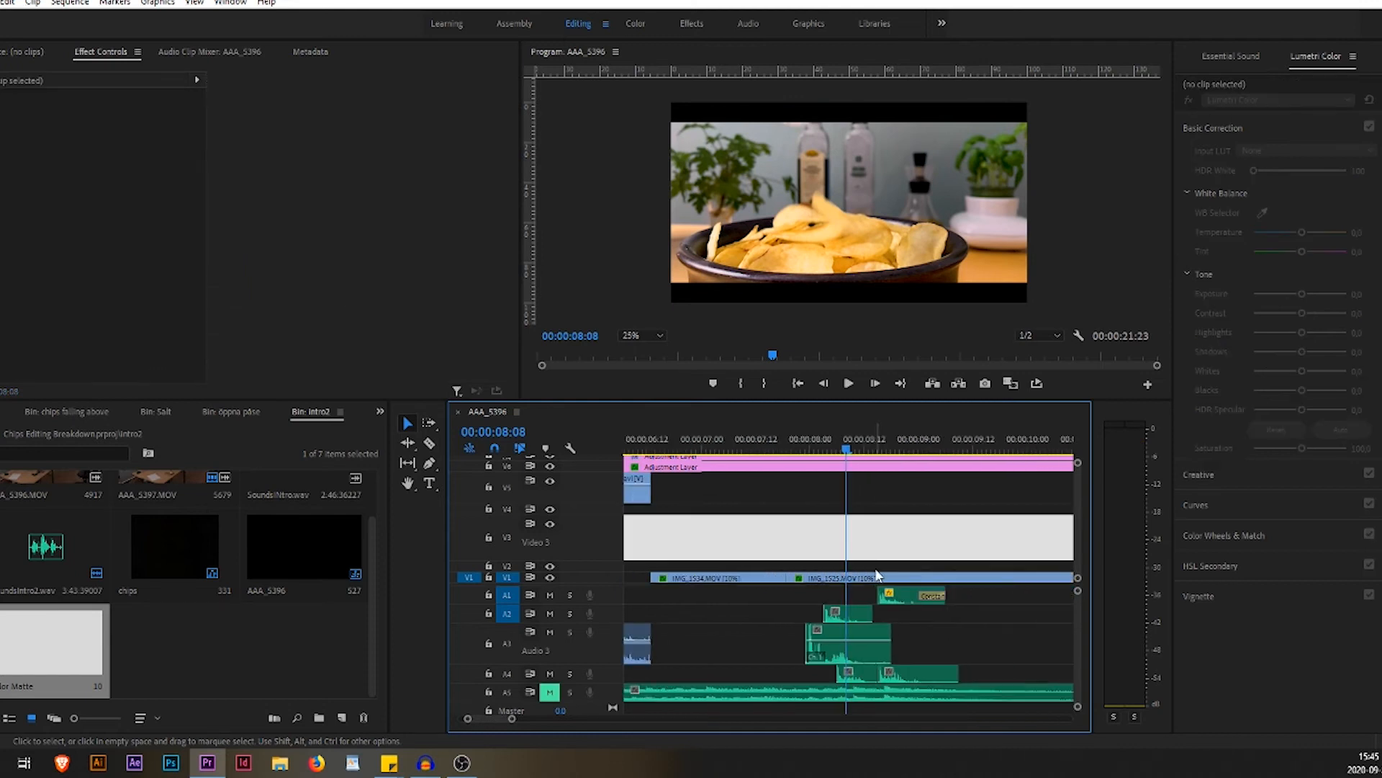
{"action": "left_click", "coordinate": [835, 578]}
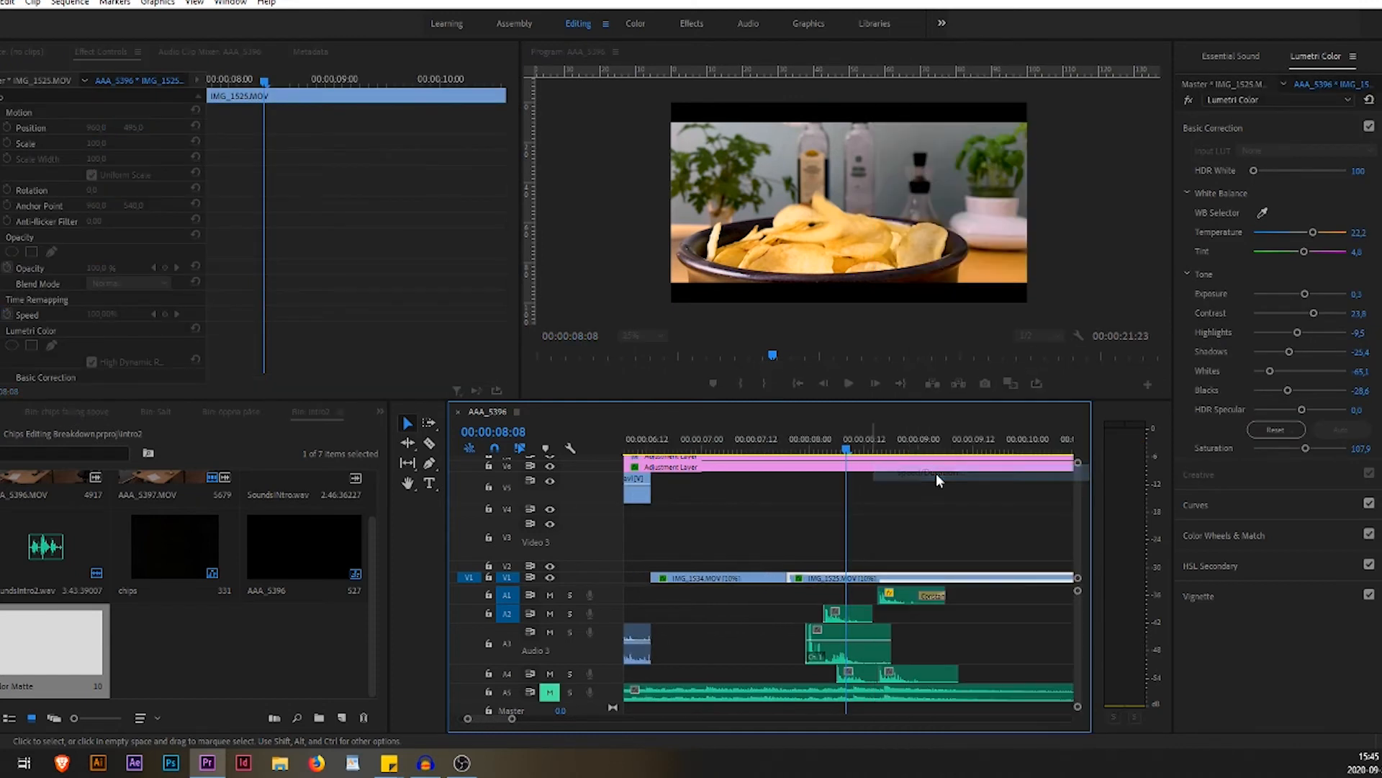
Scrub along the ruler through the Gotta Make Animation red circle transition.
{"action": "right_click", "coordinate": [939, 479]}
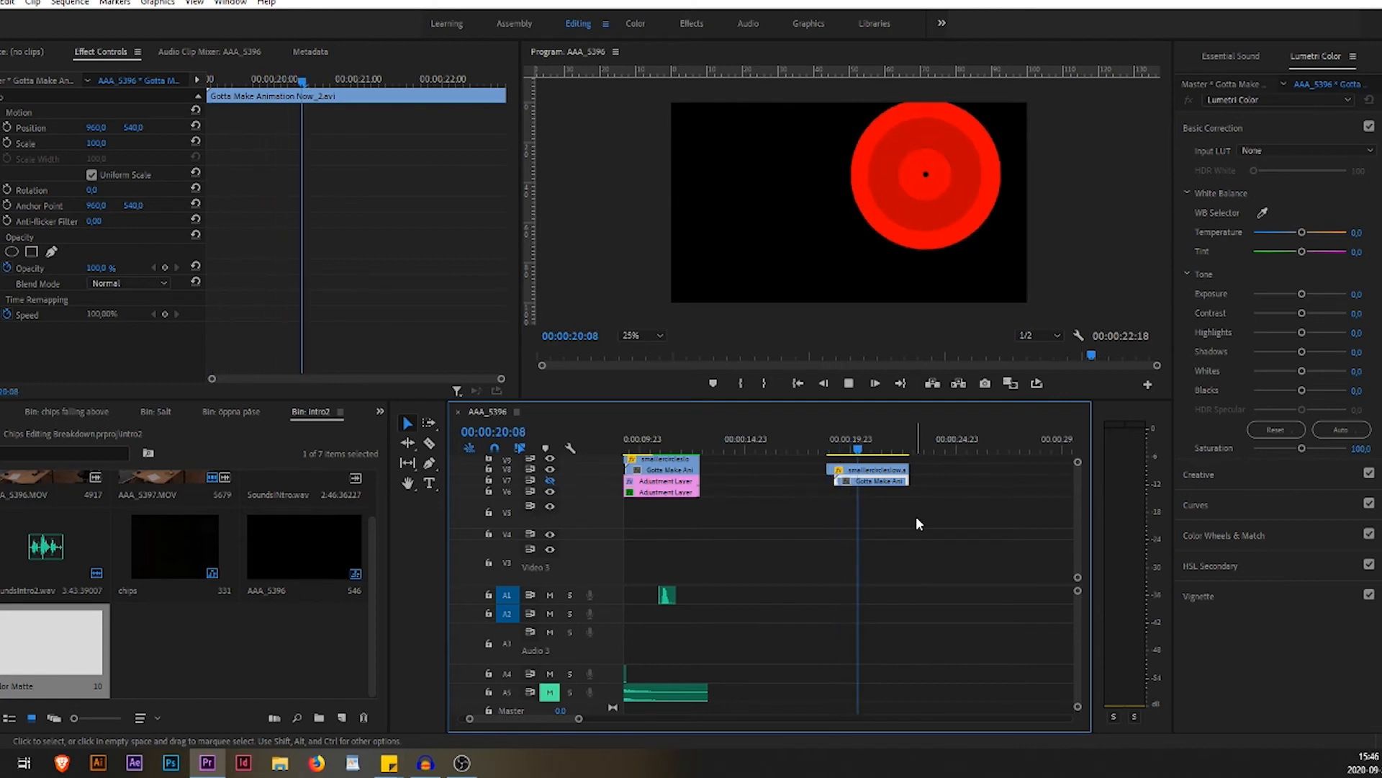
{"action": "left_click", "coordinate": [893, 449]}
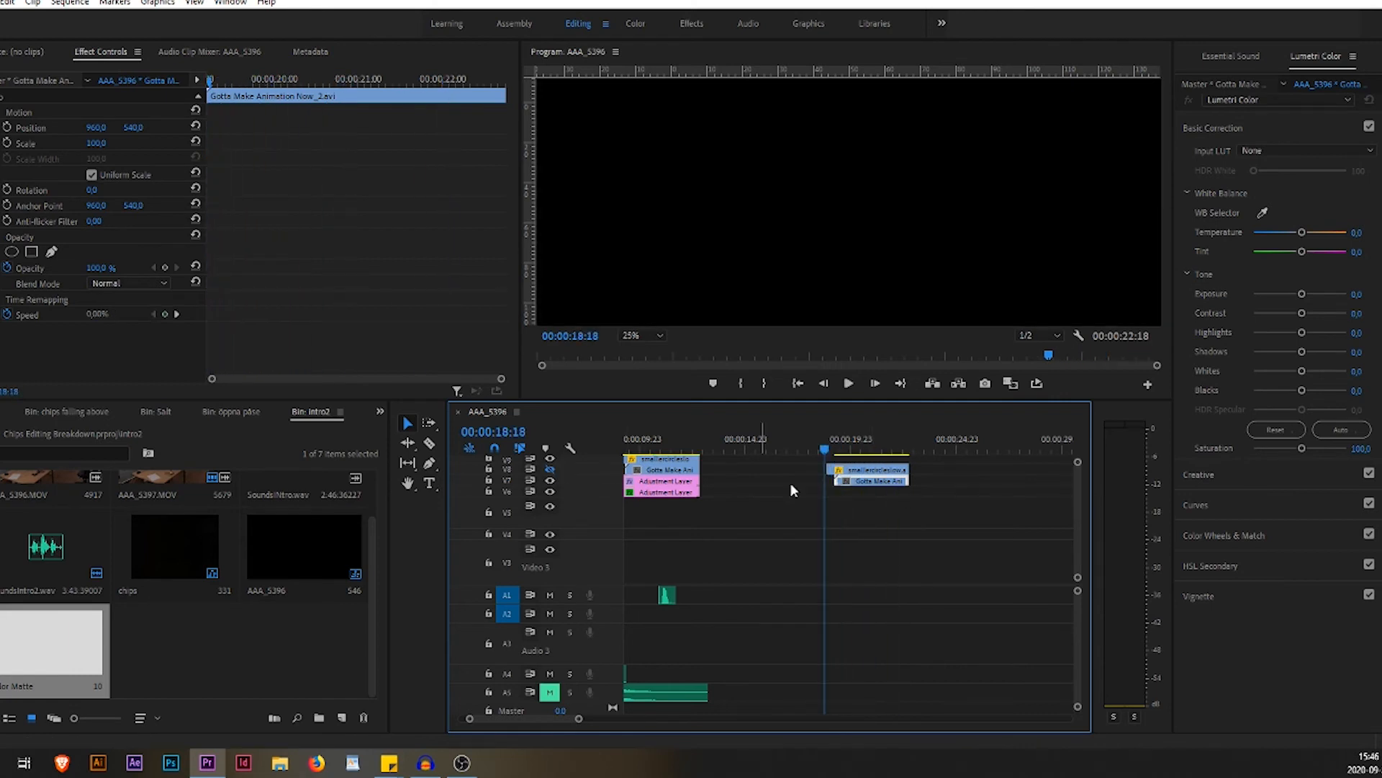
{"action": "left_click", "coordinate": [846, 449]}
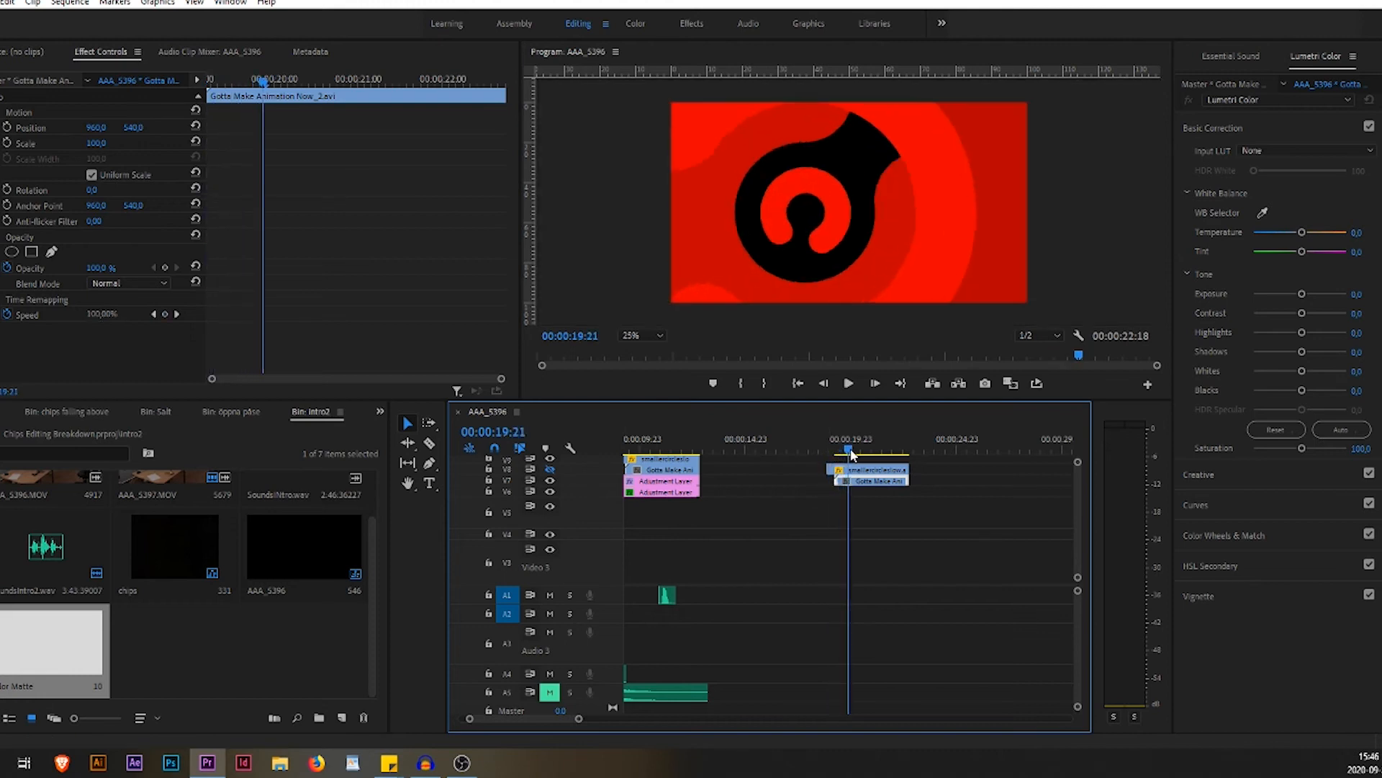
{"action": "left_click", "coordinate": [840, 449]}
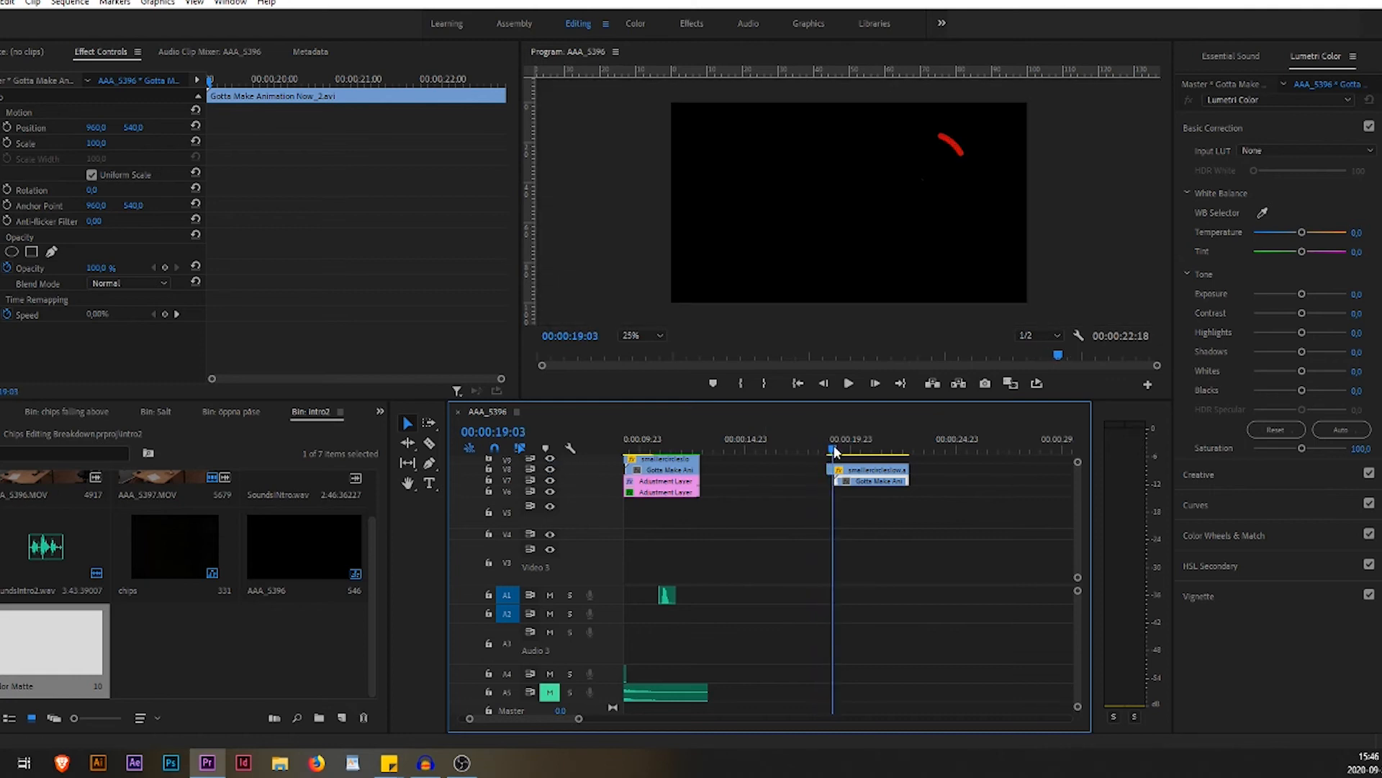
{"action": "left_click", "coordinate": [848, 383]}
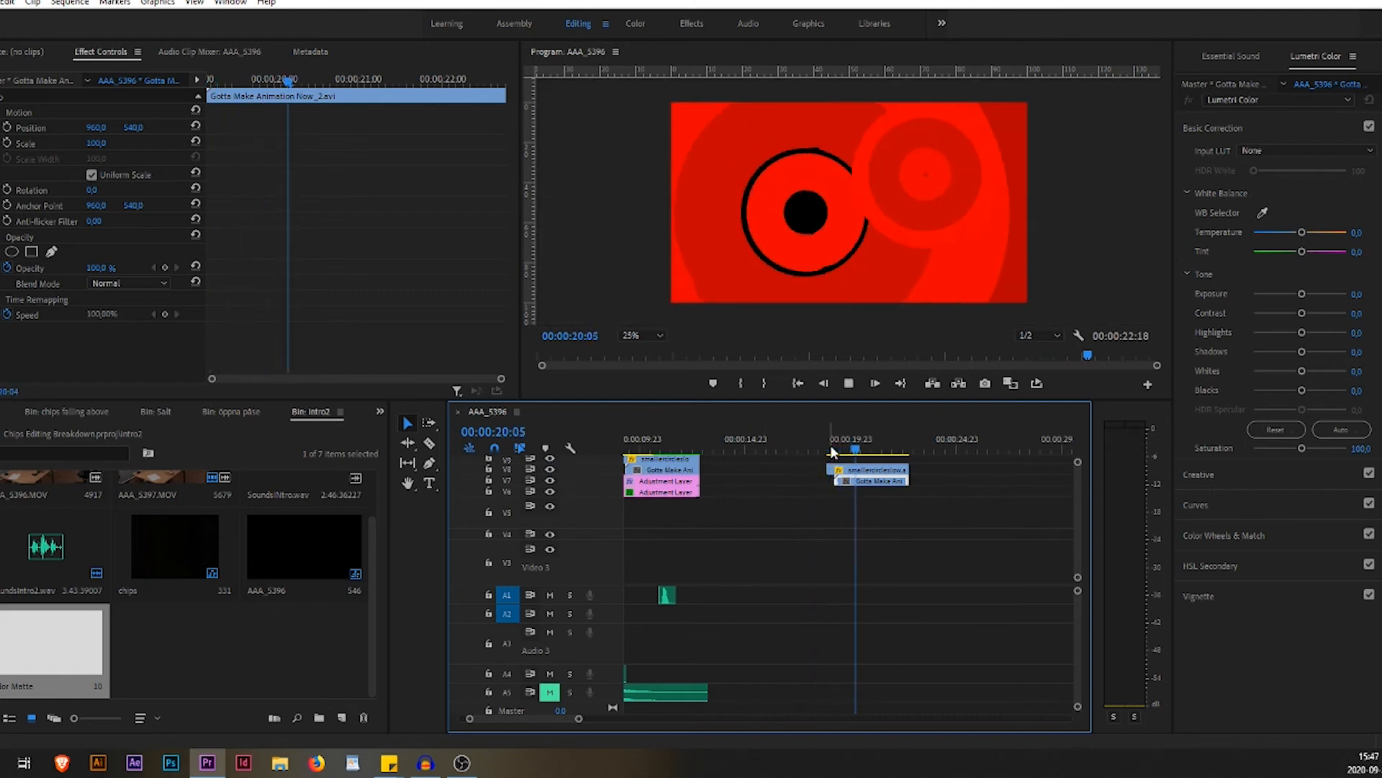
{"action": "left_click", "coordinate": [850, 450]}
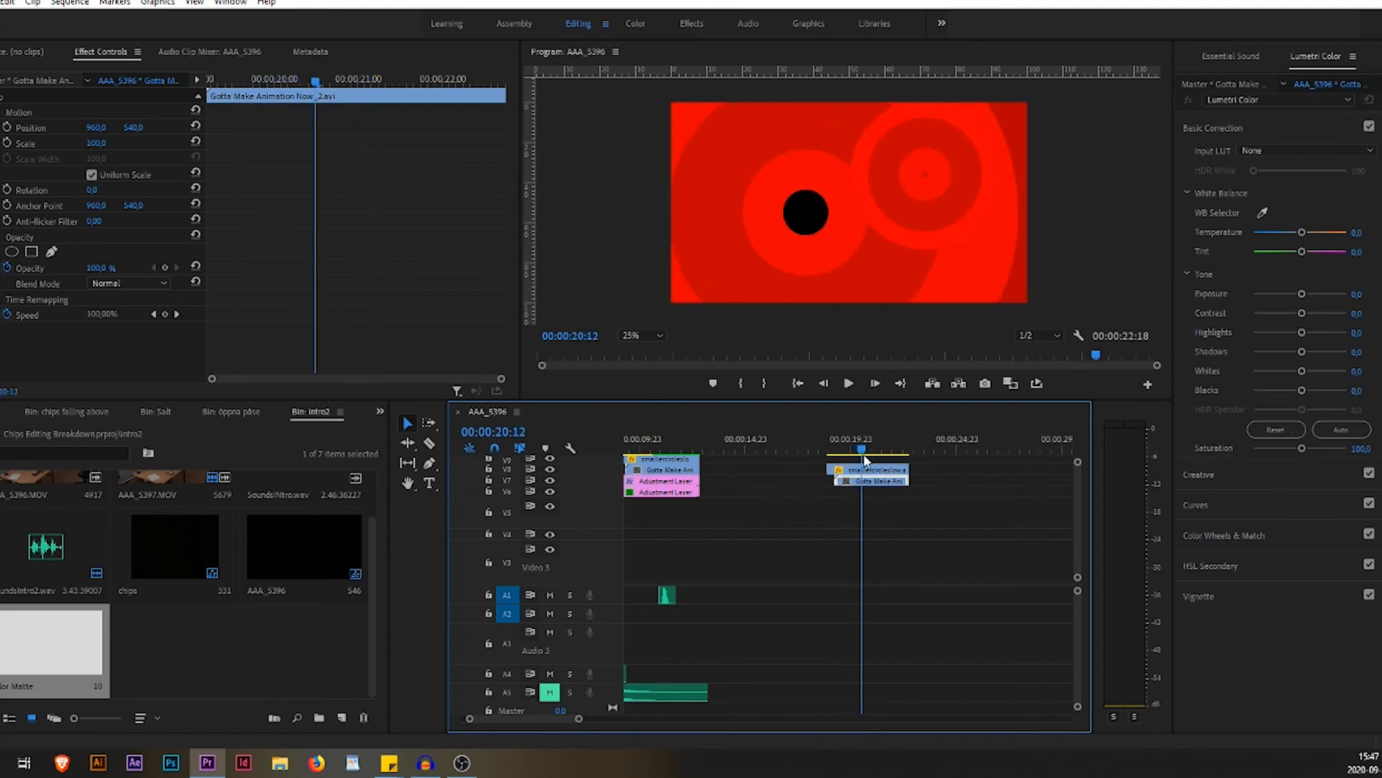
Jump to the end frame with the Estrella bag and 'Is there something better?' slogan.
{"action": "left_click", "coordinate": [830, 452]}
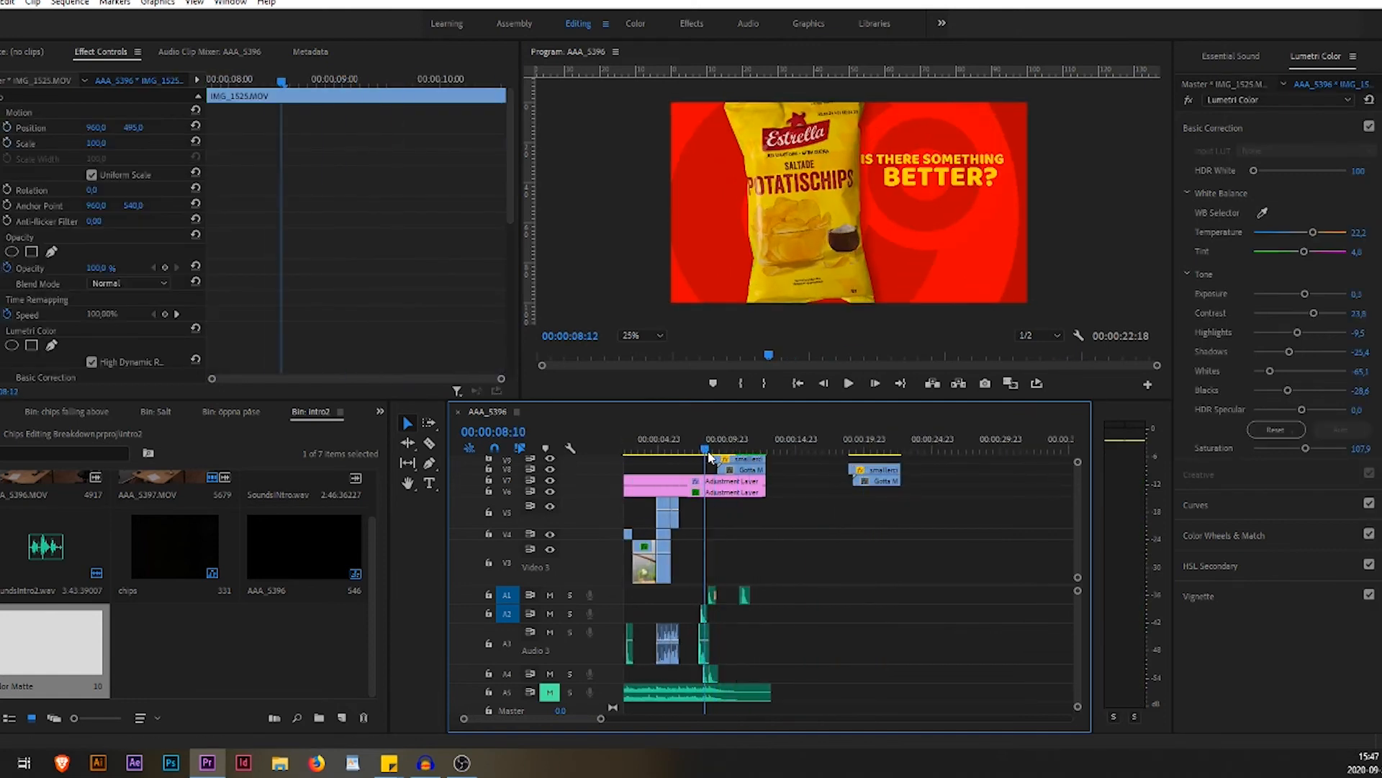
Select the chipspåse2.png clip on V12 and view its position, scale and rotation keyframes.
{"action": "left_click", "coordinate": [705, 451]}
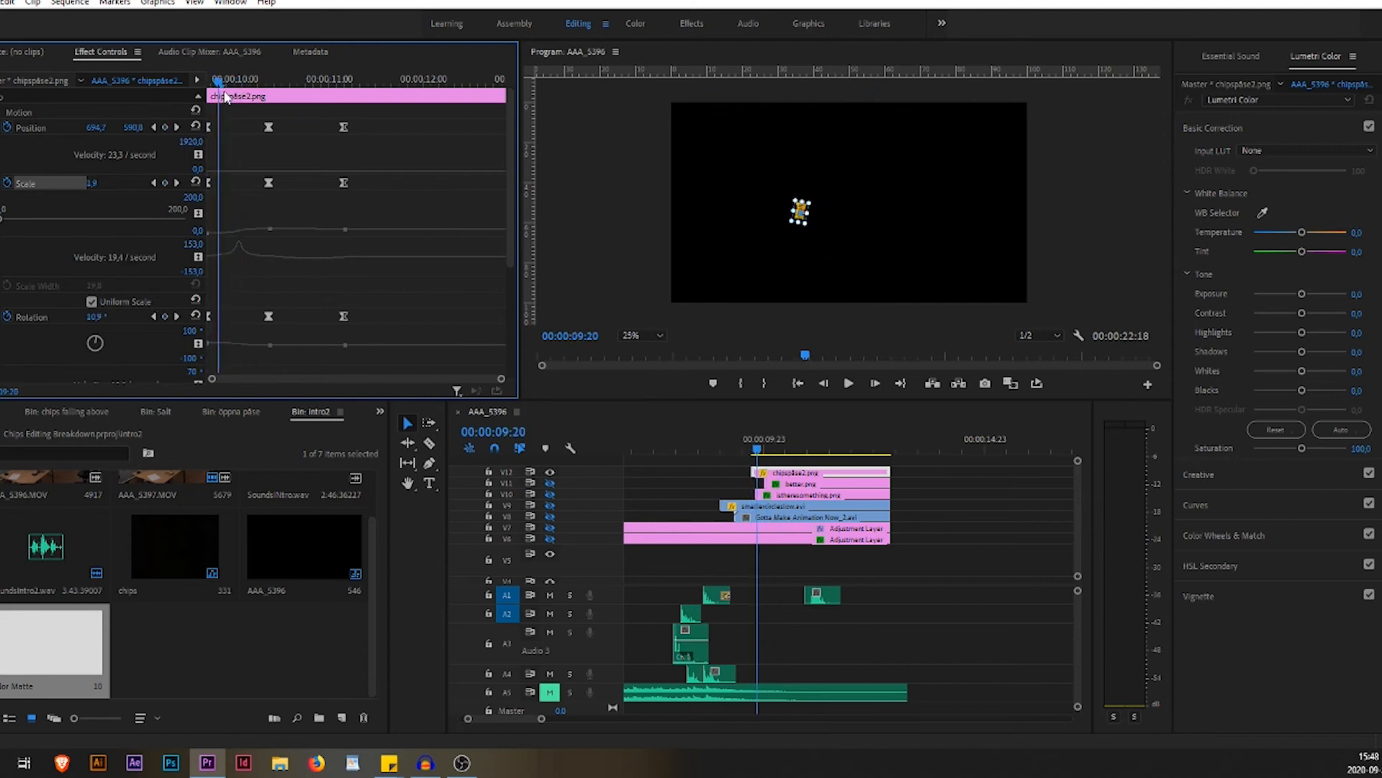
{"action": "left_click", "coordinate": [756, 450]}
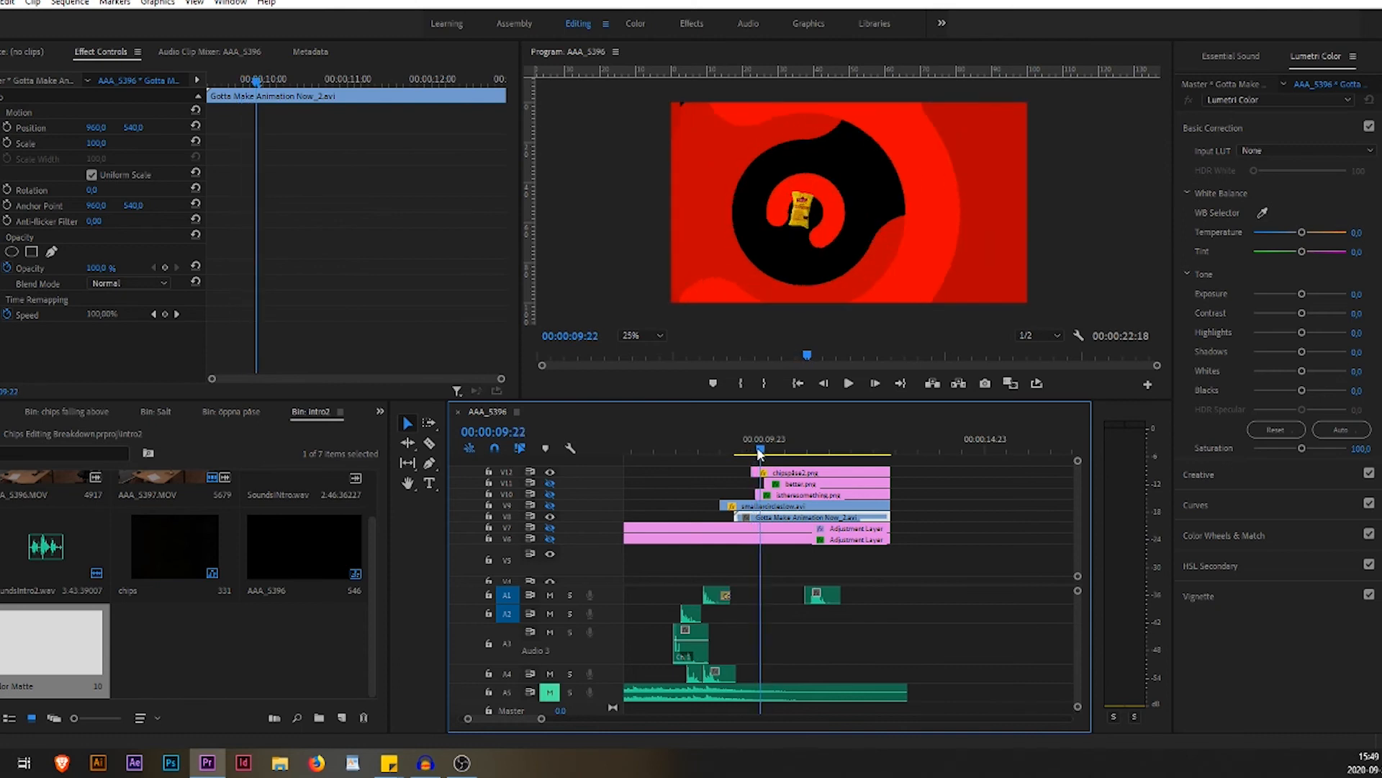
{"action": "left_click", "coordinate": [761, 451]}
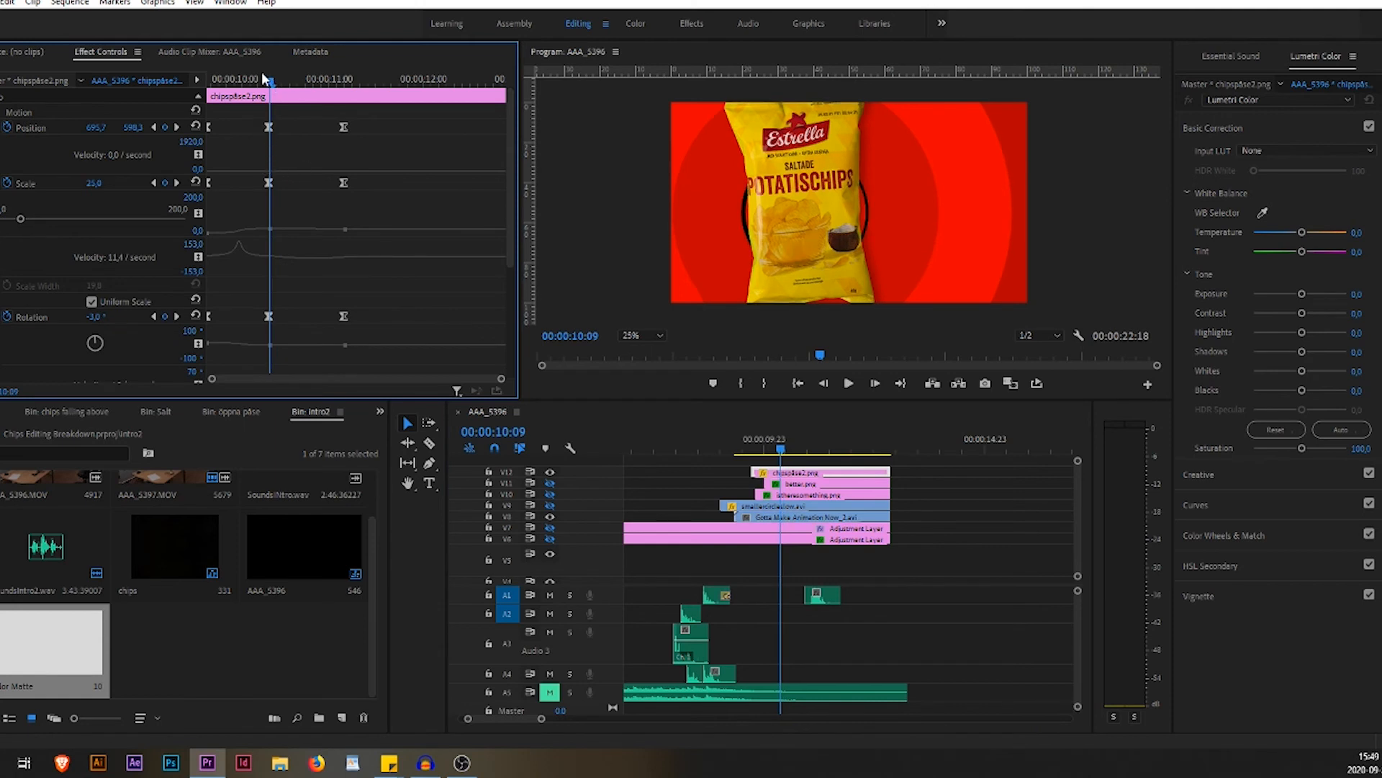
{"action": "mouse_move", "coordinate": [271, 89]}
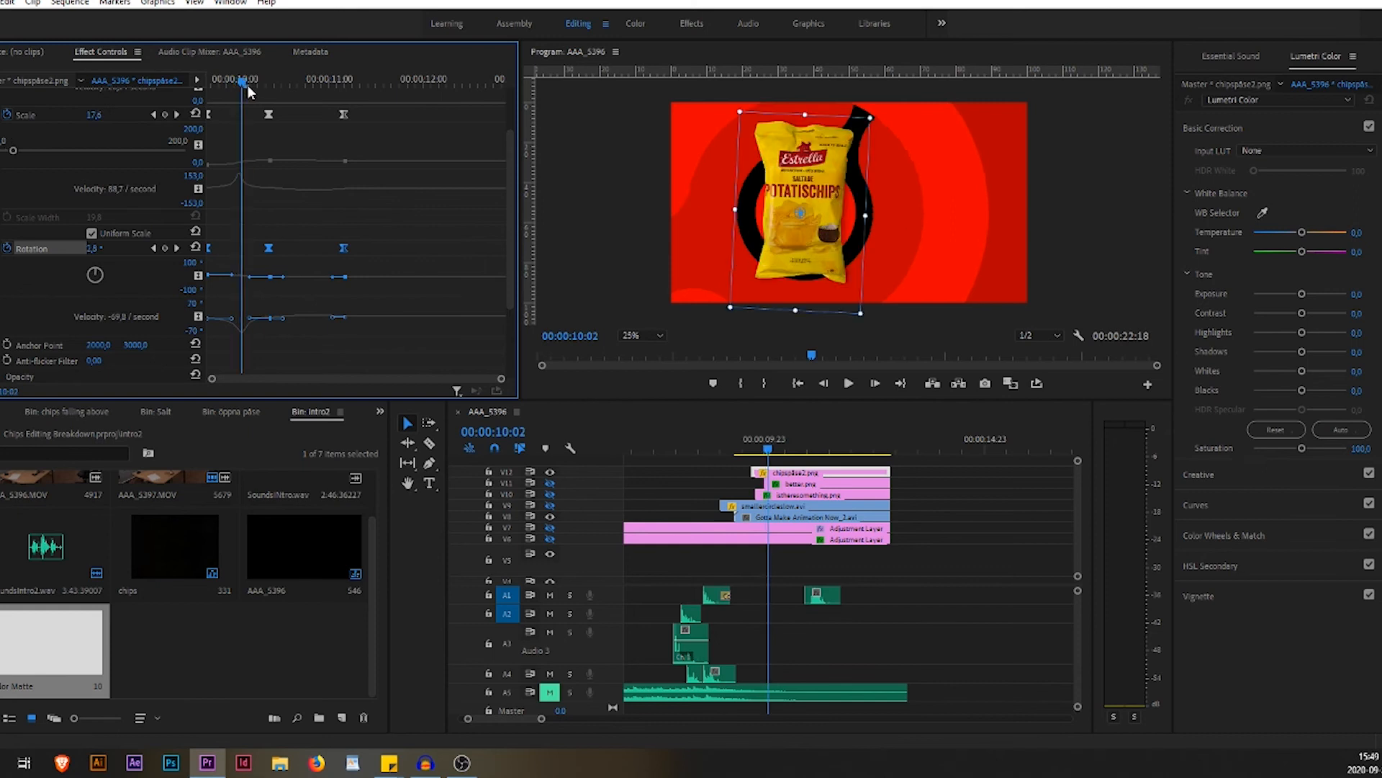
{"action": "mouse_move", "coordinate": [248, 104]}
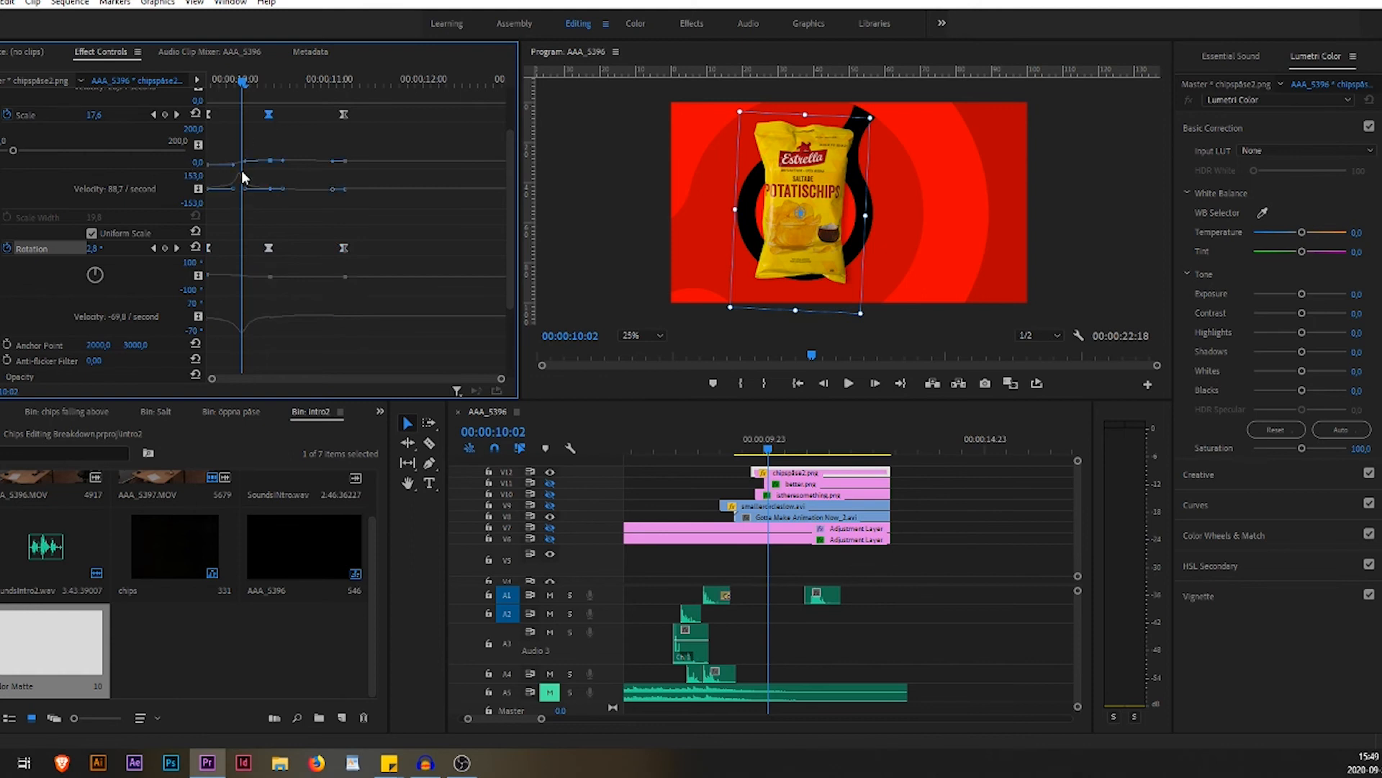
{"action": "mouse_move", "coordinate": [151, 317]}
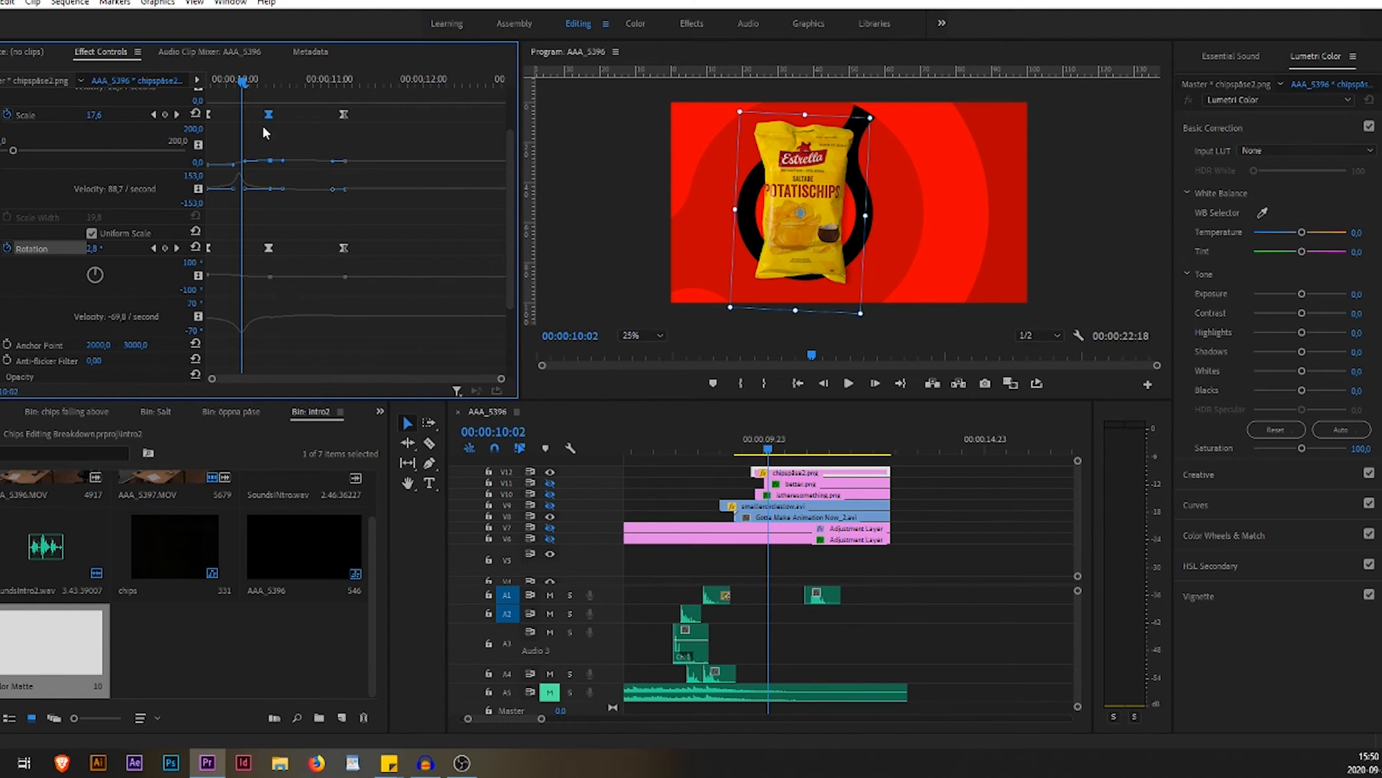
{"action": "mouse_move", "coordinate": [240, 185]}
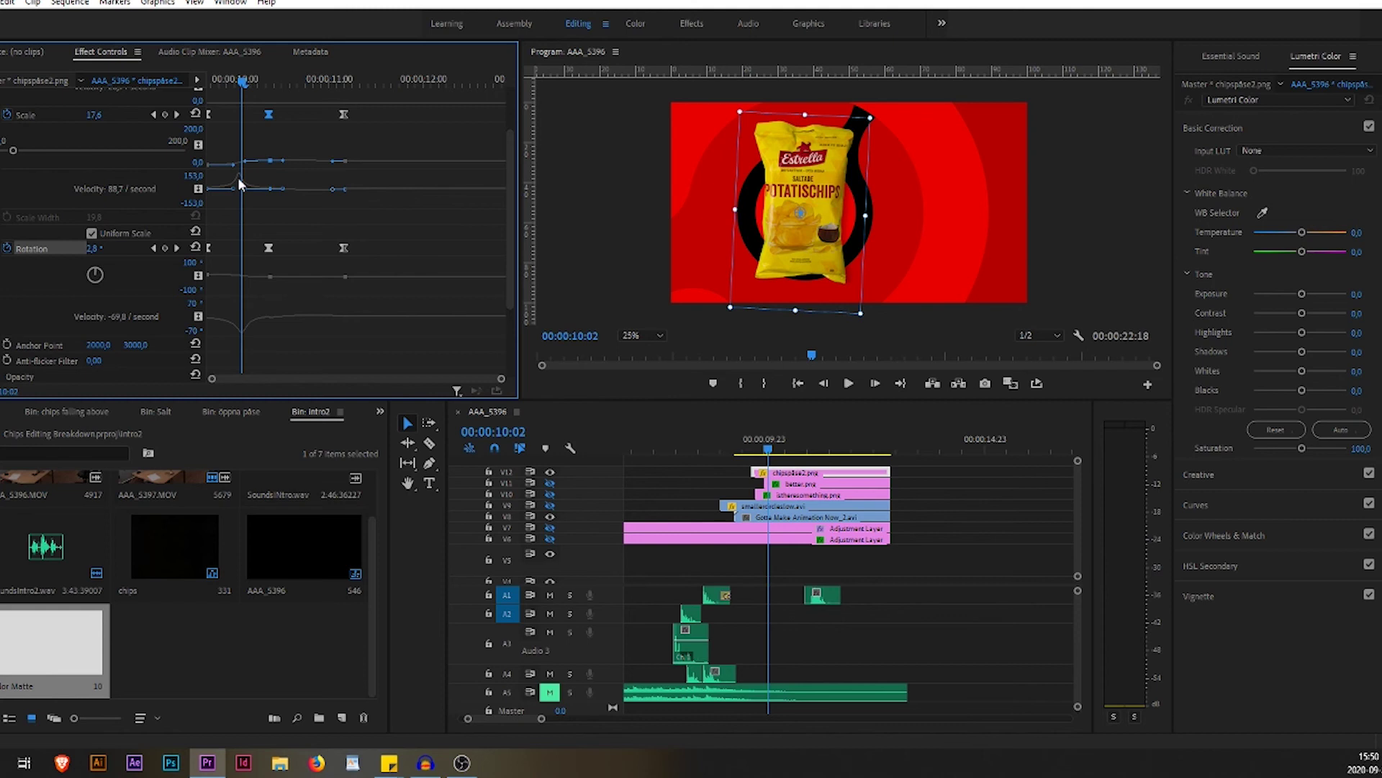
Scrub past the bag's rotation keyframes as it settles, then return to 00:00:09:22.
{"action": "left_click_drag", "start_coordinate": [242, 80], "coordinate": [219, 80]}
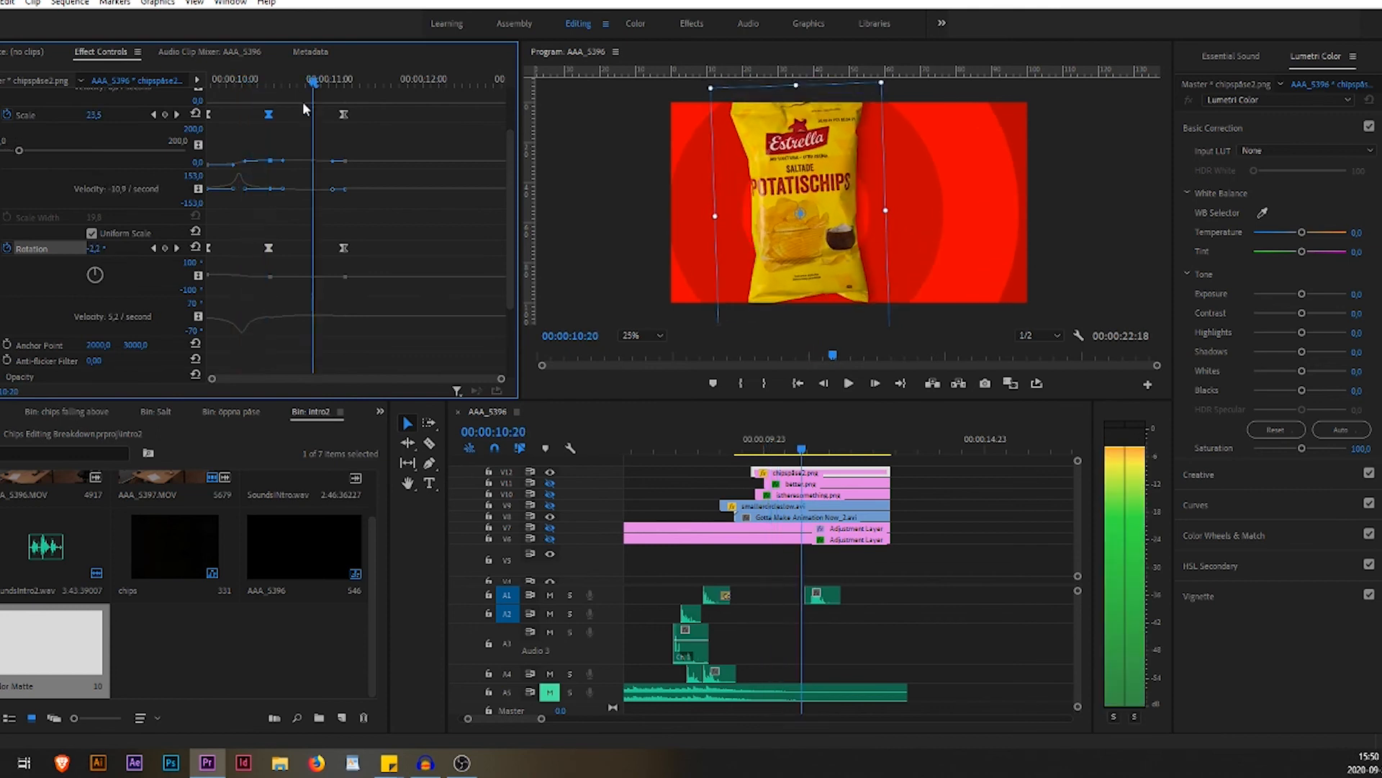
{"action": "left_click", "coordinate": [326, 81]}
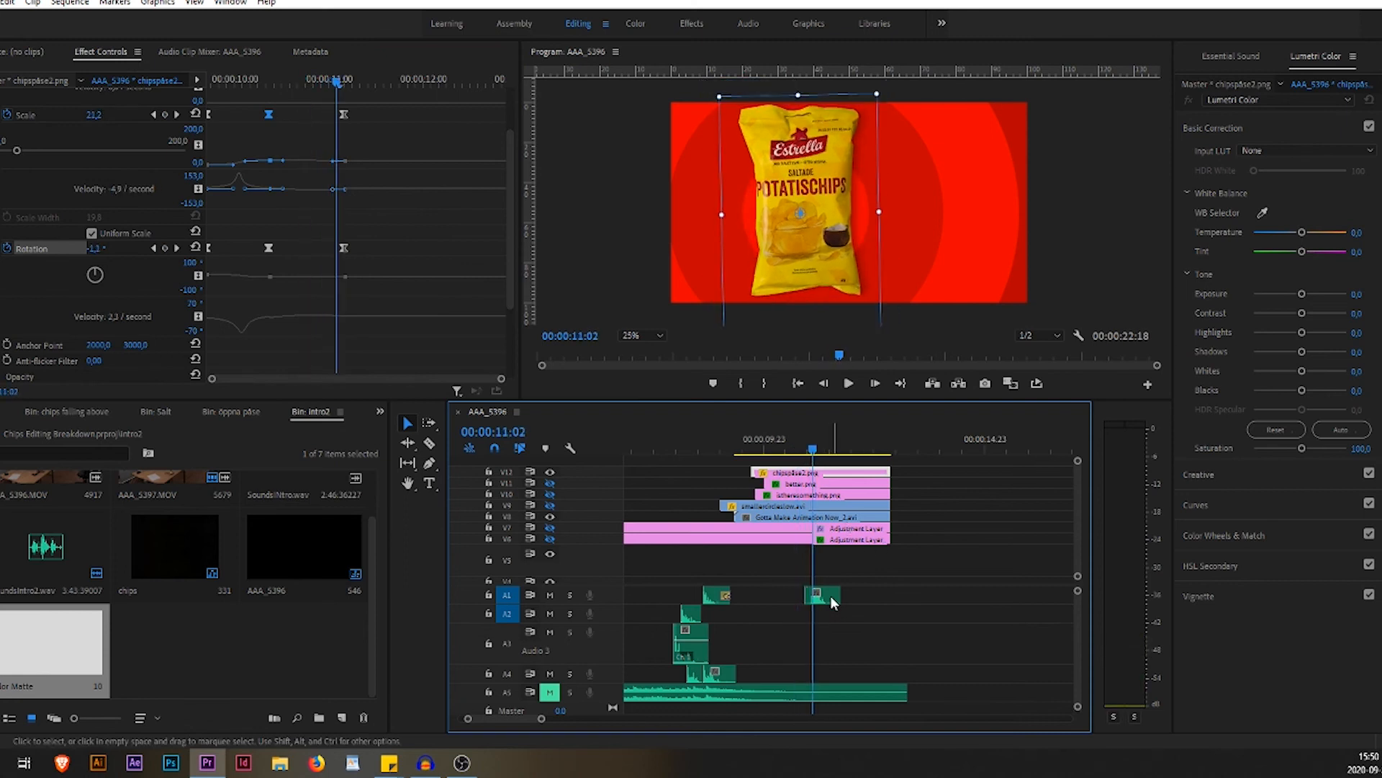
{"action": "left_click", "coordinate": [816, 595]}
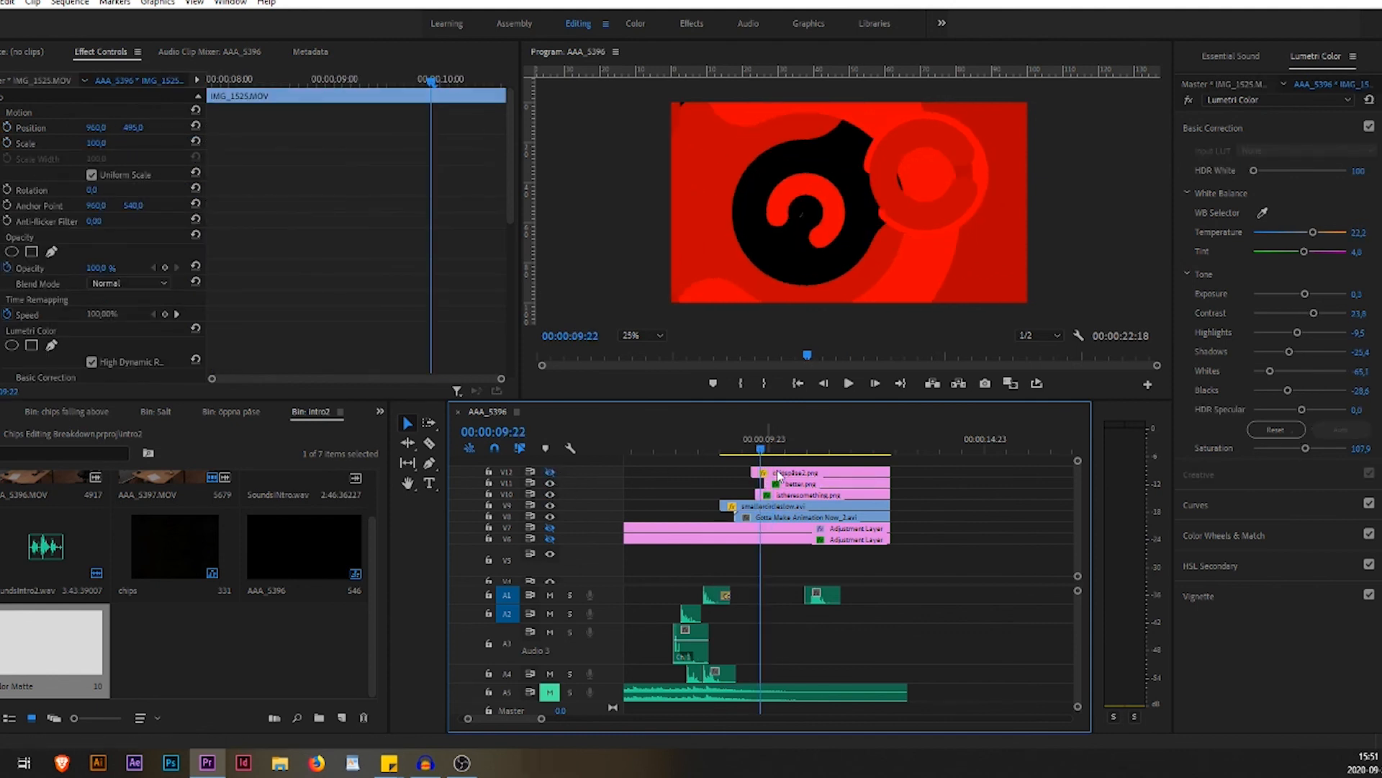
Select the itheresomething.png slogan clip and scrub its Motion keyframes until the text lands at 10:09.
{"action": "left_click", "coordinate": [795, 471]}
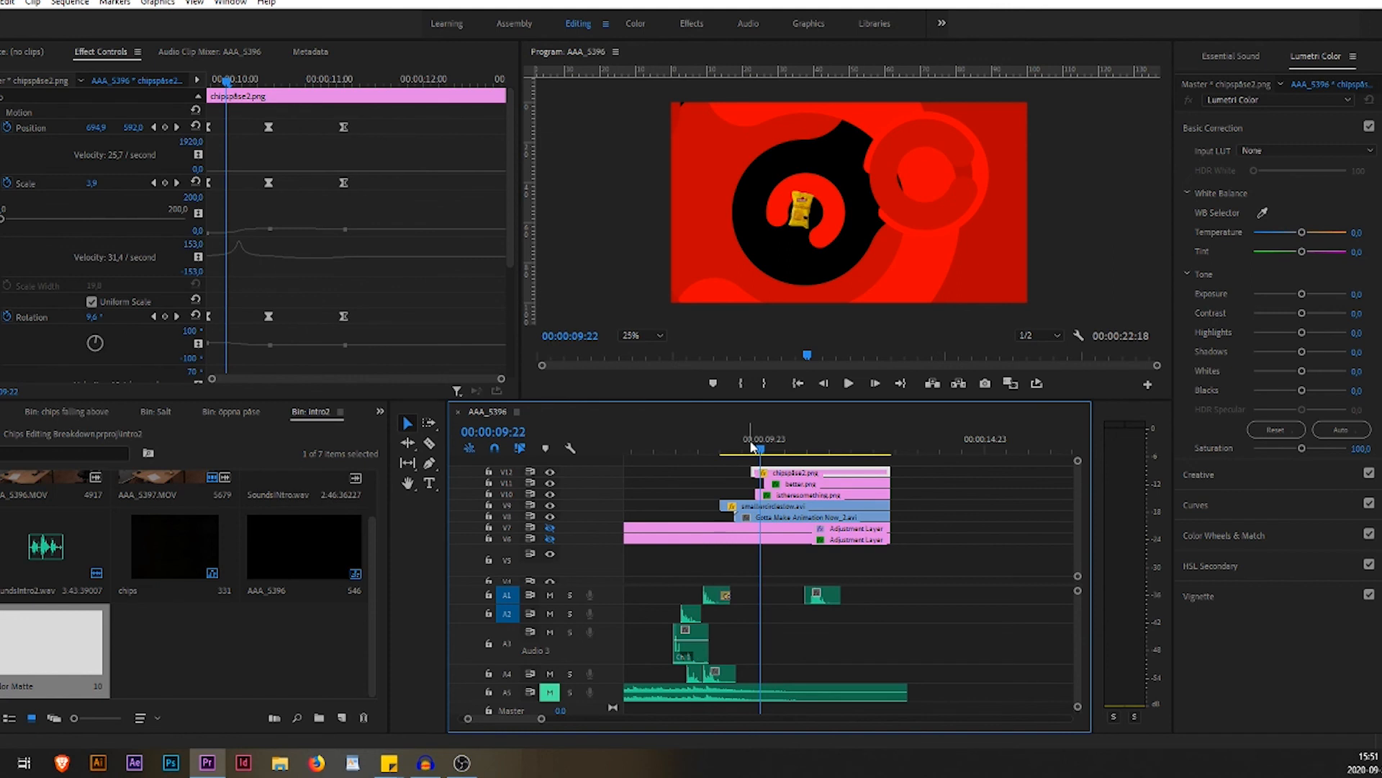
{"action": "left_click", "coordinate": [771, 450]}
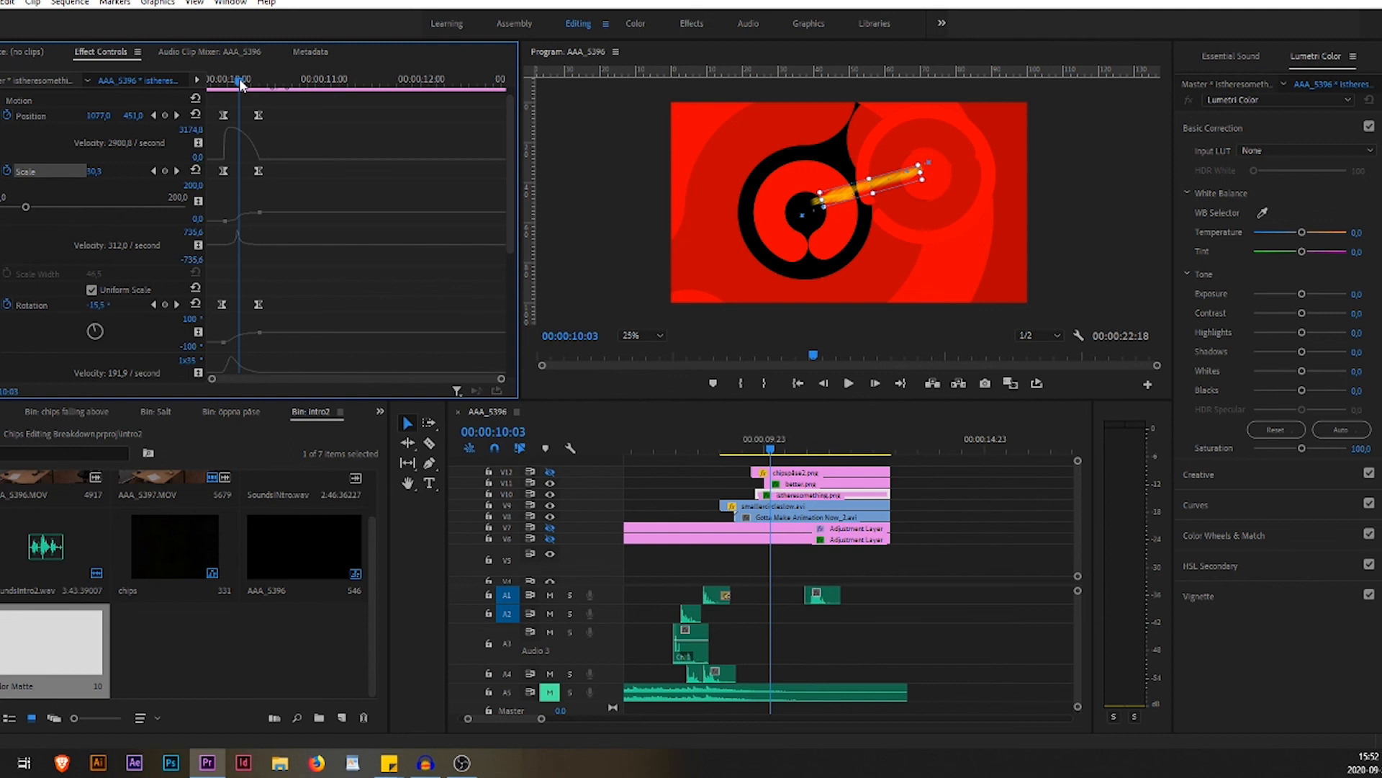
{"action": "left_click_drag", "start_coordinate": [240, 80], "coordinate": [249, 80]}
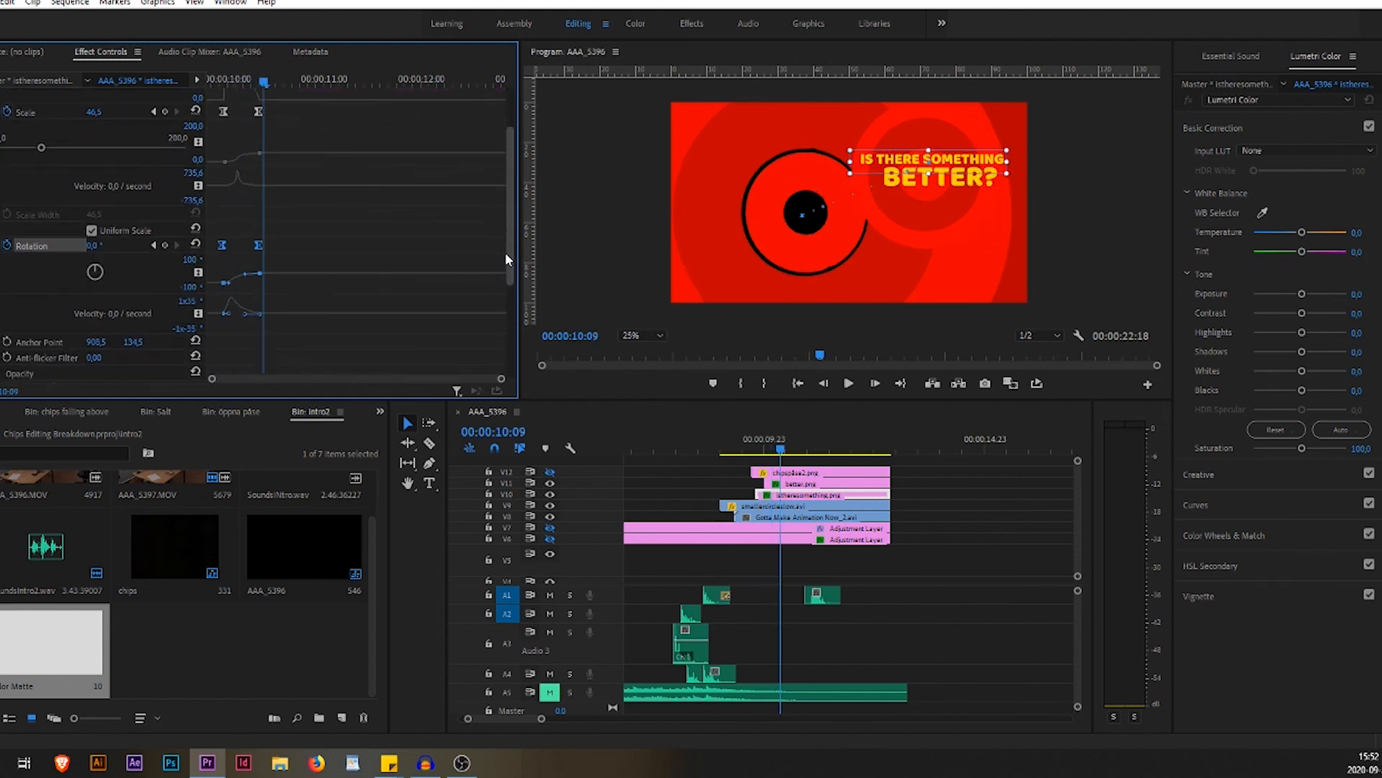
Scroll to the slogan's Directional Blur keyframes, select better.png and play the blurred text sliding in.
{"action": "scroll", "scroll_direction": "down", "scroll_amount": 3}
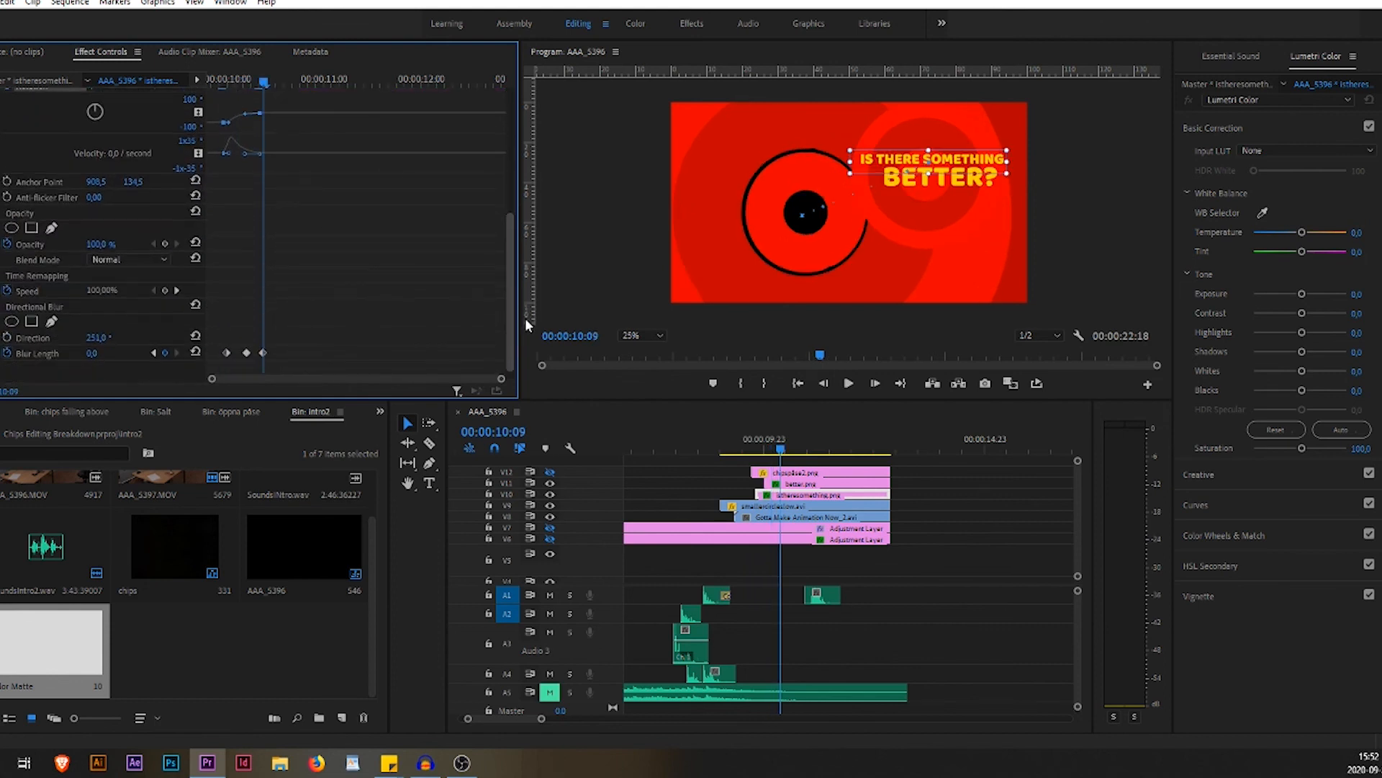
{"action": "left_click", "coordinate": [798, 484]}
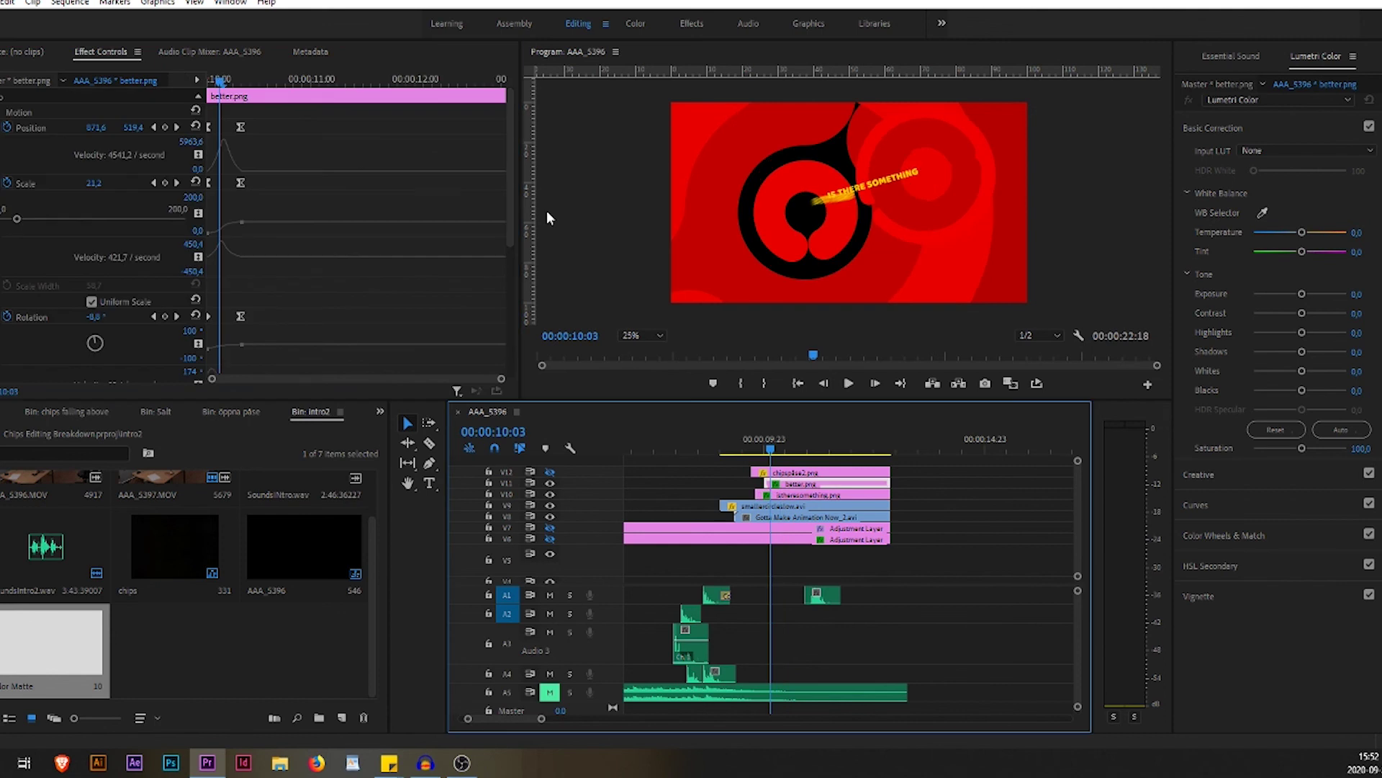
{"action": "scroll", "scroll_direction": "down", "scroll_amount": 3}
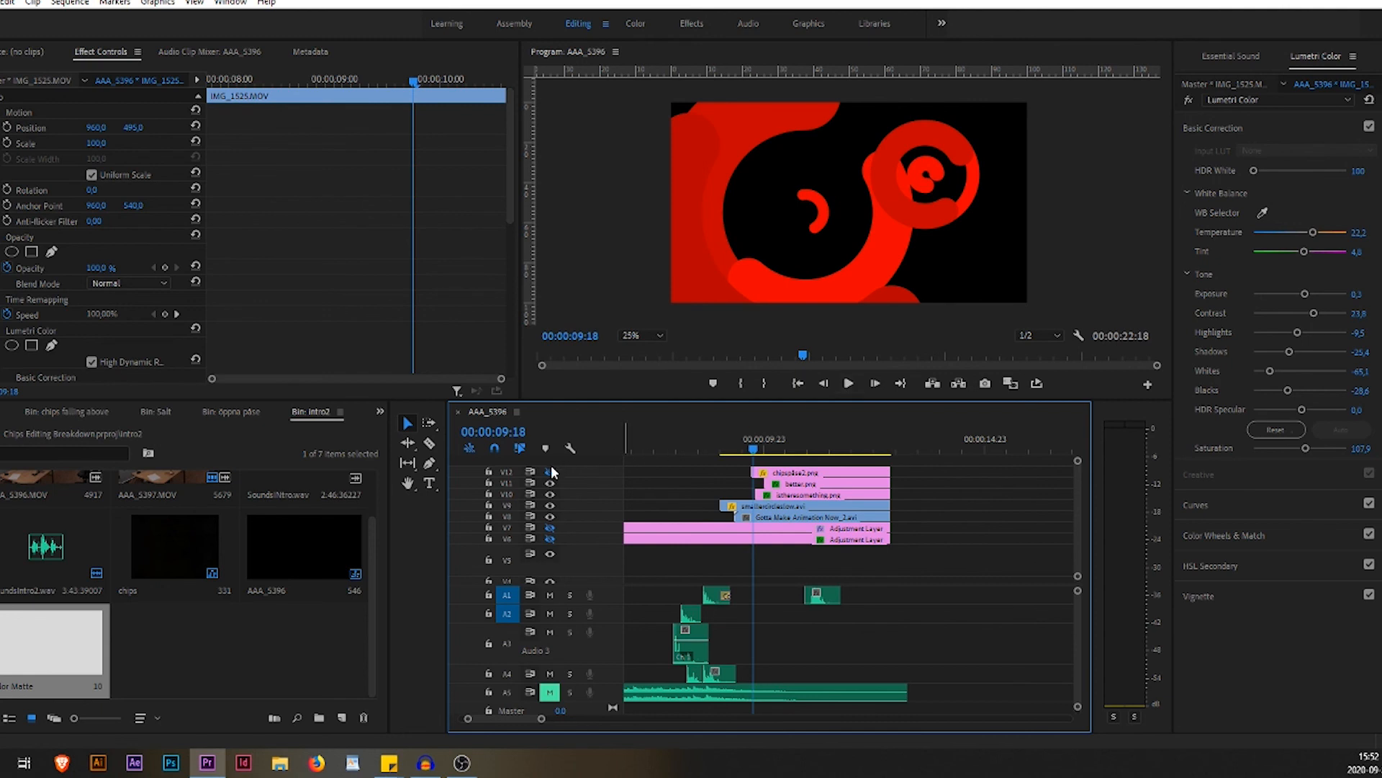
{"action": "mouse_move", "coordinate": [847, 397]}
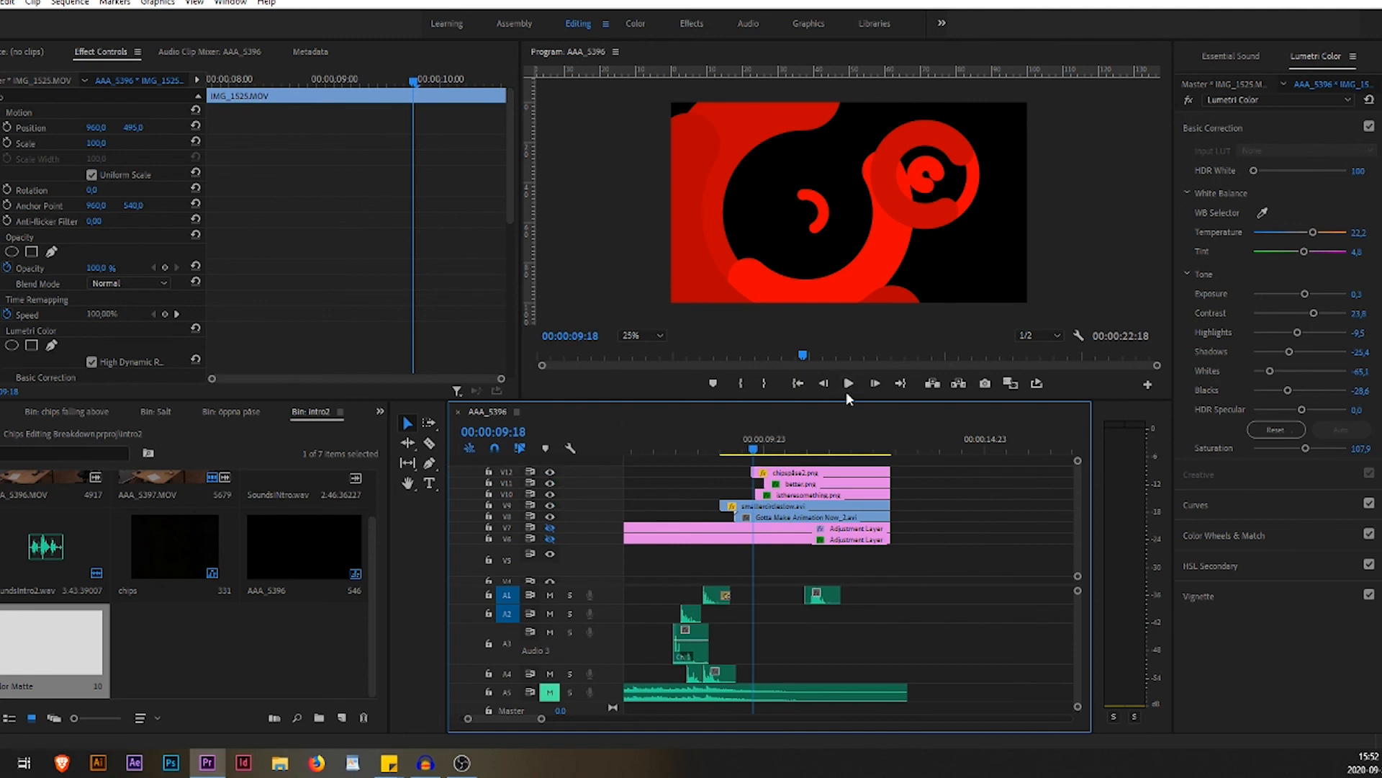
{"action": "left_click", "coordinate": [849, 383]}
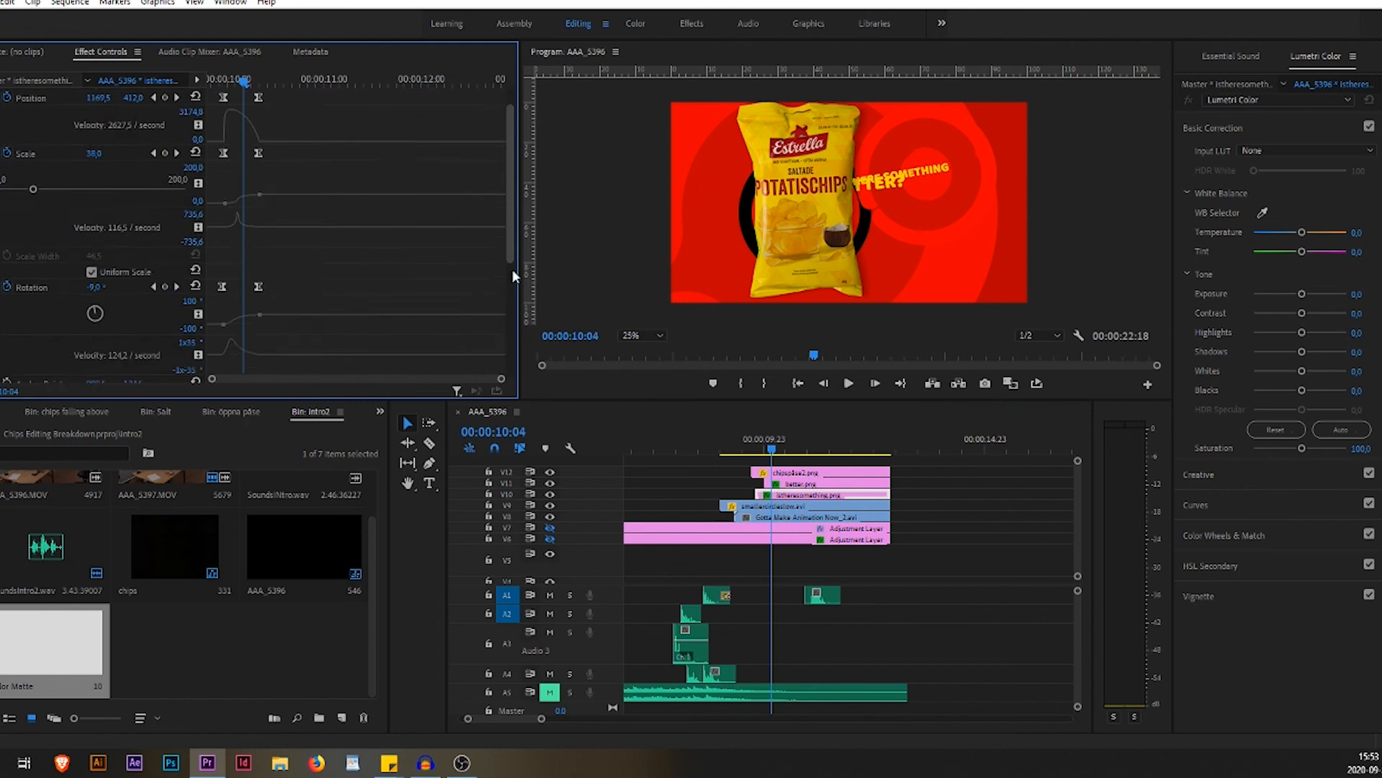
{"action": "scroll", "scroll_direction": "down", "scroll_amount": 3}
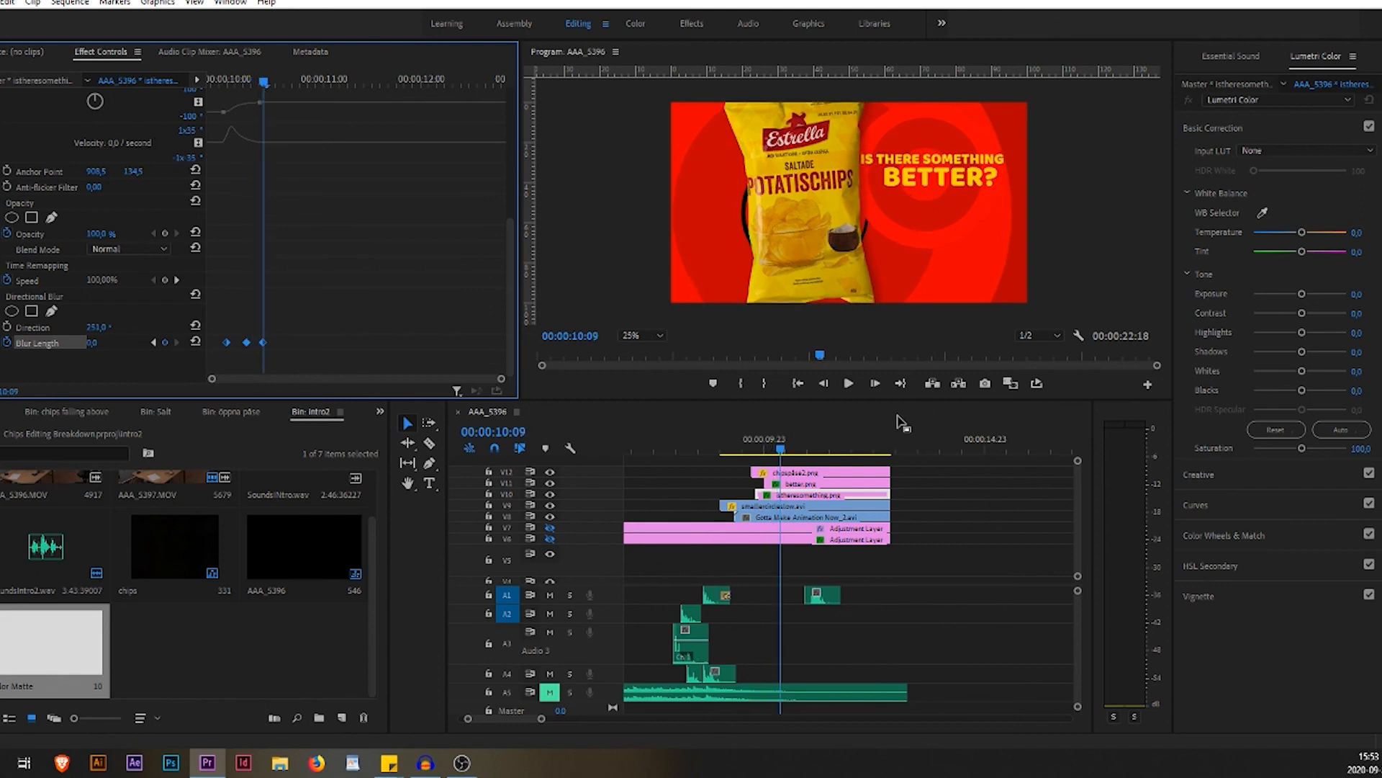
{"action": "left_click", "coordinate": [806, 484]}
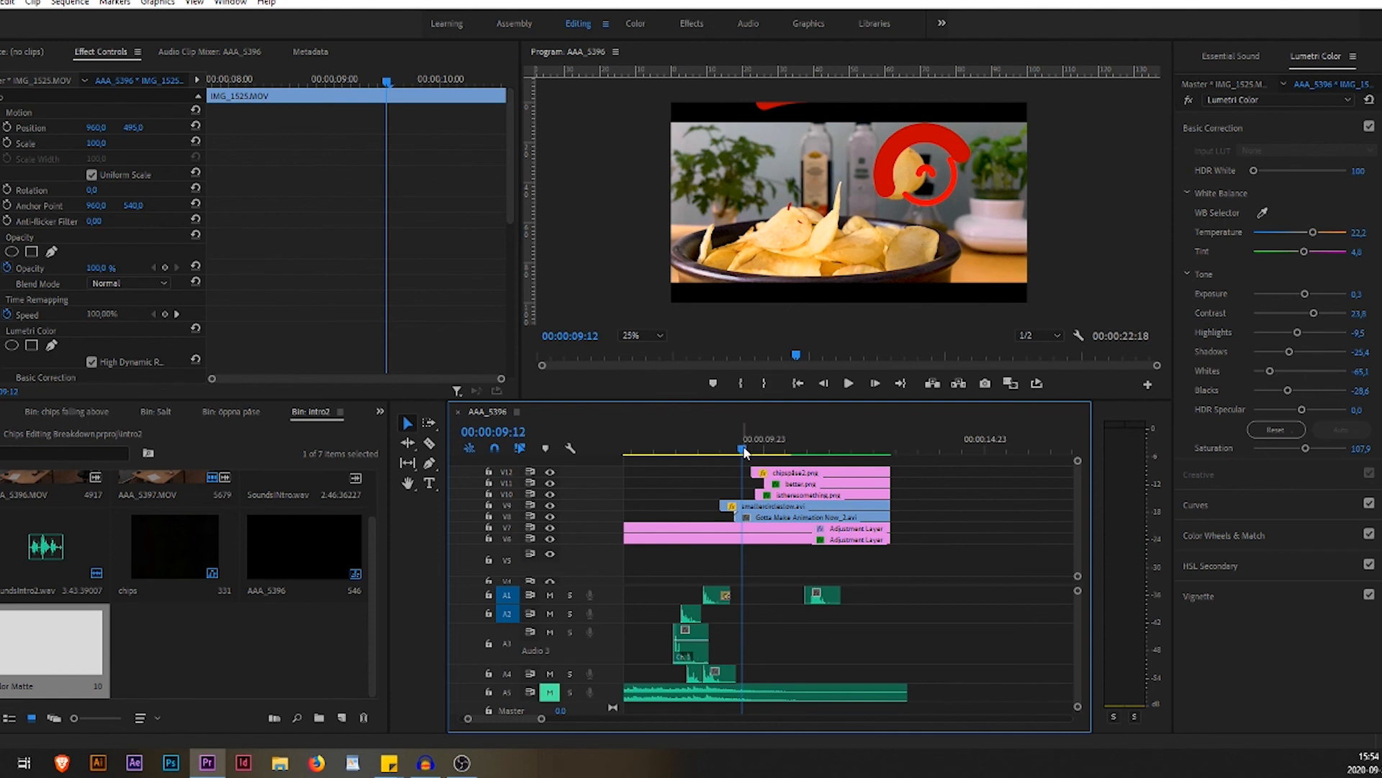
{"action": "left_click", "coordinate": [849, 383]}
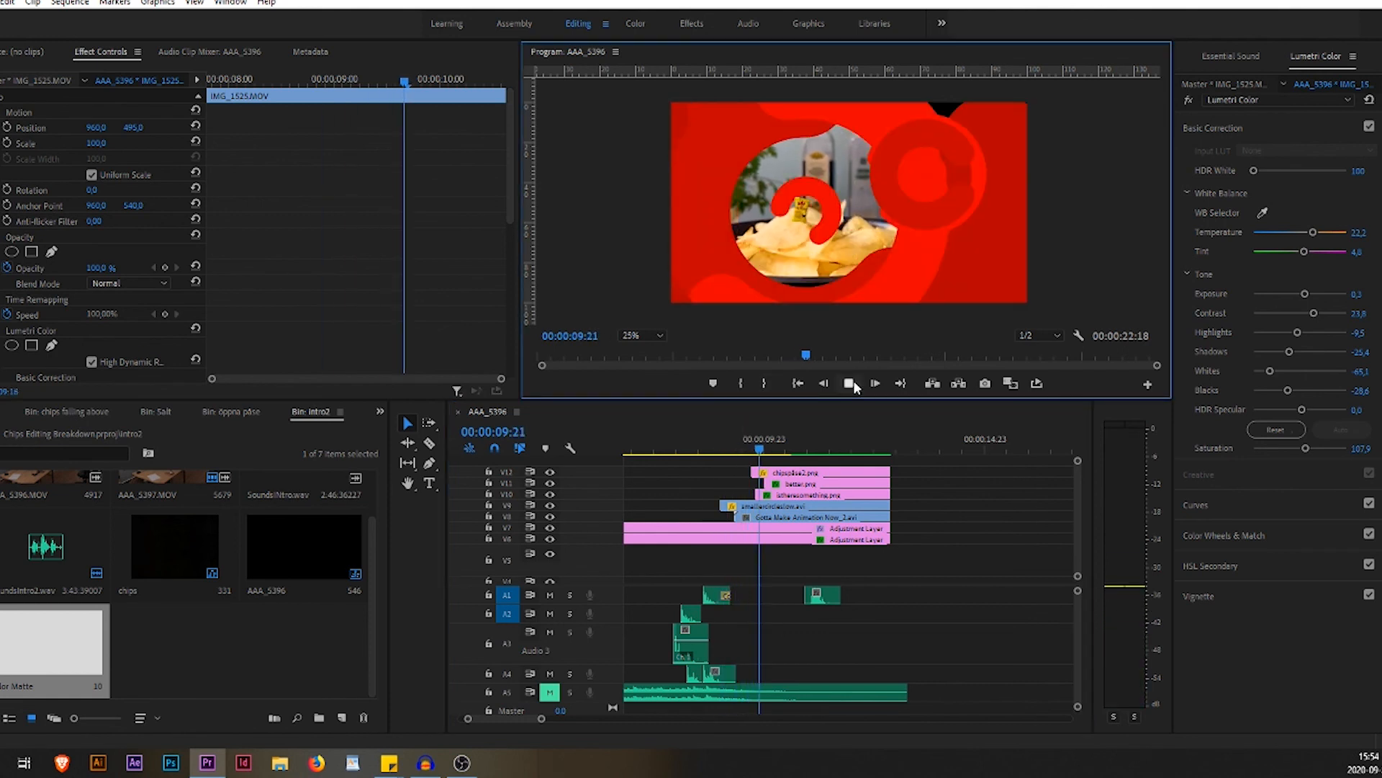
{"action": "left_click", "coordinate": [846, 383]}
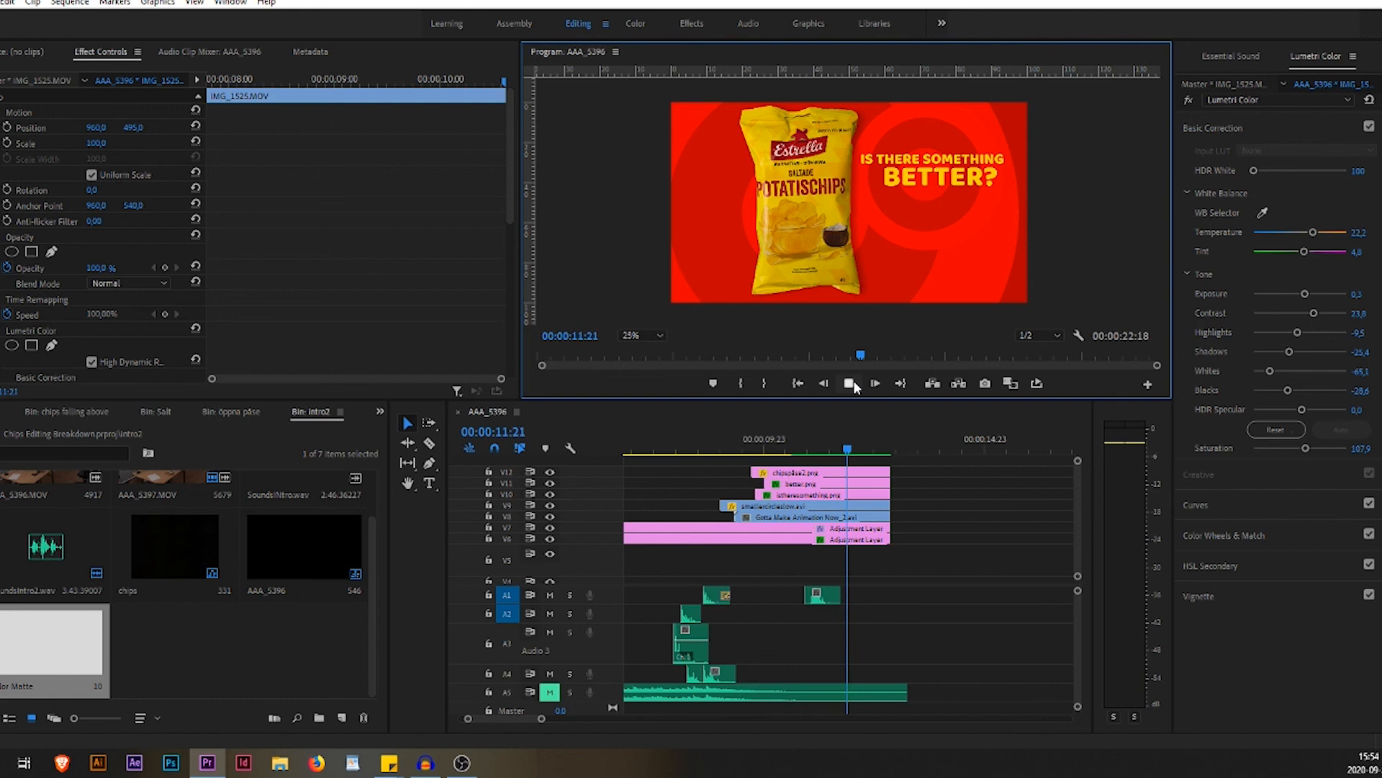